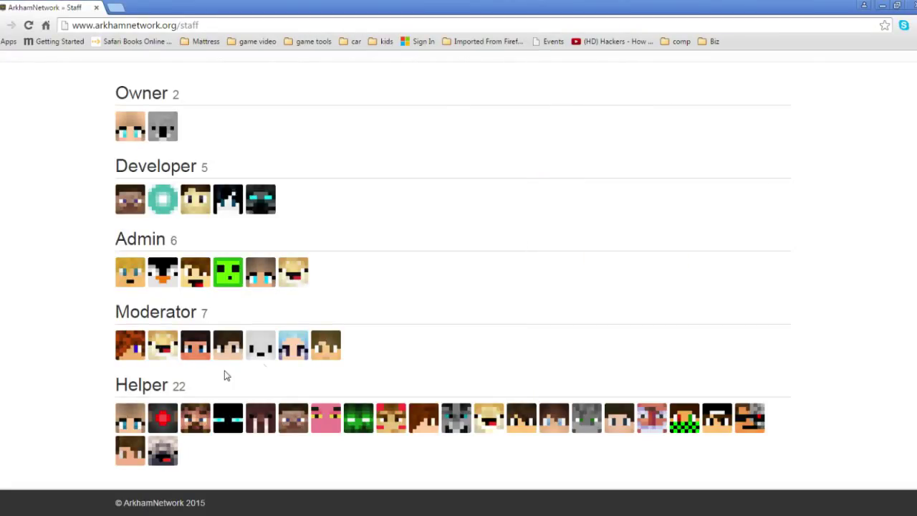
mouse_move(179, 405)
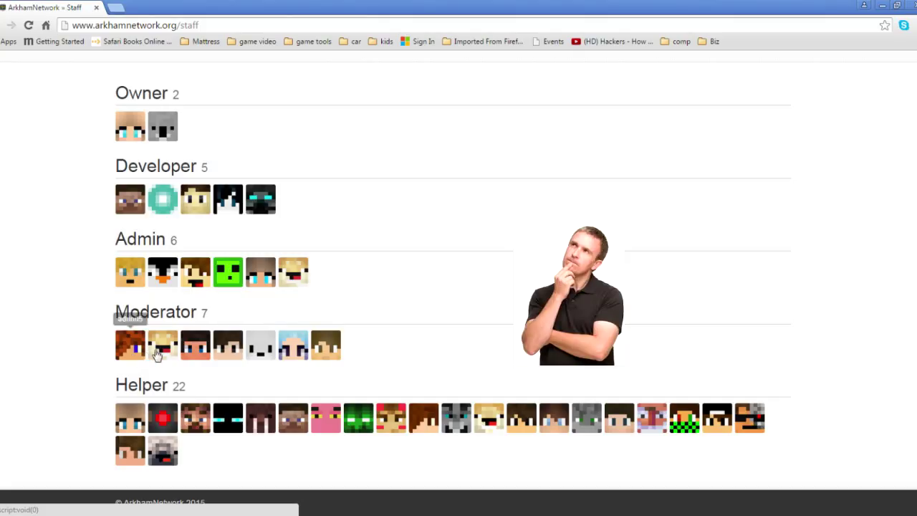
mouse_move(206, 426)
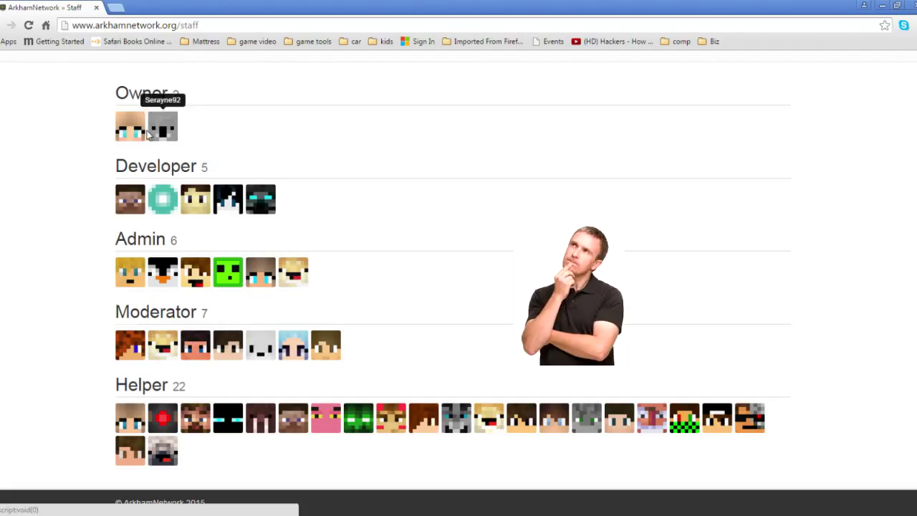
mouse_move(402, 427)
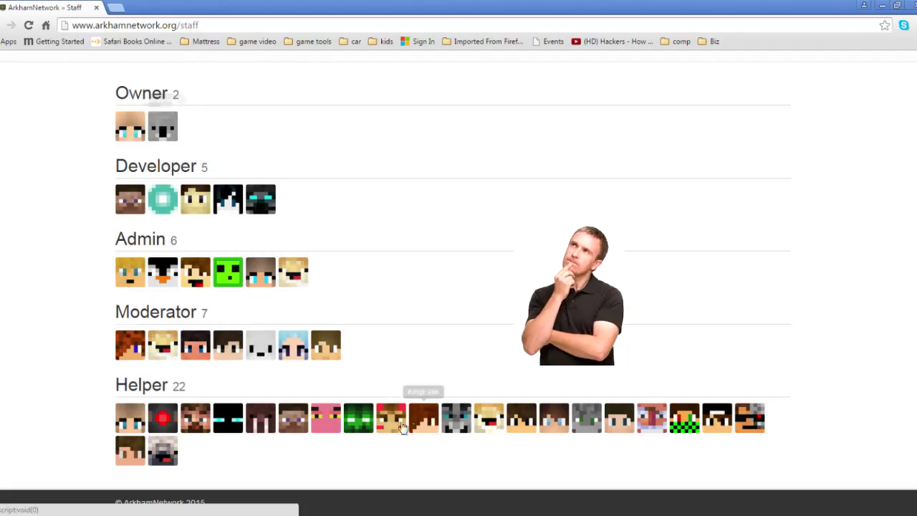
mouse_move(504, 415)
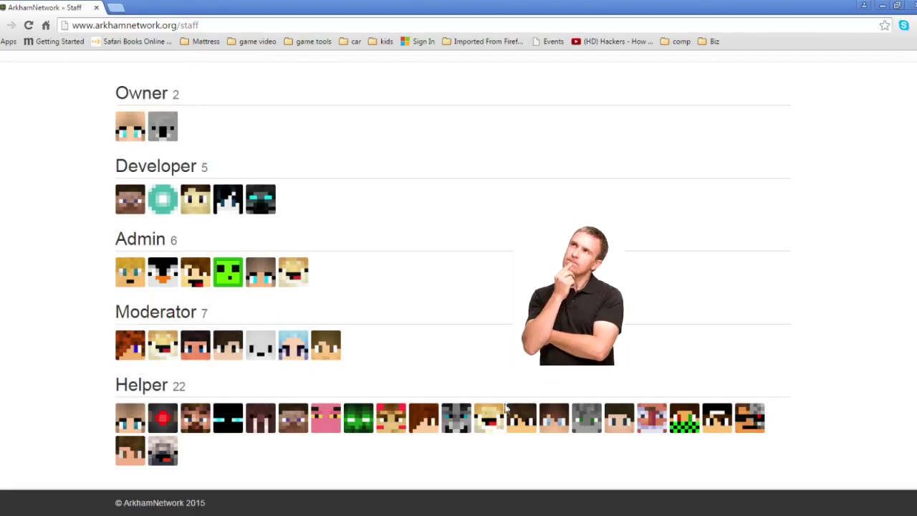
mouse_move(535, 429)
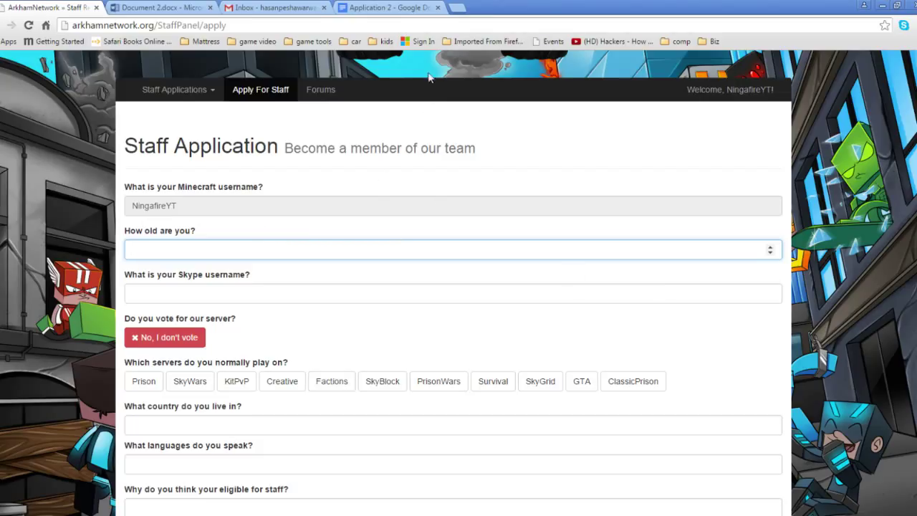
mouse_move(424, 66)
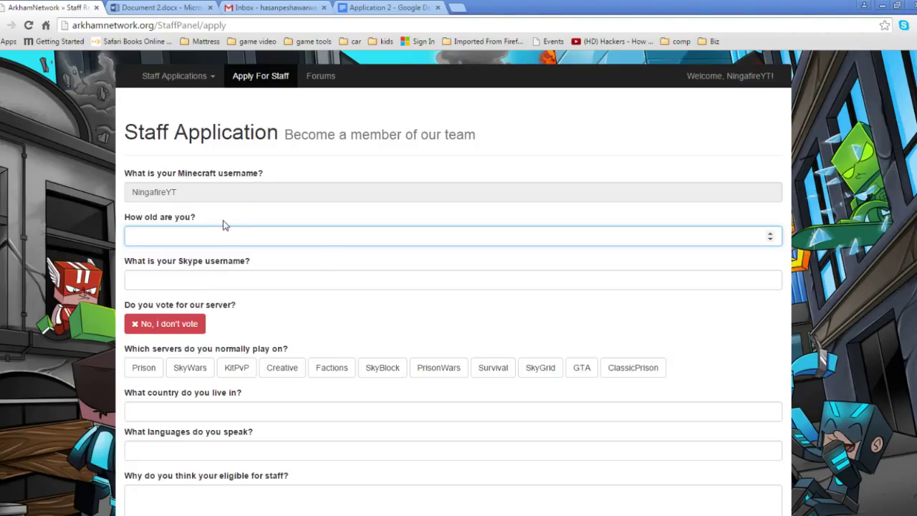
mouse_move(243, 300)
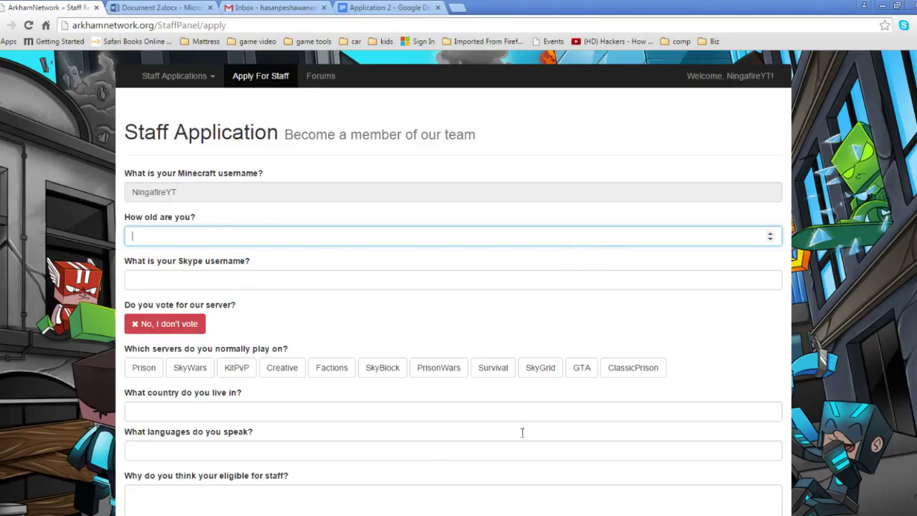
Step: Scroll down through the Apply For Staff application form
scroll(down, 3)
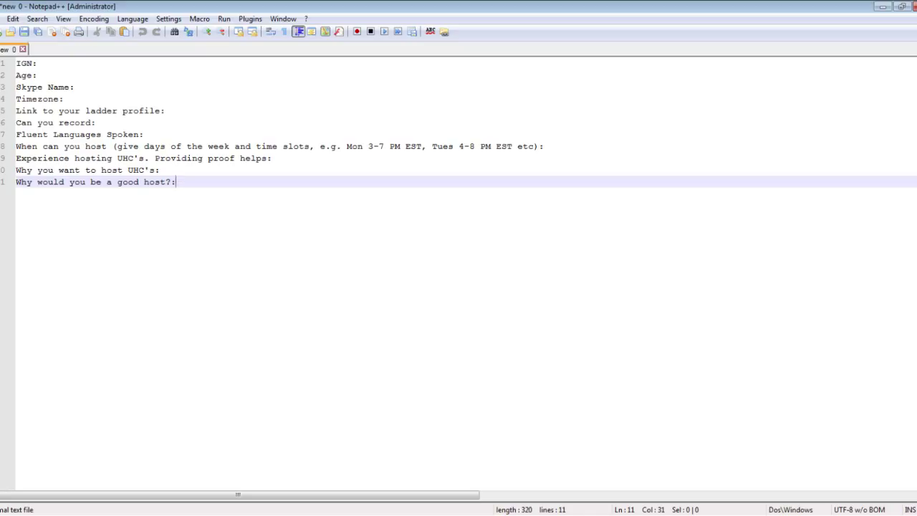
Step: Fill the template with IGN Ningafir and placeholder answers for age, Skype, timezone and languages
text(N)
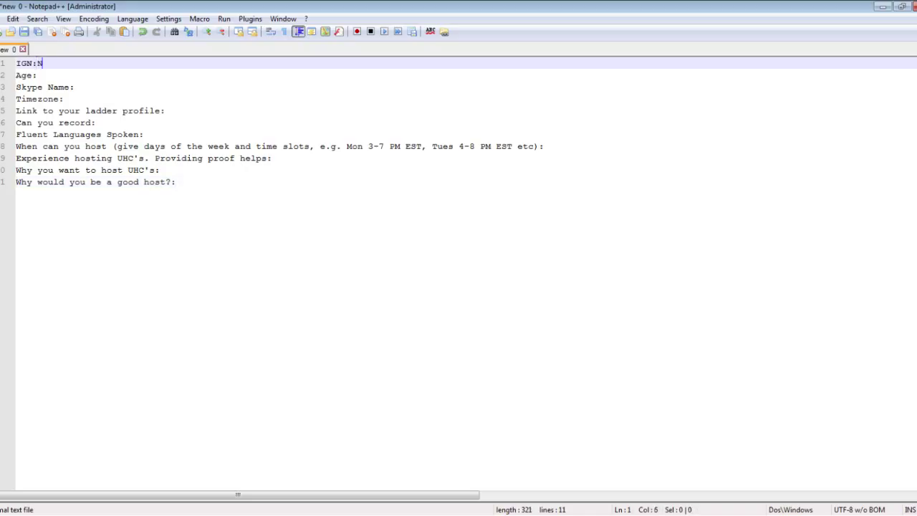
text(ingafireYT)
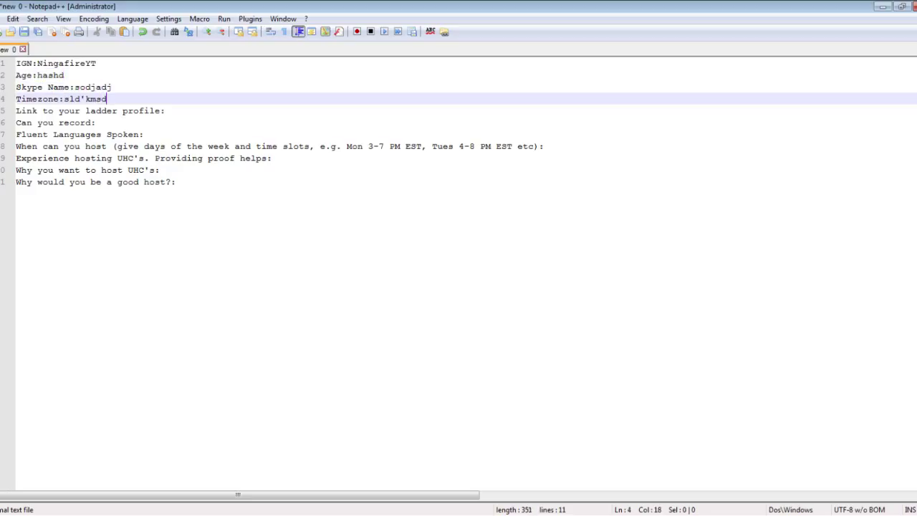
text(dlksdjajd)
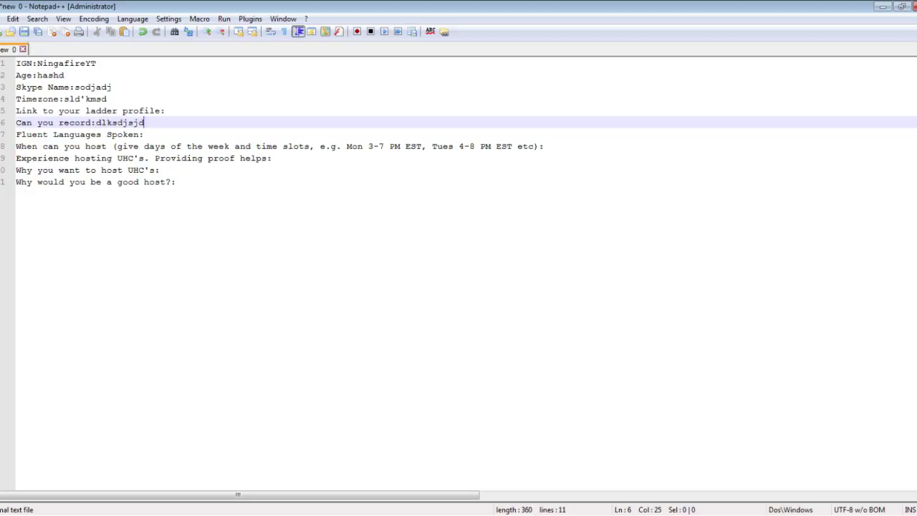
text(;lksdkmsdk)
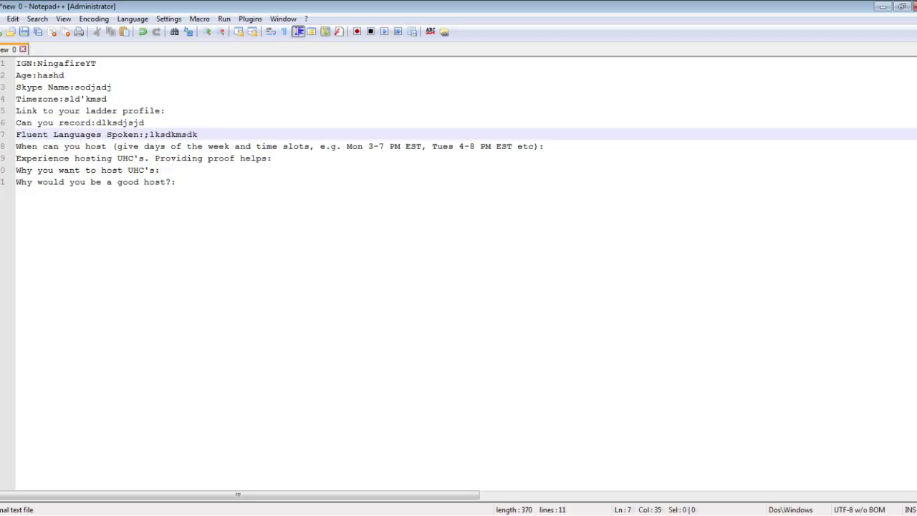
text(d;lskdskd)
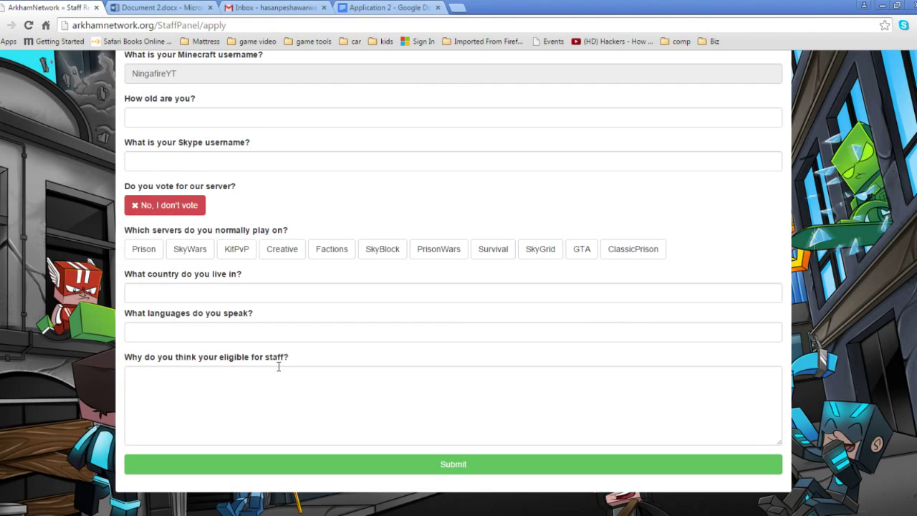
Step: Mark Prison, SkyWars and KitPvP as servers played and begin the eligibility answer
scroll(up, 3)
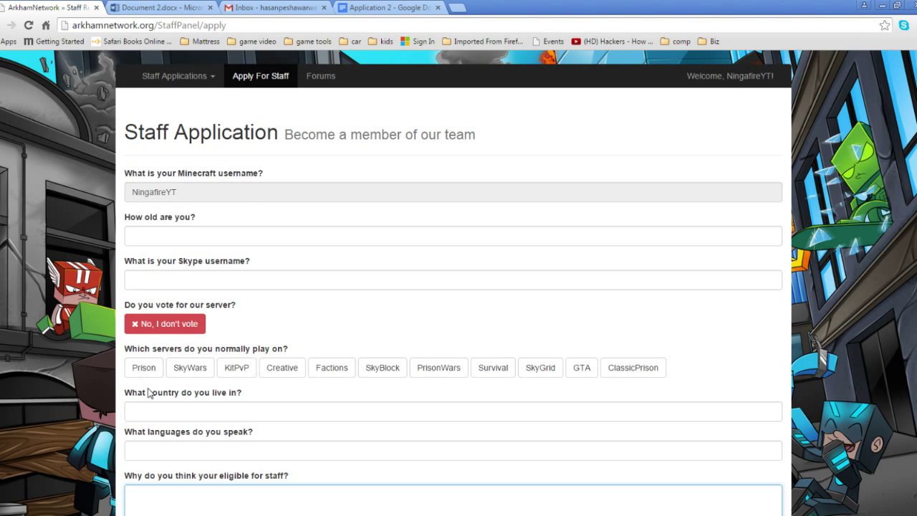
click(189, 367)
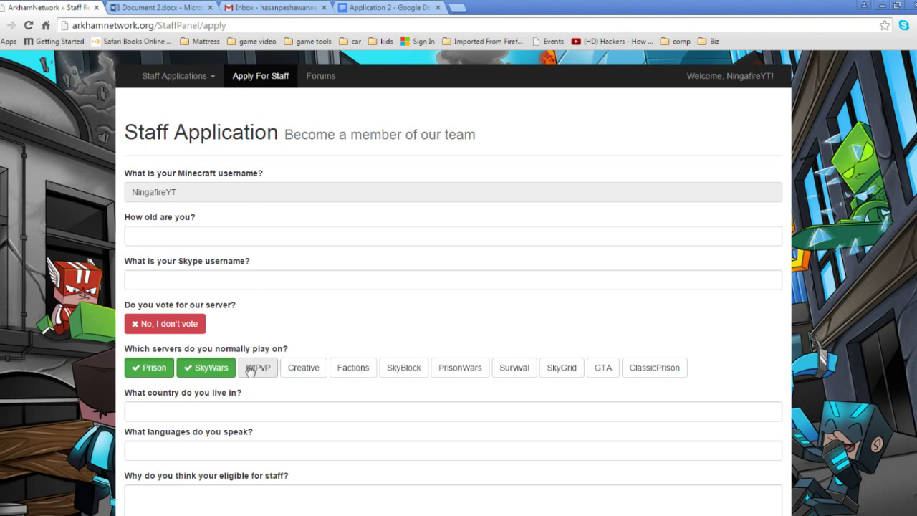
mouse_move(830, 392)
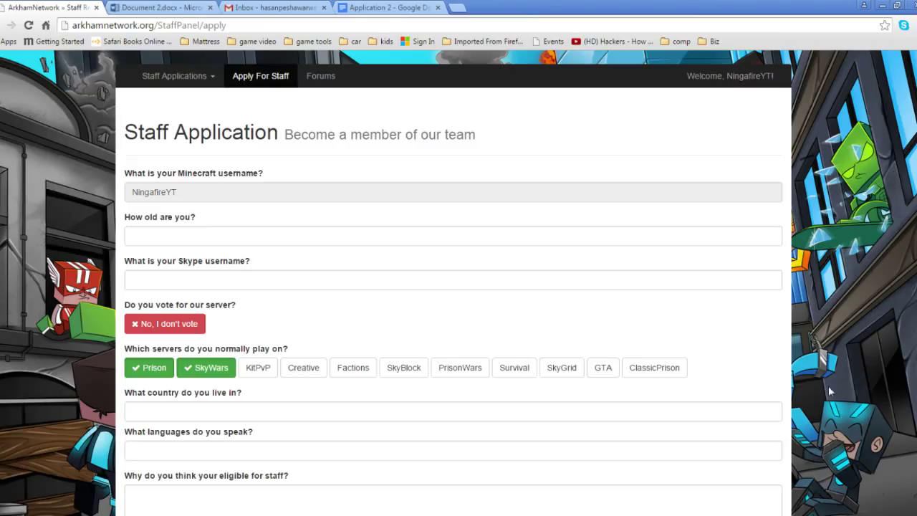
mouse_move(460, 367)
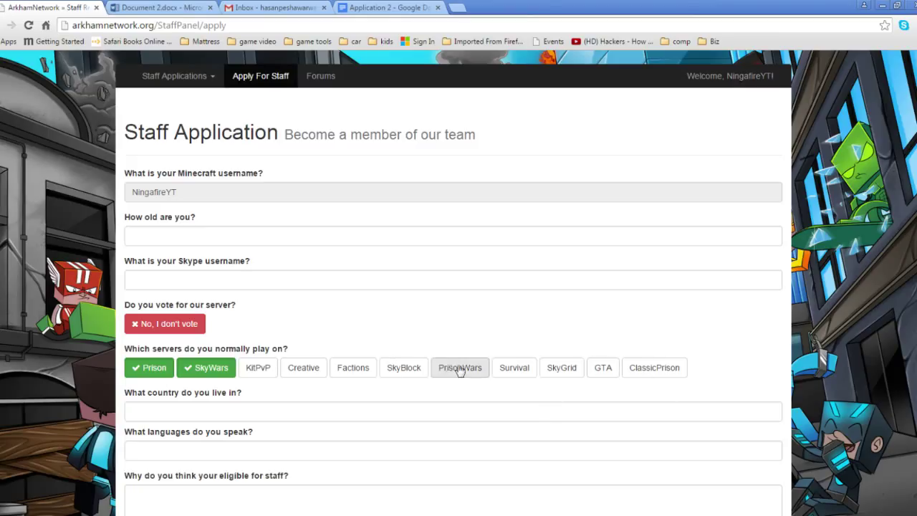
mouse_move(303, 373)
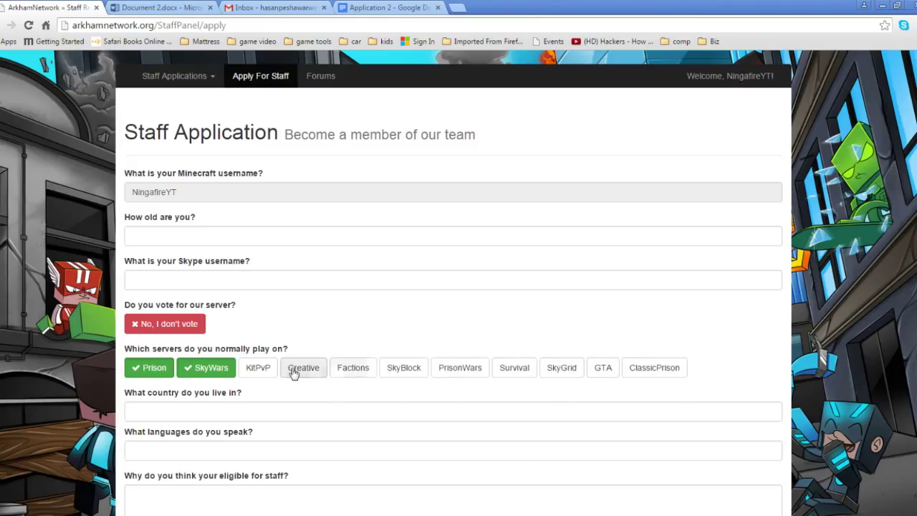
click(258, 367)
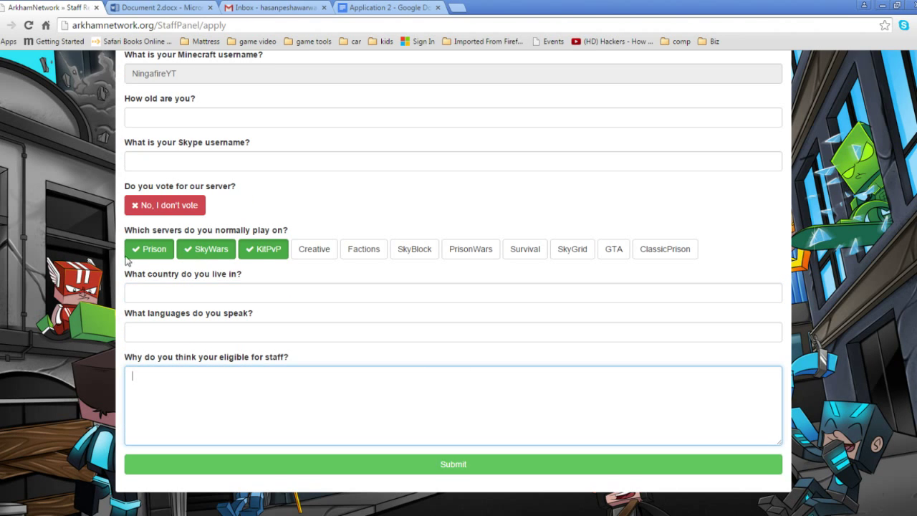
mouse_move(172, 108)
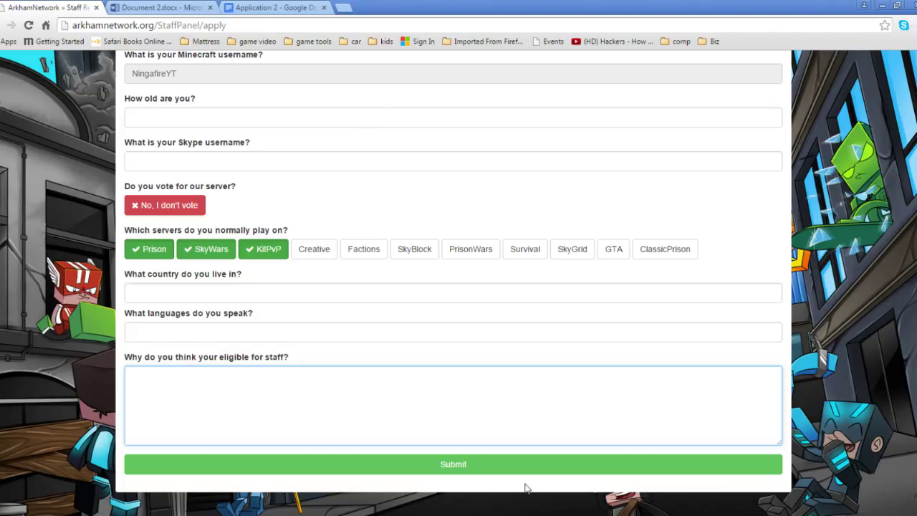
text(Hello I am)
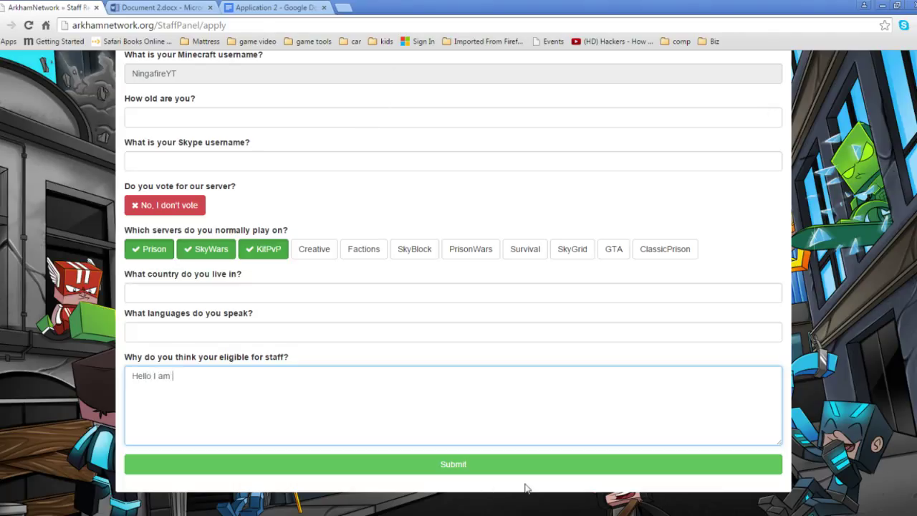
key(Backspace)
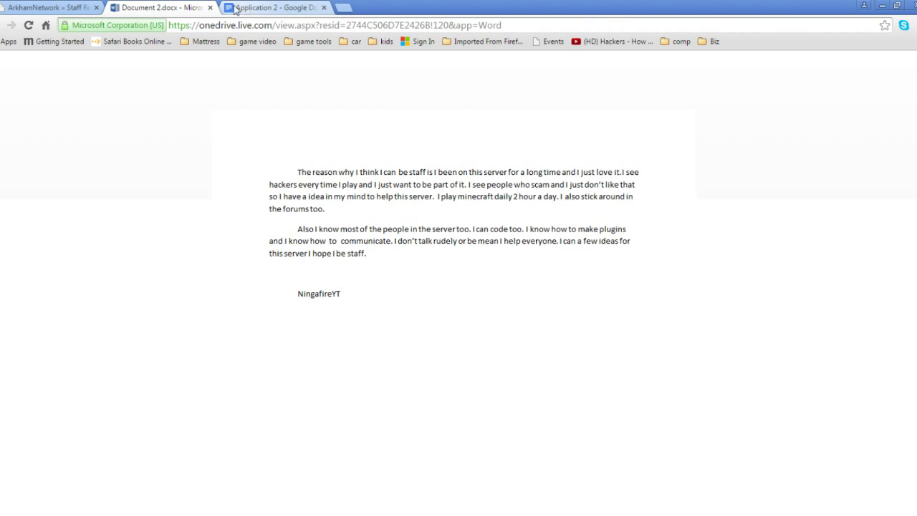
Step: View the Application 2 essay in Google Docs, then return to the staff form
click(275, 9)
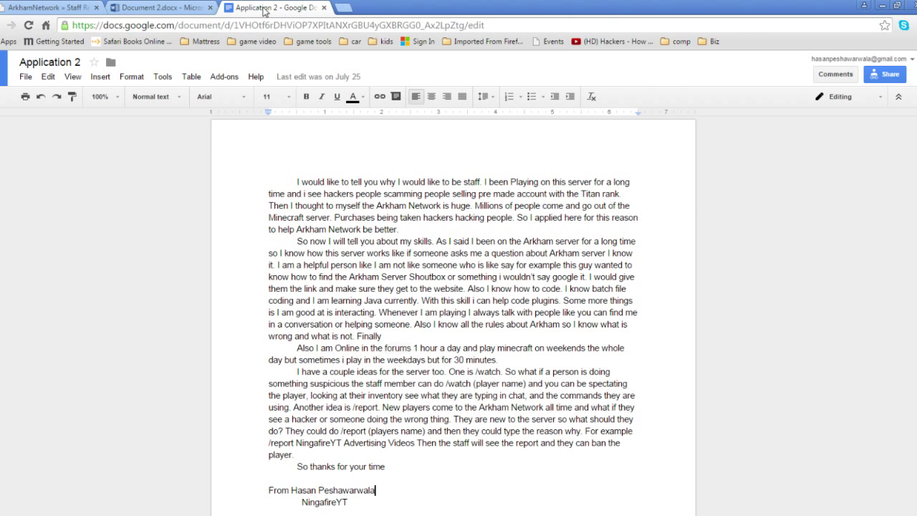
click(43, 9)
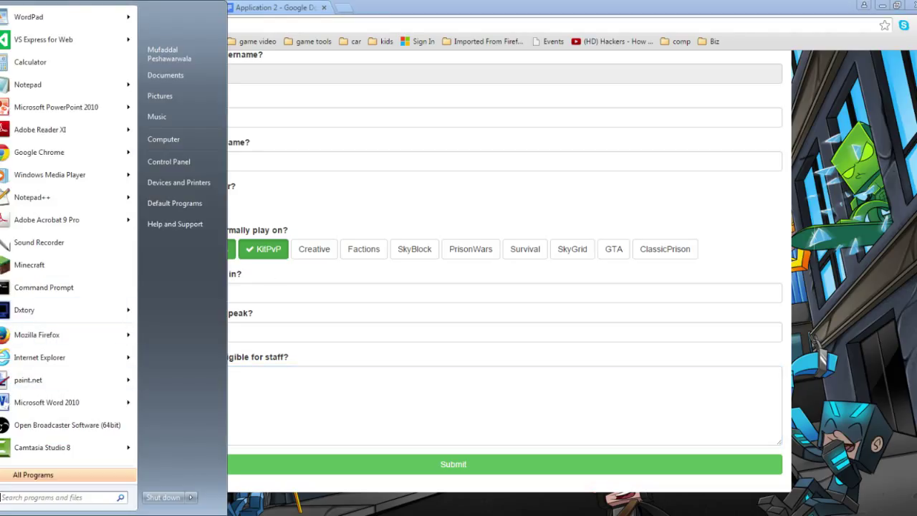
mouse_move(29, 84)
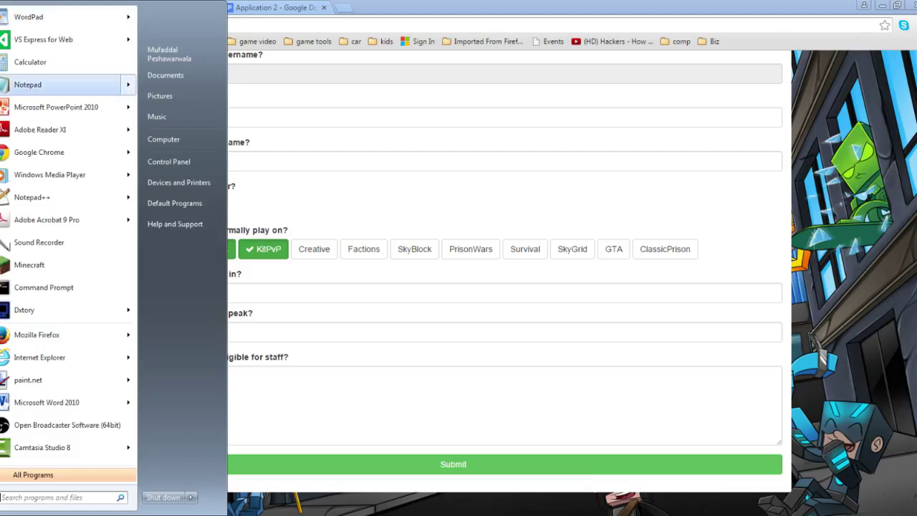
Step: Draft a Notepad essay opening, settling on 'This Is Why' after a first attempt
click(29, 84)
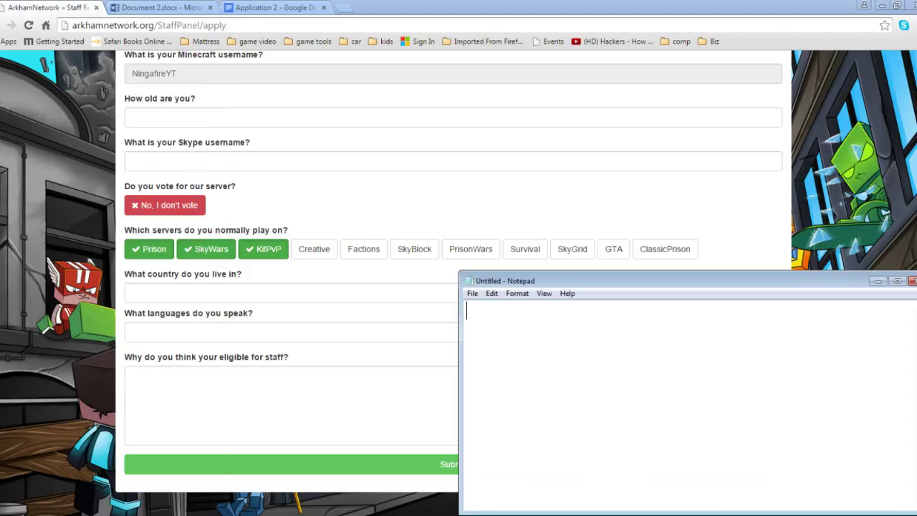
text(This)
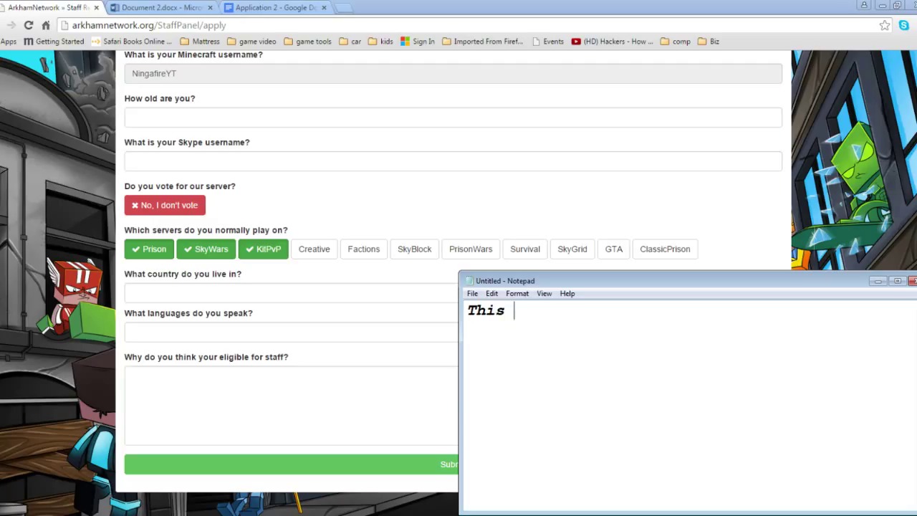
text(is why i want to be)
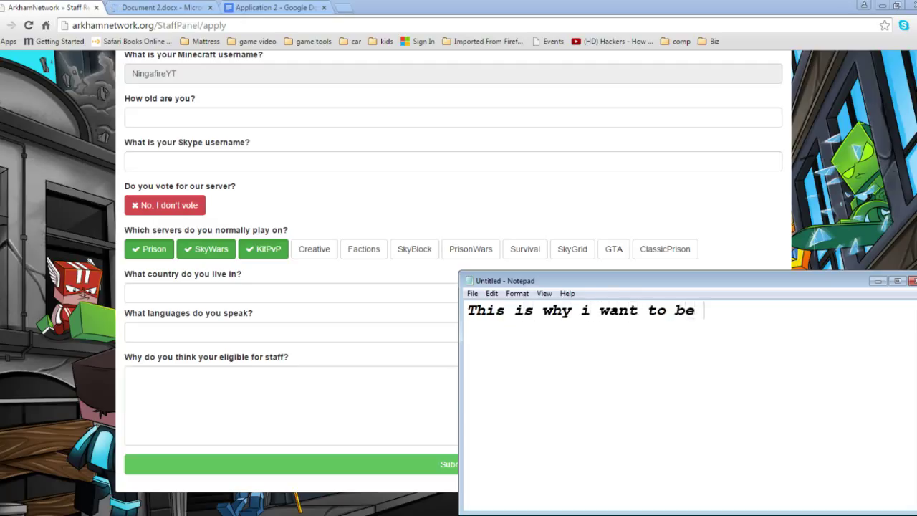
text(staf)
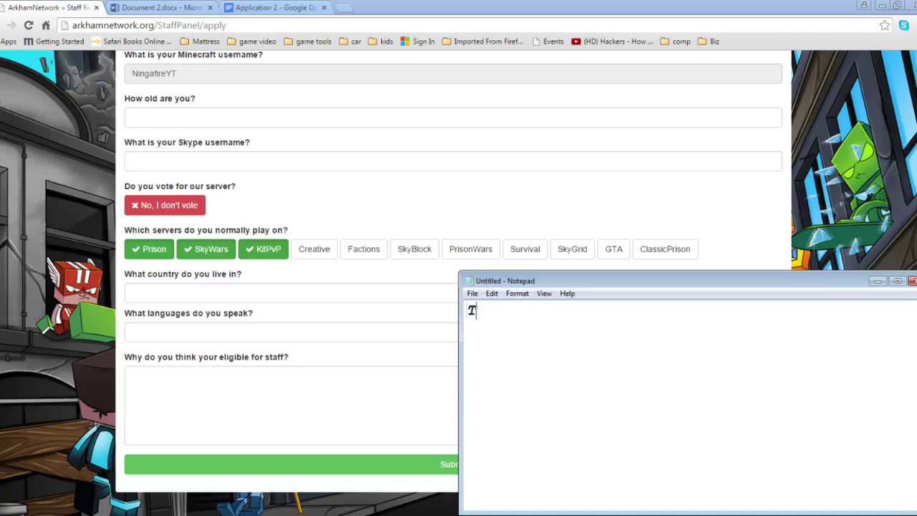
text(This Is)
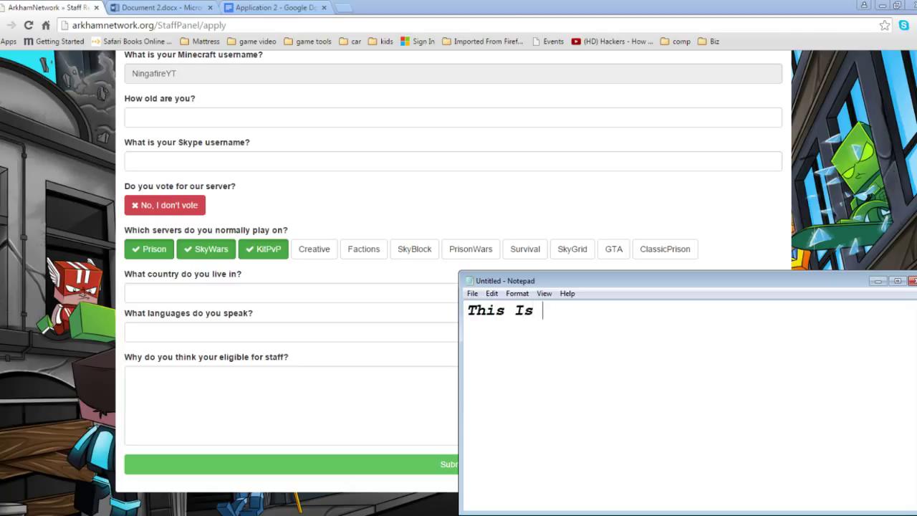
text(Why)
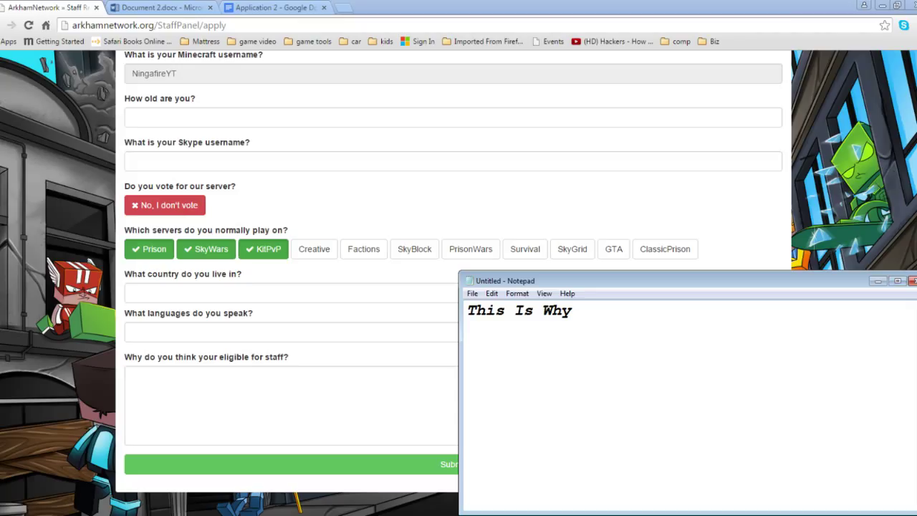
click(916, 279)
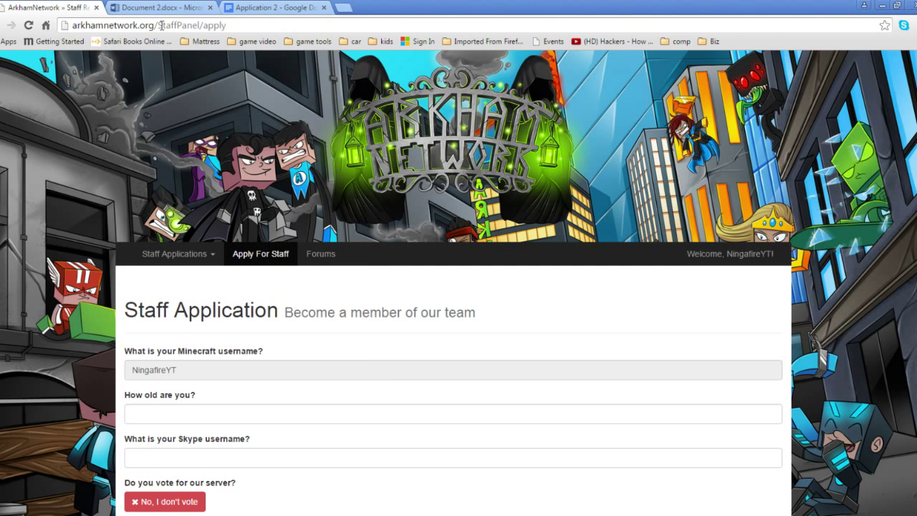
Step: Compare the Document 2 essay, the Application 2 essay and the form, ending on Document 2
click(157, 12)
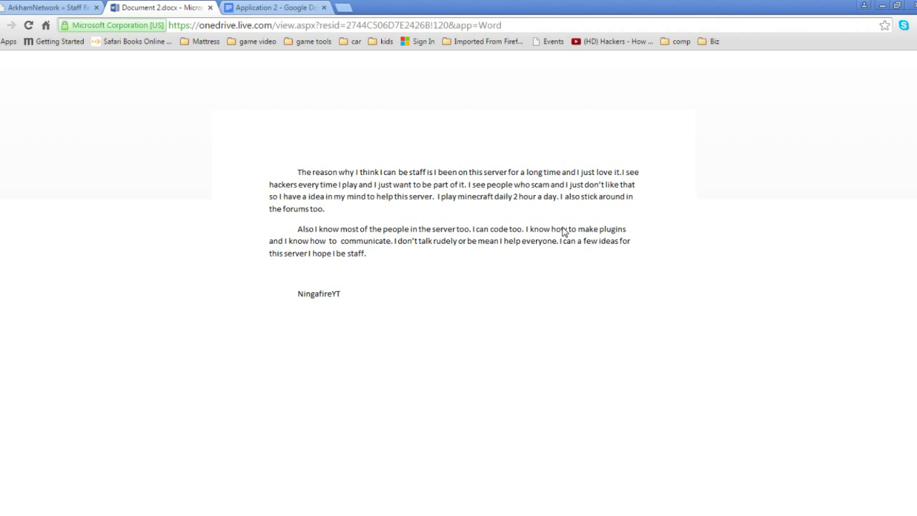
mouse_move(387, 249)
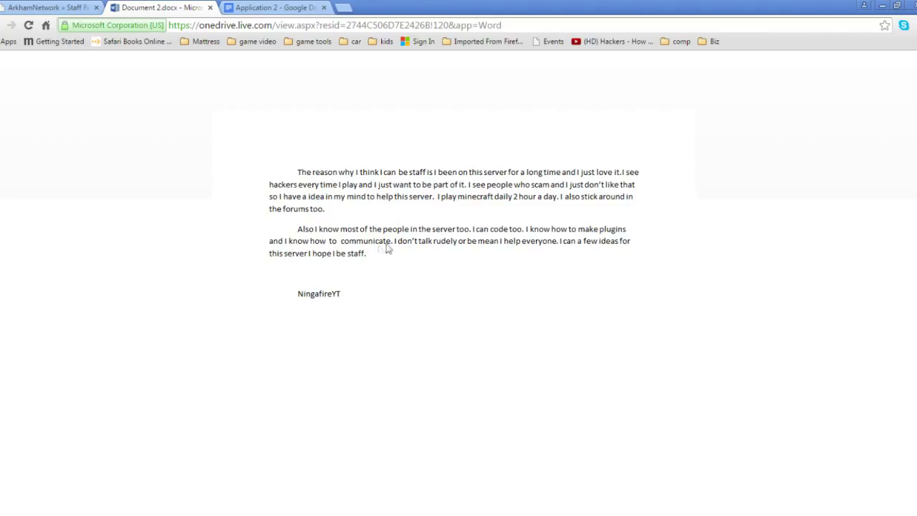
mouse_move(772, 221)
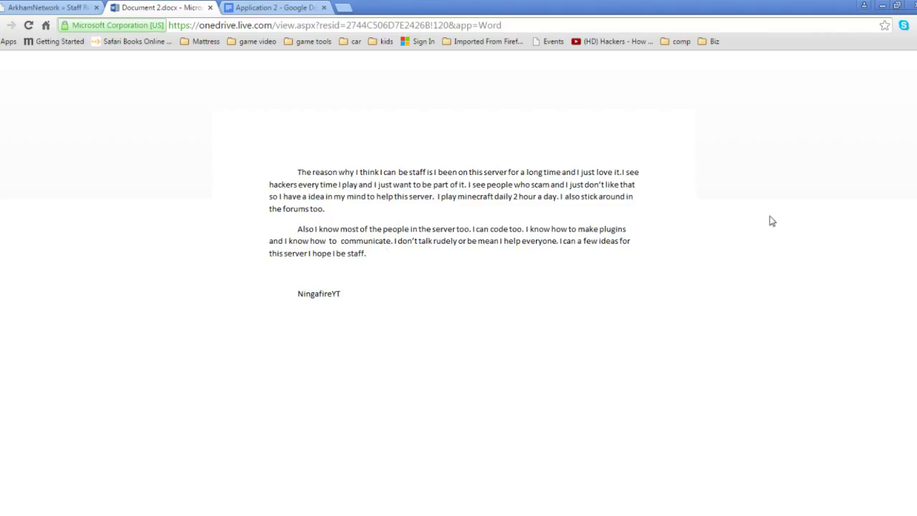
mouse_move(562, 182)
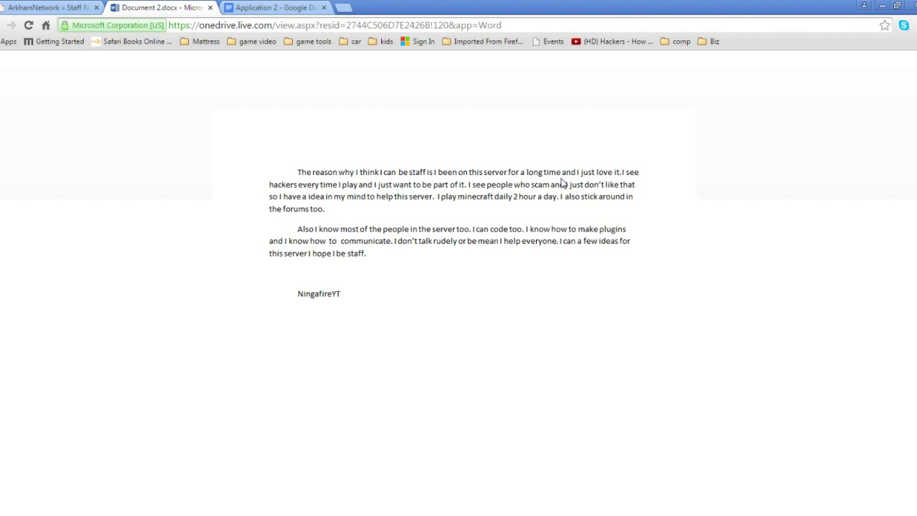
mouse_move(301, 225)
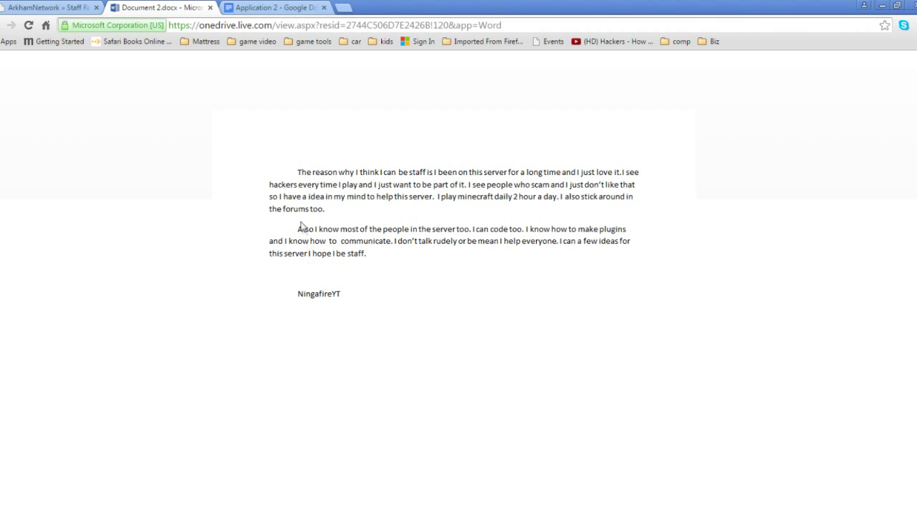
click(275, 9)
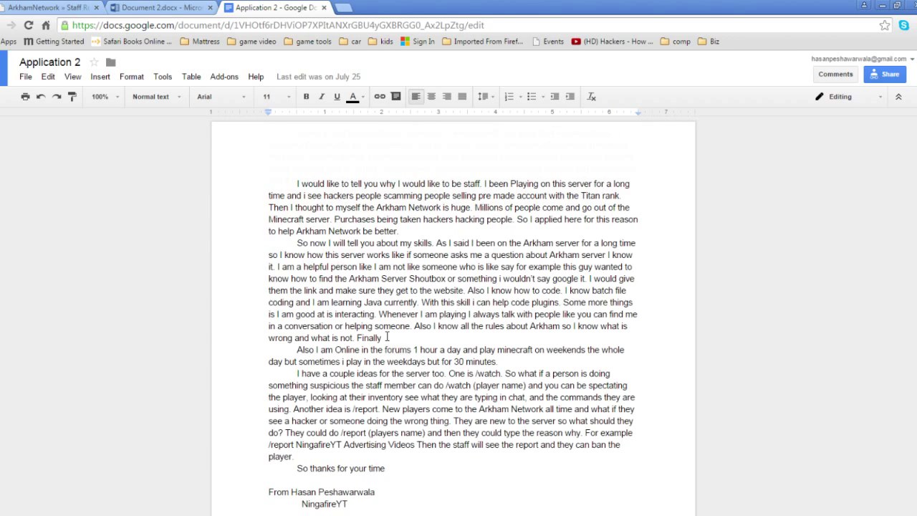
click(43, 7)
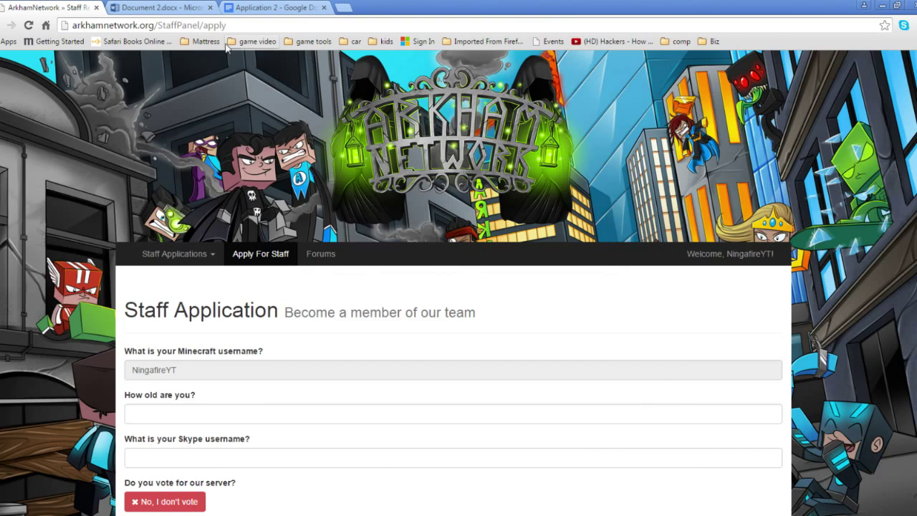
scroll(down, 3)
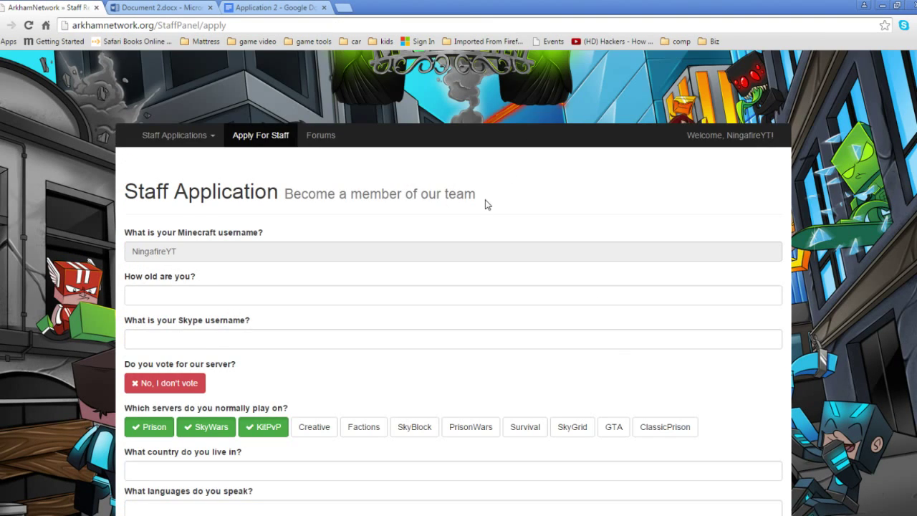
mouse_move(533, 358)
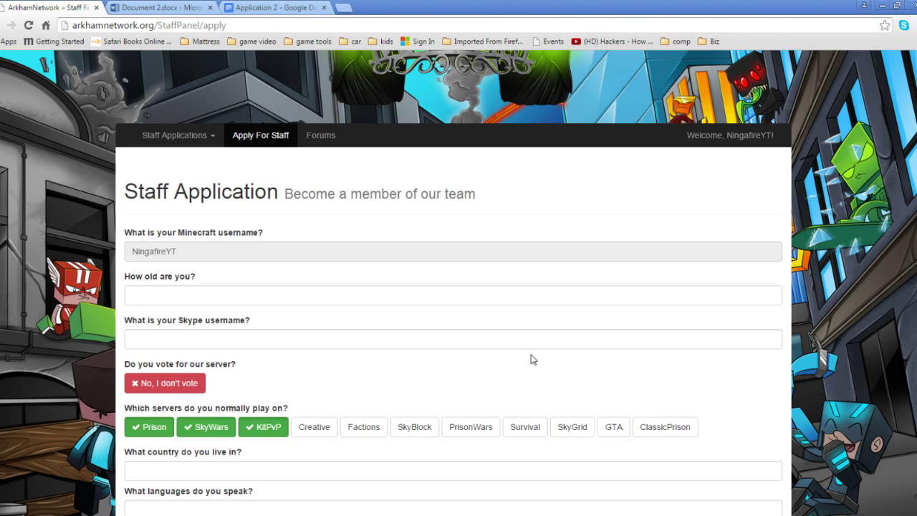
scroll(down, 3)
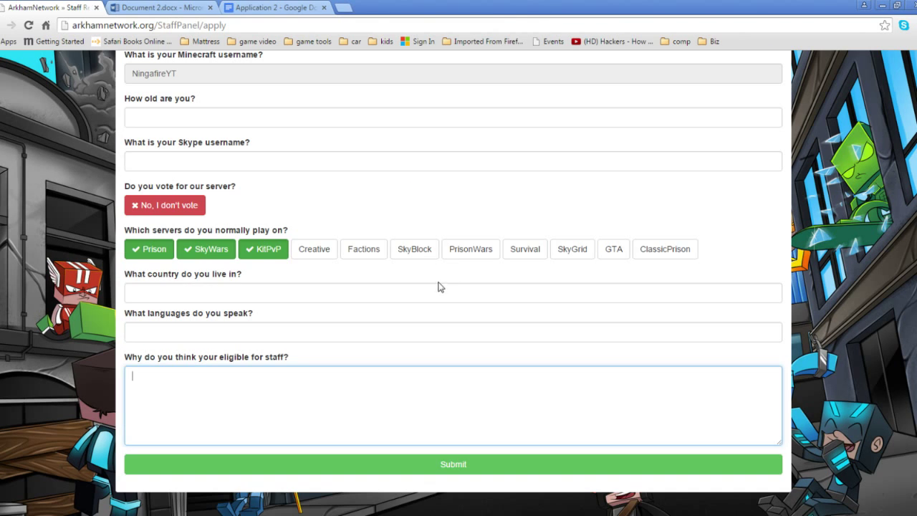
mouse_move(327, 490)
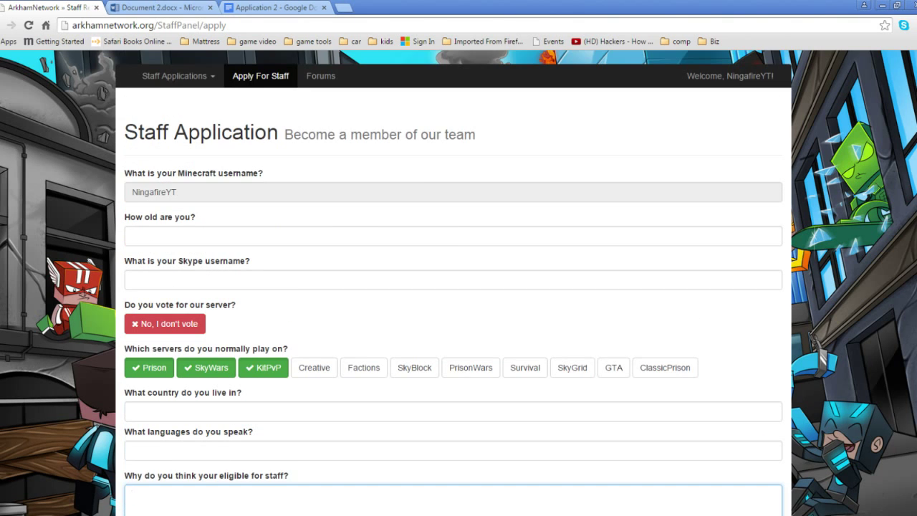
click(157, 12)
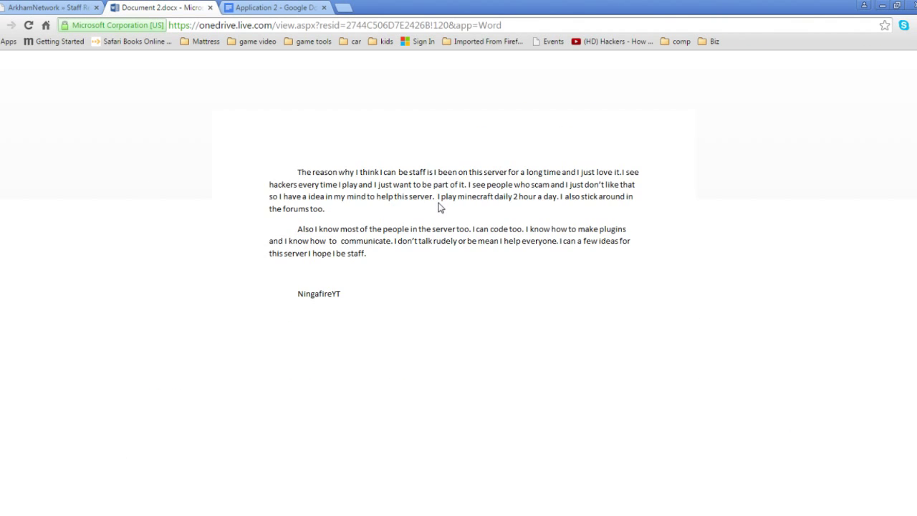
mouse_move(27, 242)
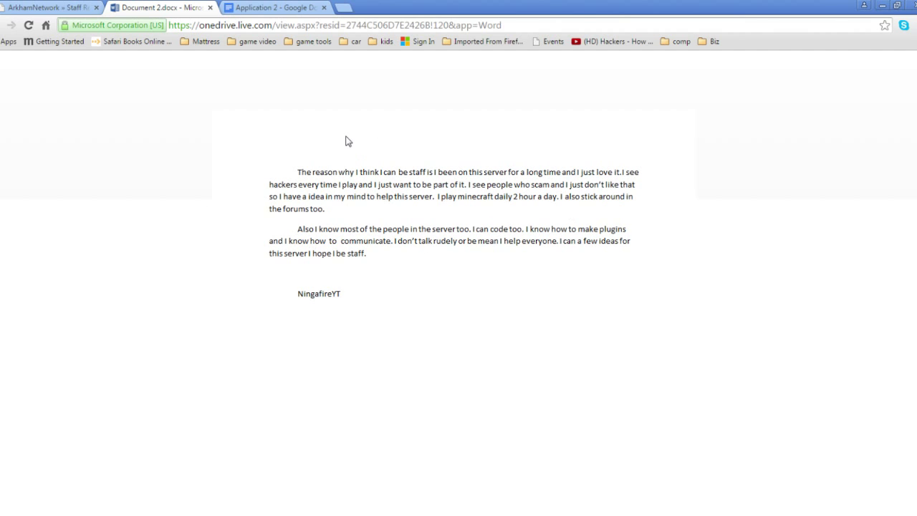
mouse_move(353, 194)
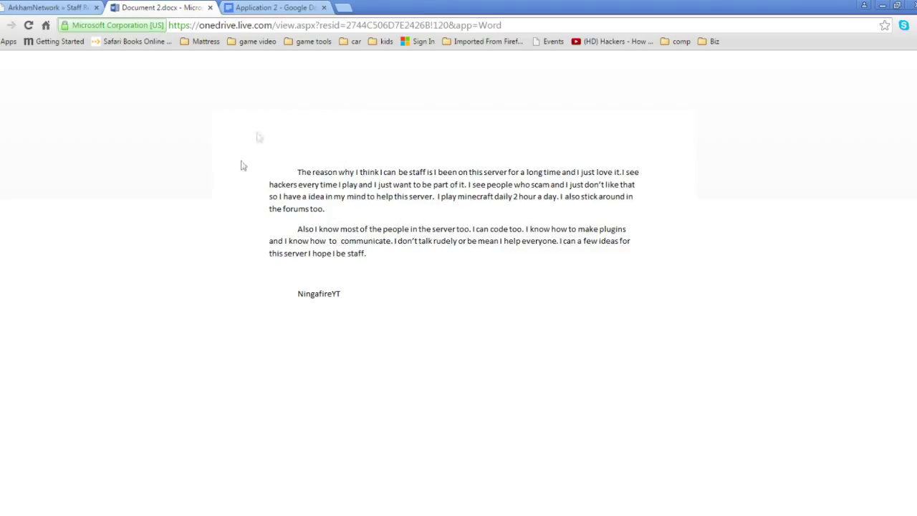
mouse_move(494, 207)
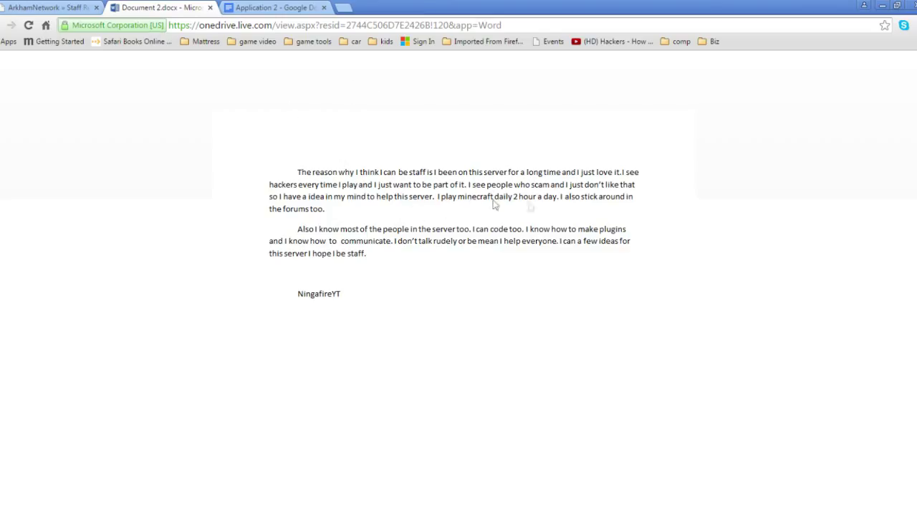
mouse_move(367, 283)
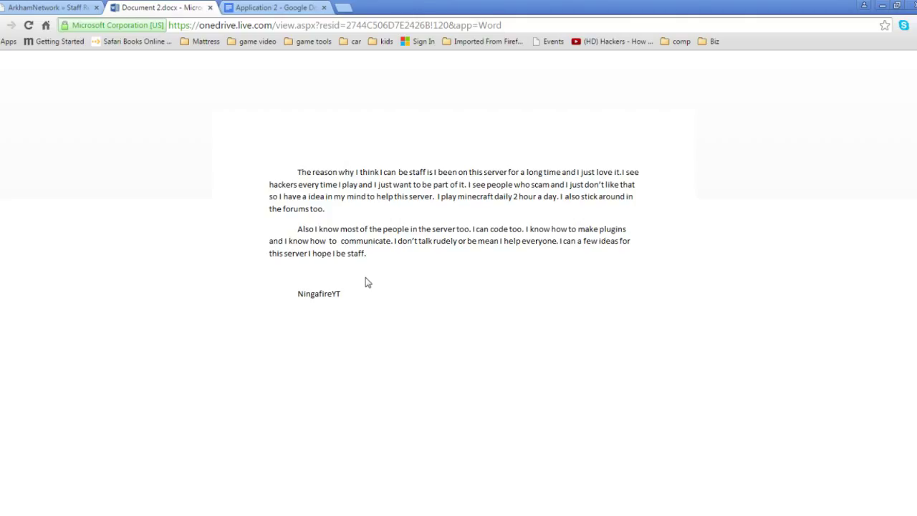
mouse_move(275, 167)
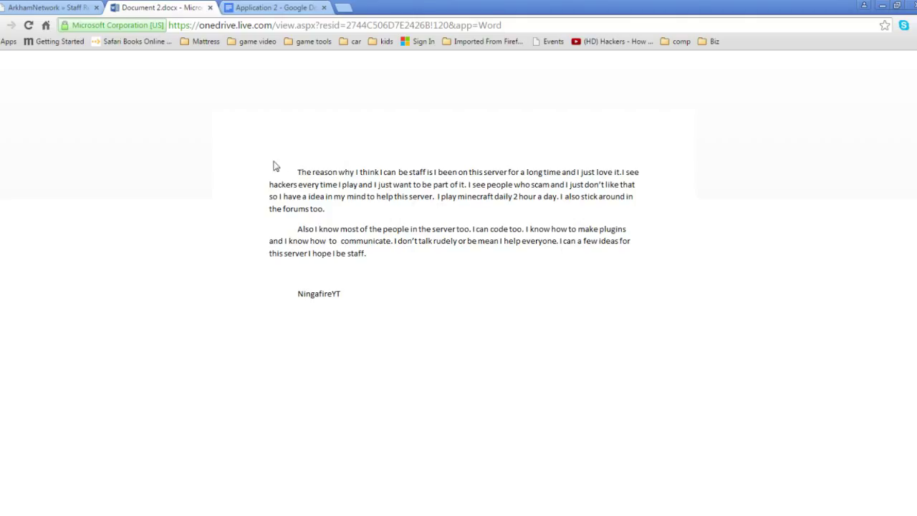
mouse_move(444, 177)
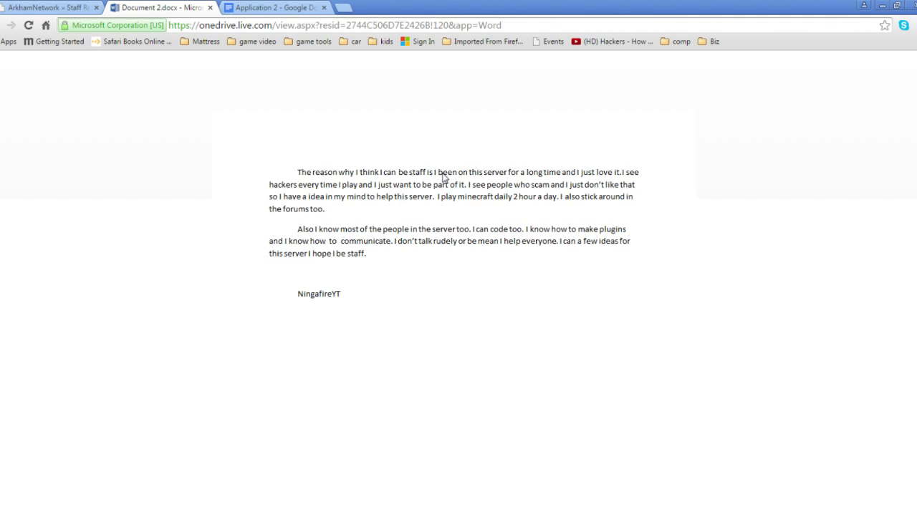
mouse_move(321, 220)
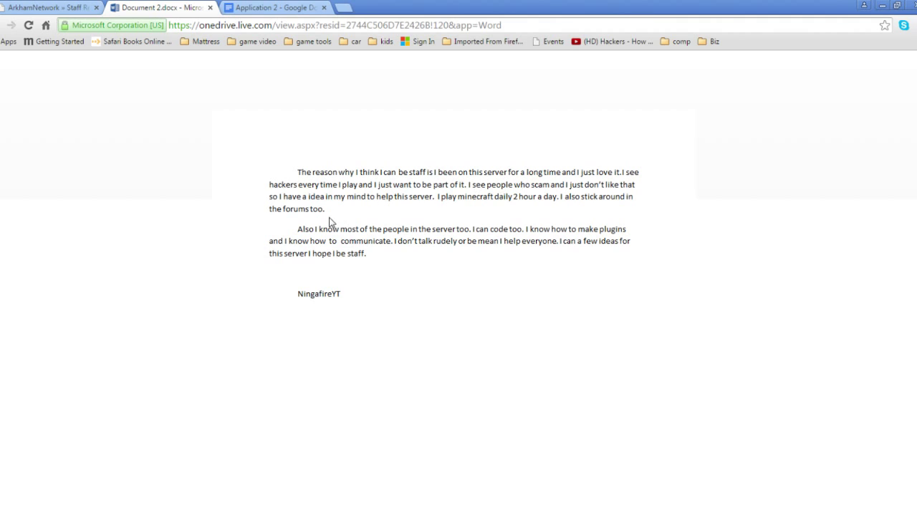
mouse_move(412, 217)
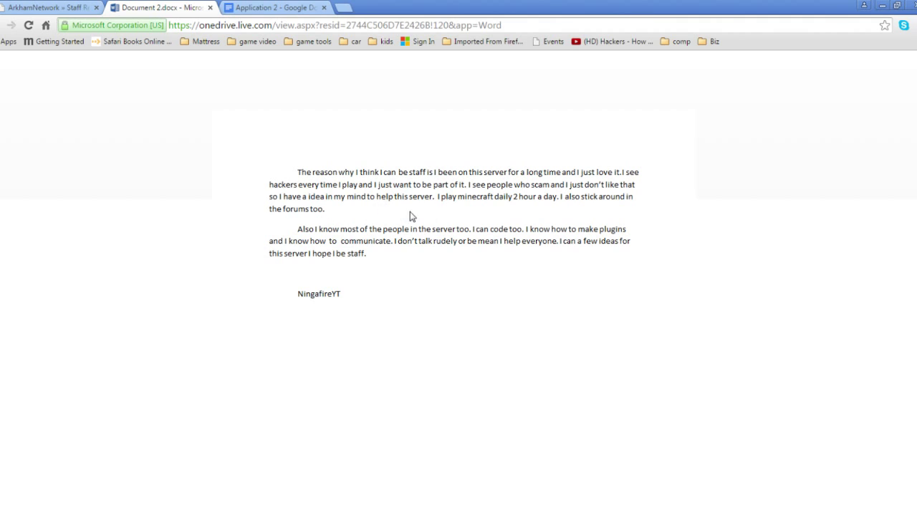
mouse_move(496, 203)
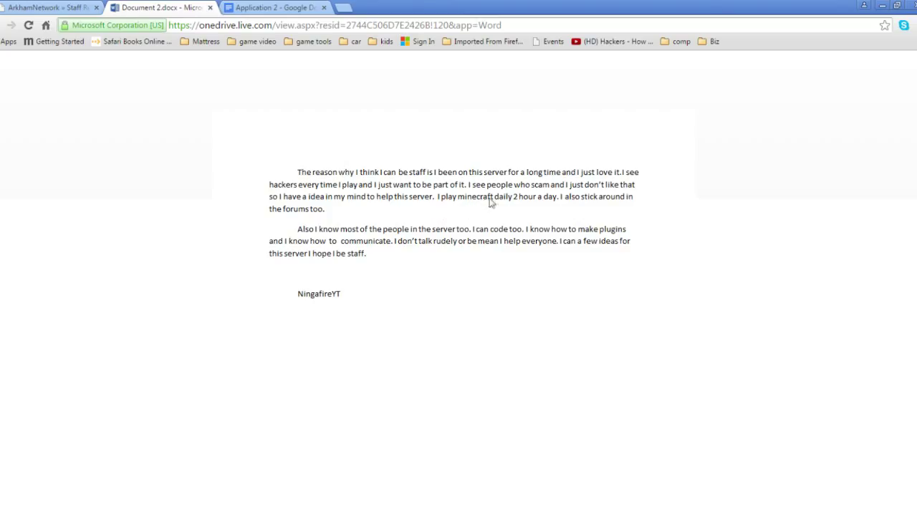
mouse_move(524, 202)
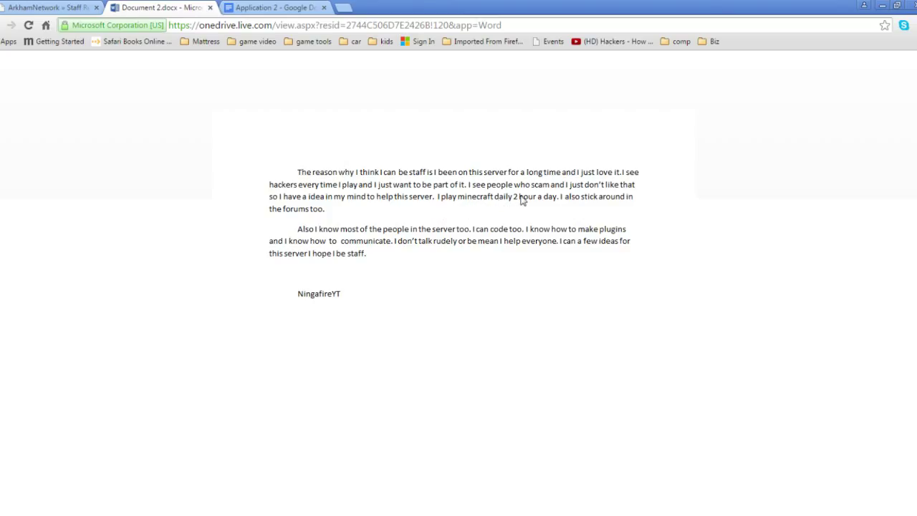
mouse_move(473, 177)
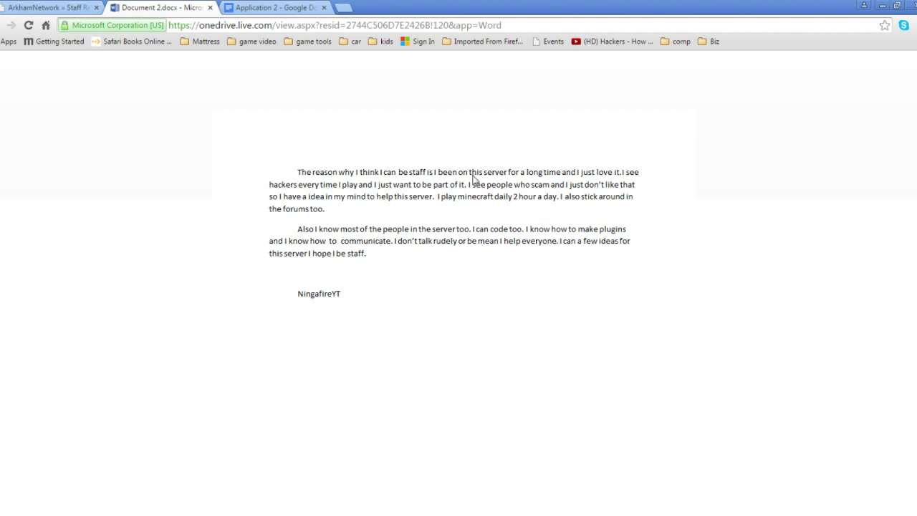
mouse_move(467, 215)
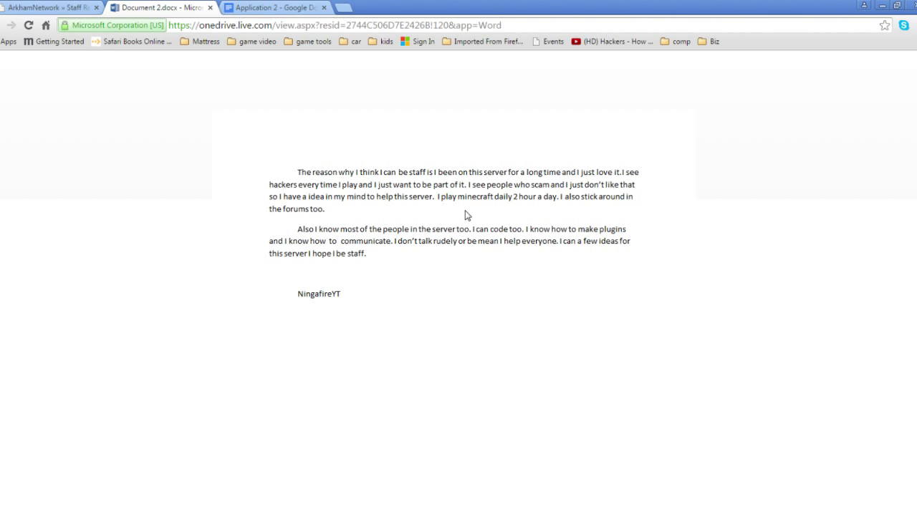
mouse_move(613, 231)
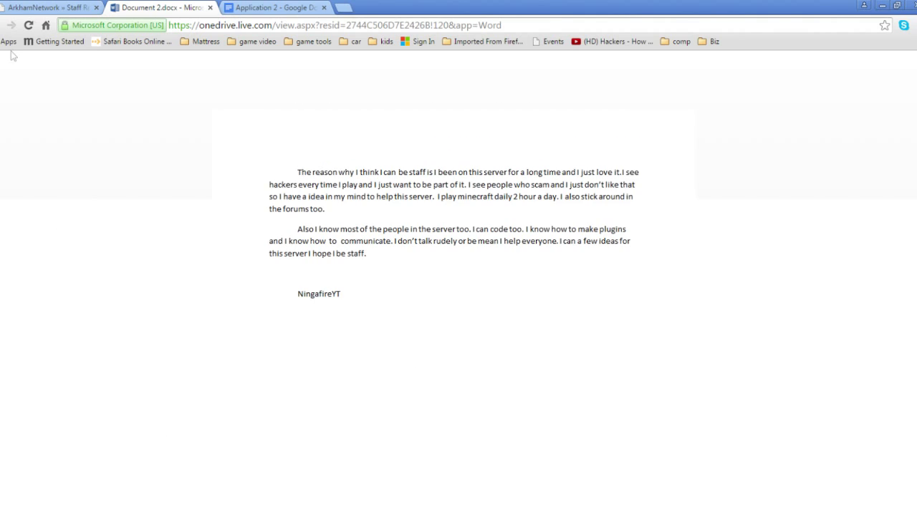
Step: Switch from the Word Online essay back to the Arkham Network staff form
click(51, 7)
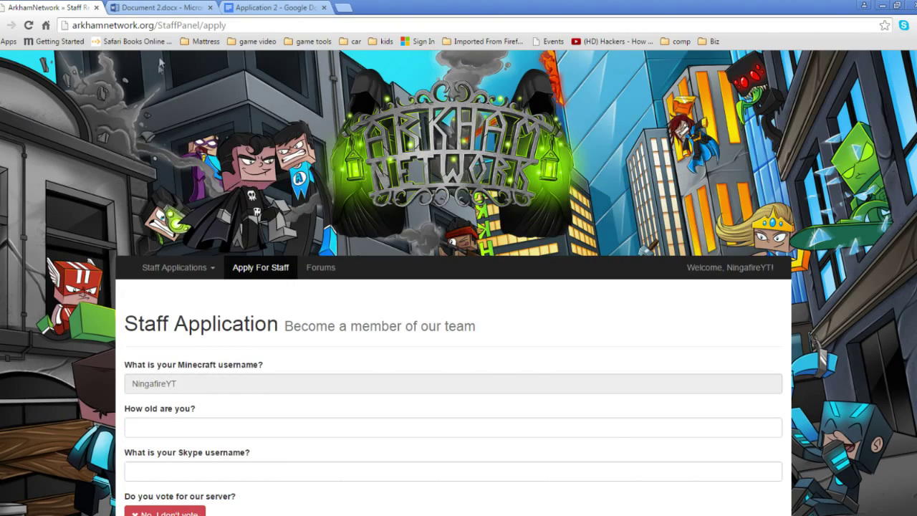
Step: Check the Google Docs essay draft, then return to the form's eligibility question
click(280, 8)
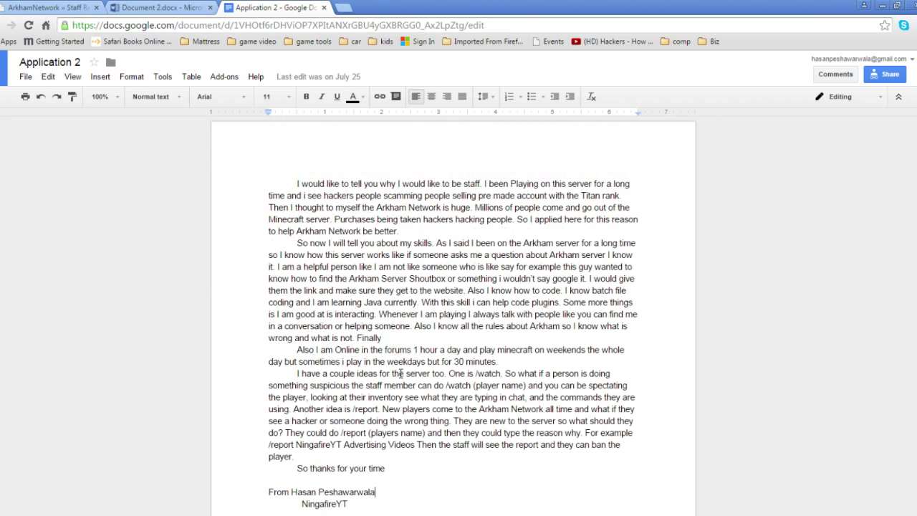
click(43, 9)
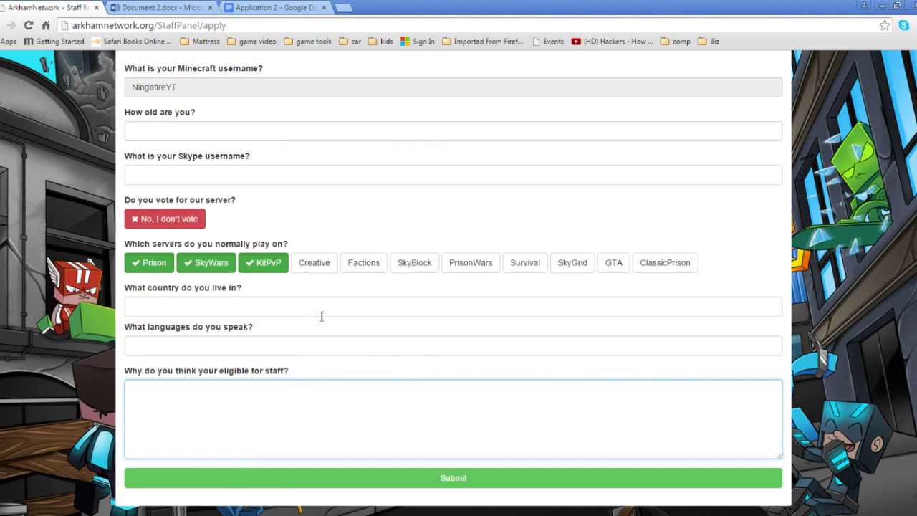
text(tip)
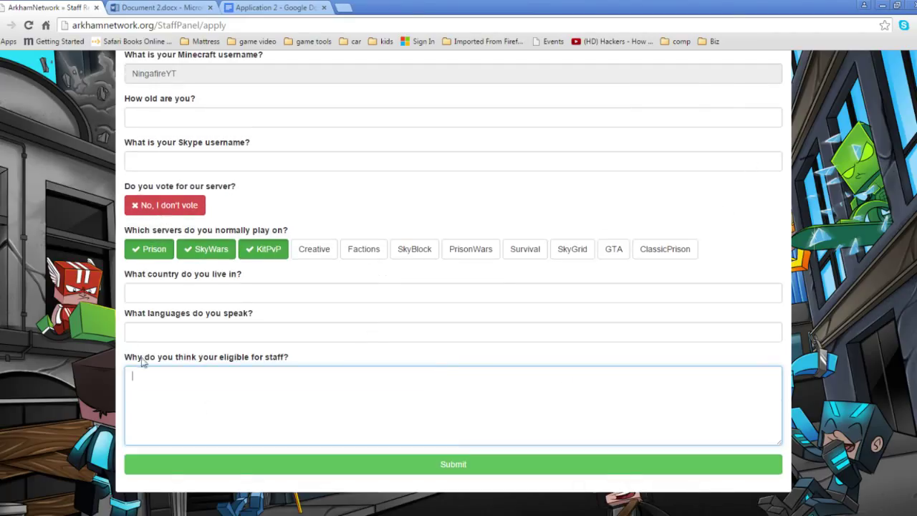
mouse_move(220, 368)
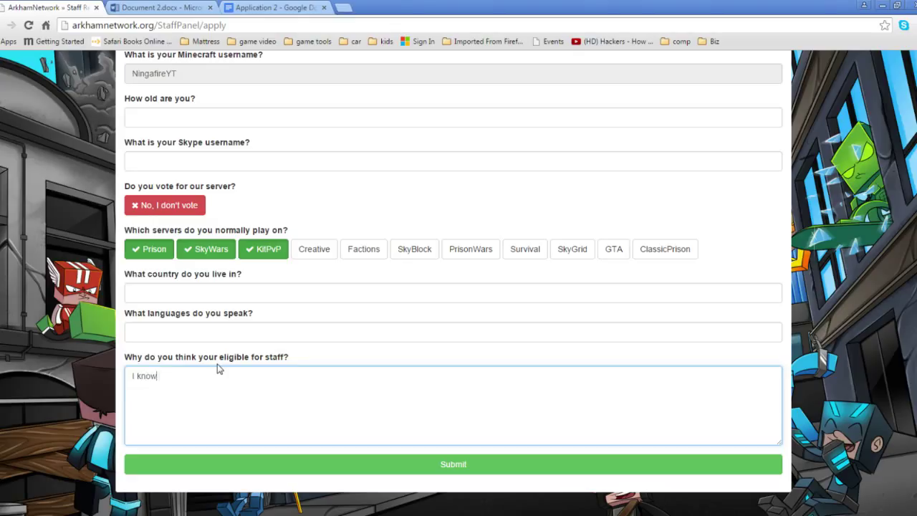
text(how to c)
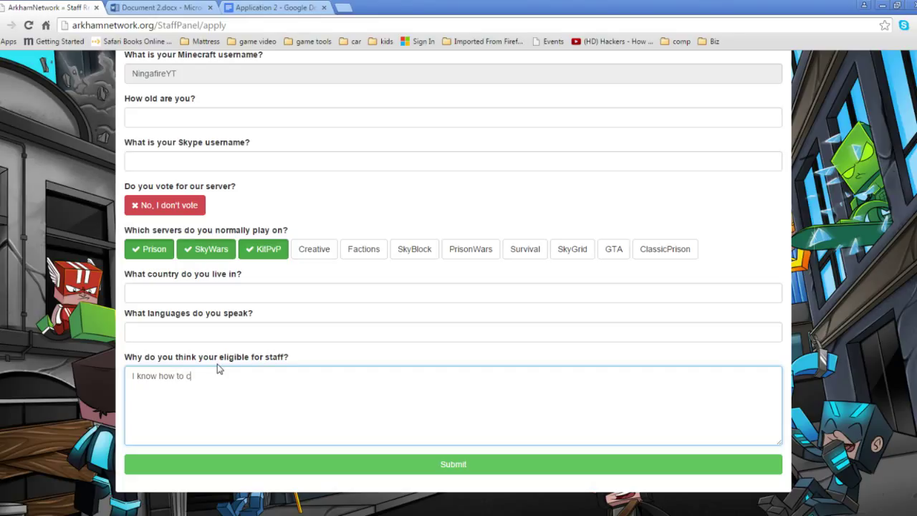
text(ode)
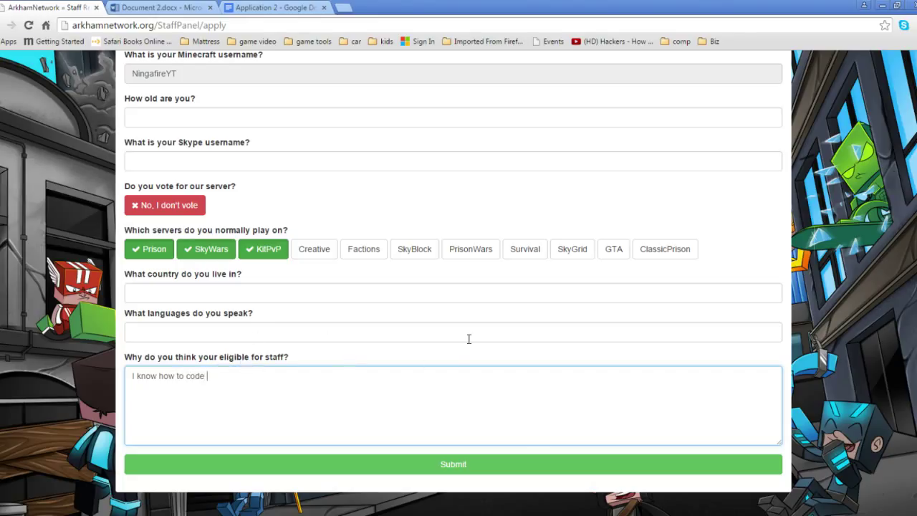
text(Java)
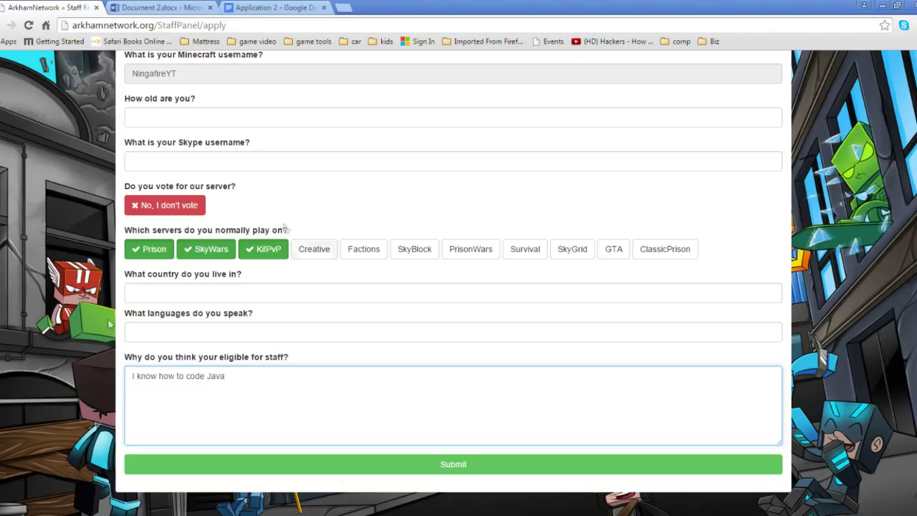
text(and B)
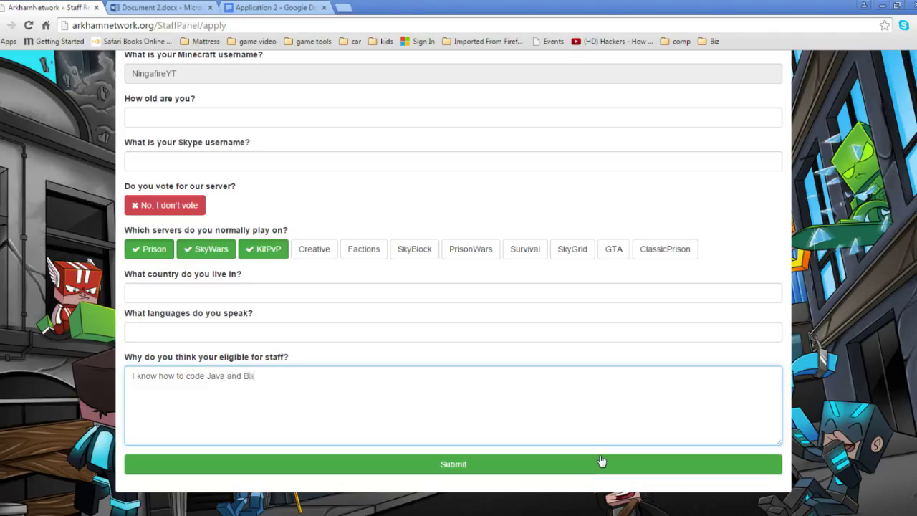
text(atch)
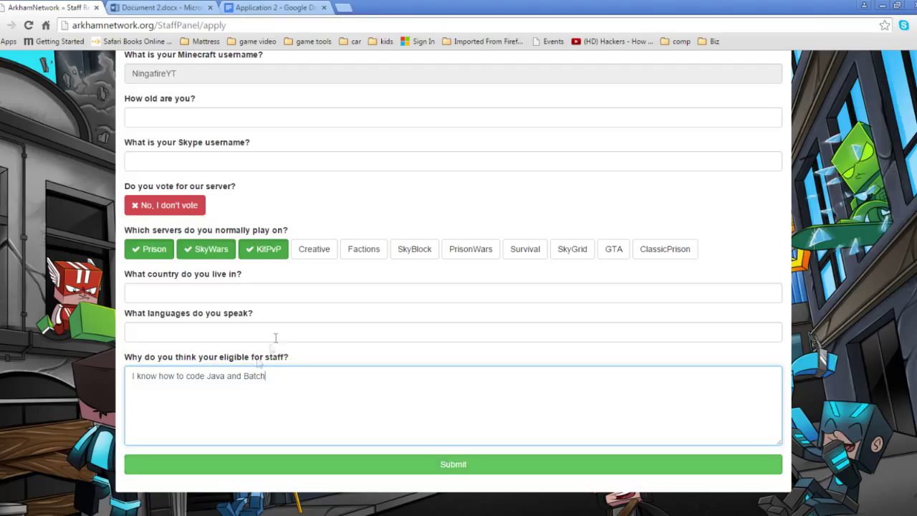
mouse_move(370, 464)
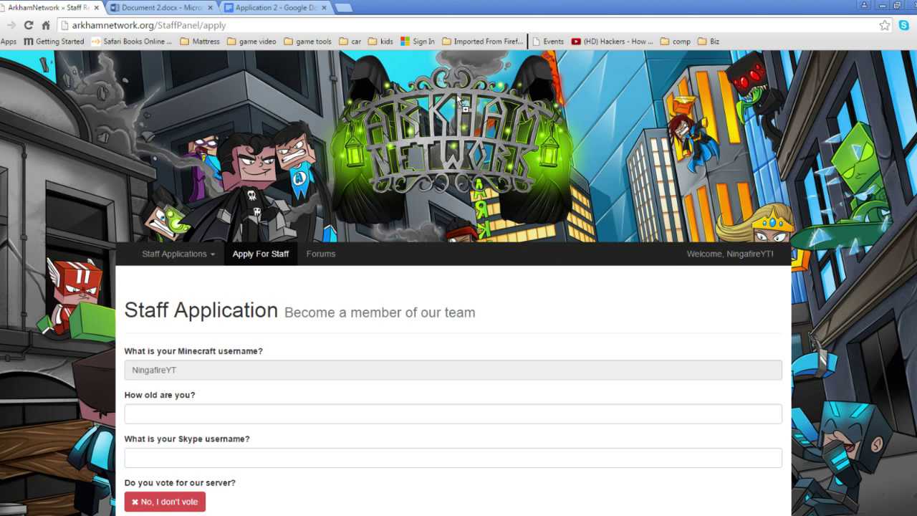
scroll(down, 3)
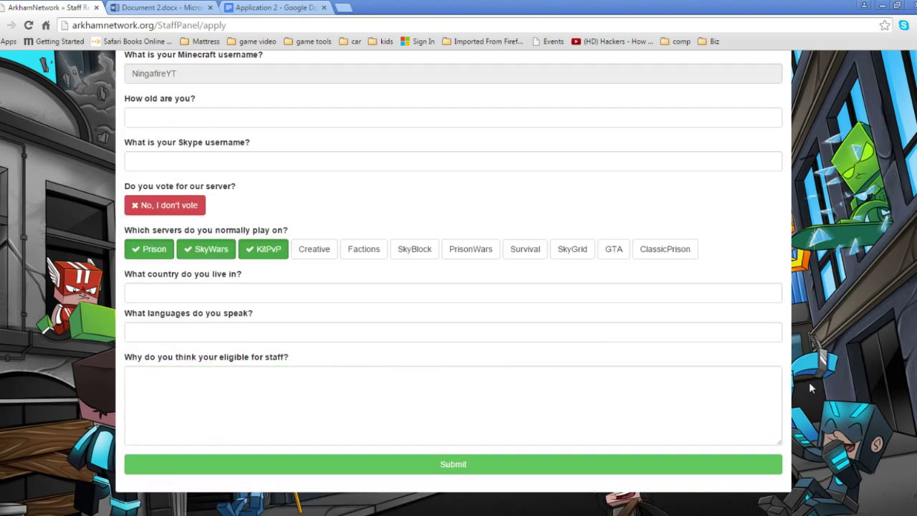
scroll(up, 3)
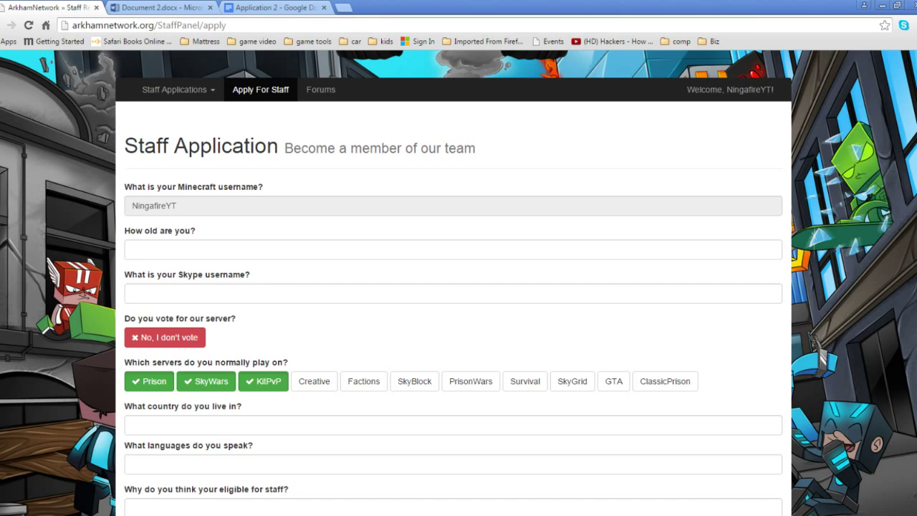
mouse_move(825, 60)
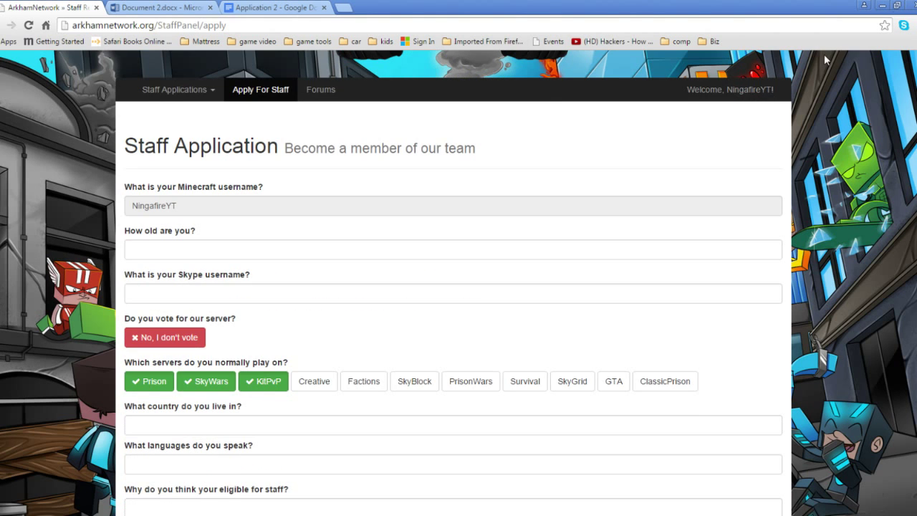
scroll(down, 3)
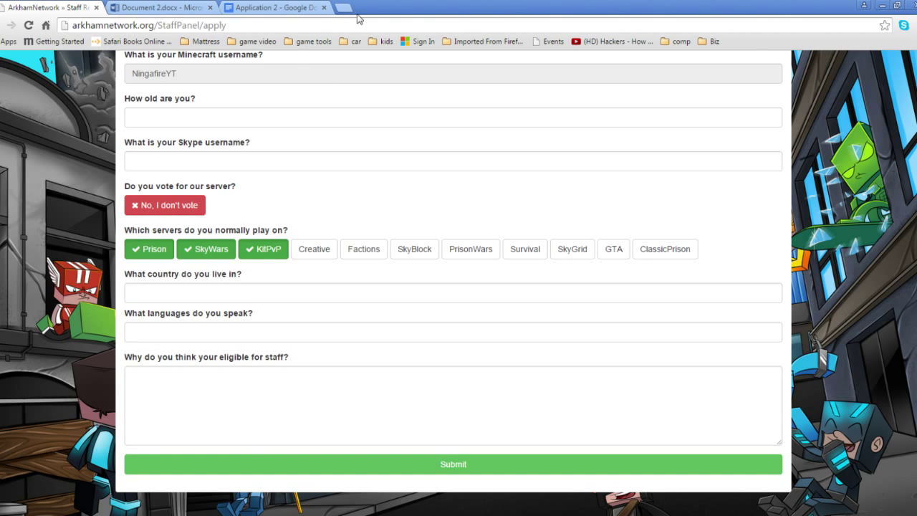
mouse_move(195, 275)
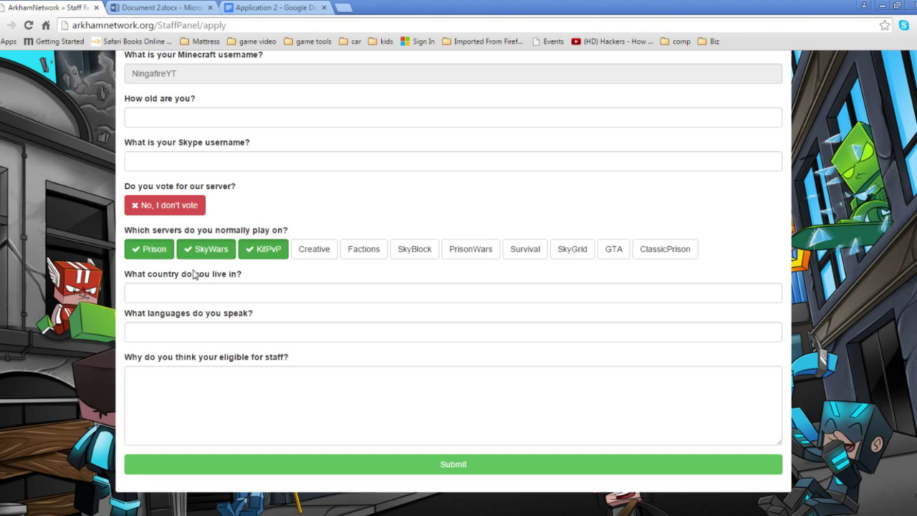
click(160, 11)
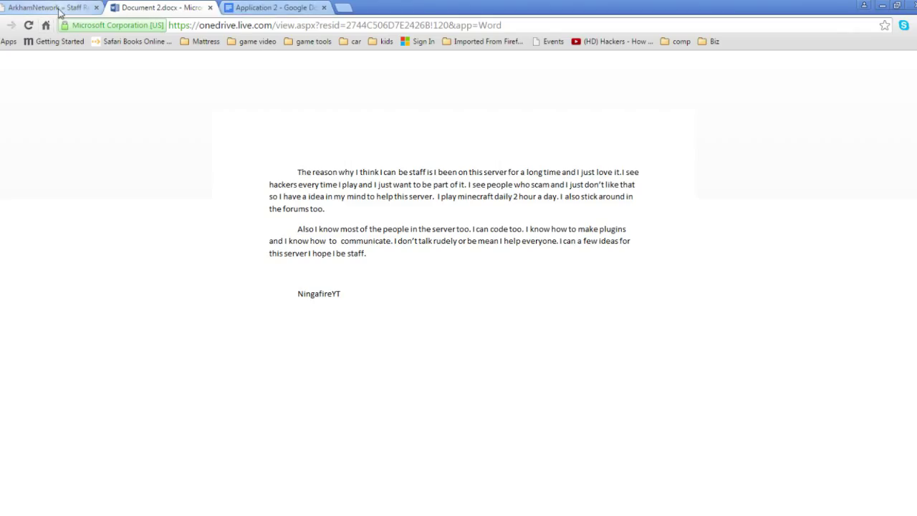
click(43, 9)
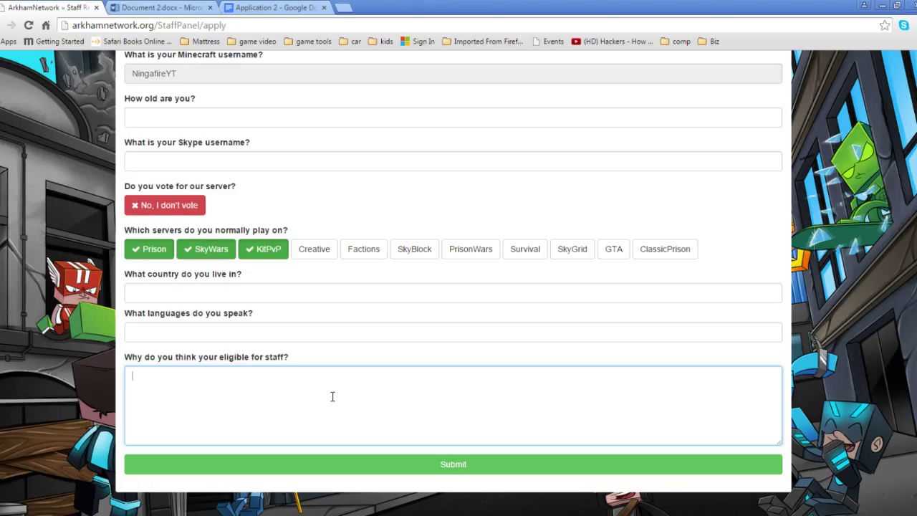
text(F)
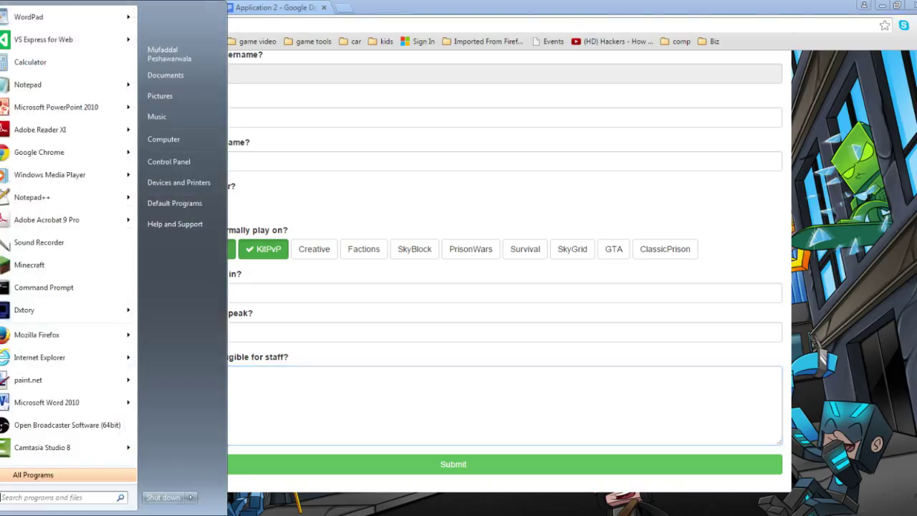
Step: Launch Notepad from Start and confirm a bold italic size-20 font
text(notepad)
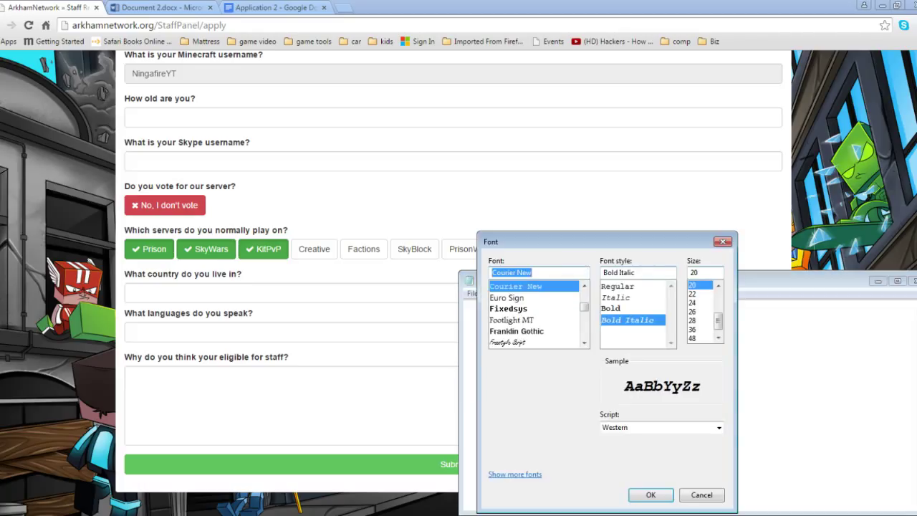
click(515, 331)
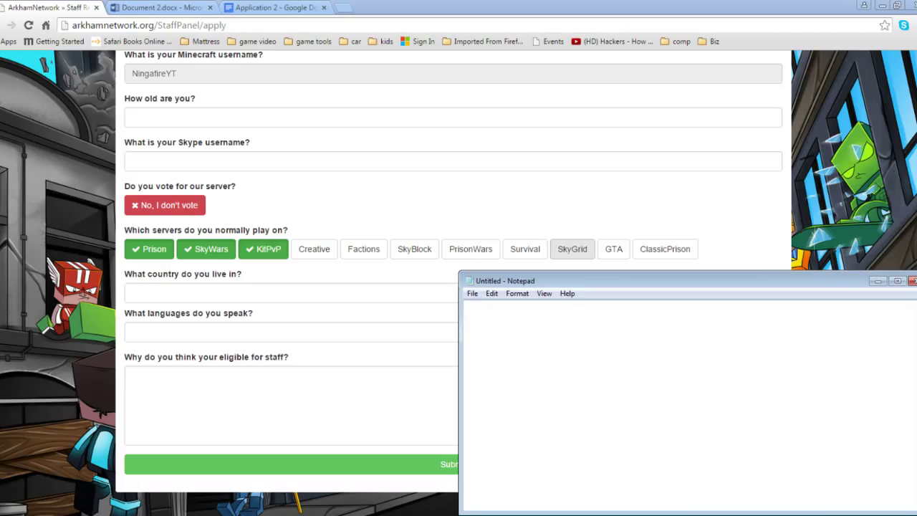
Step: Write the heading 'Why I want to be staff???' and set it in bold italic Georgia
text(Why I)
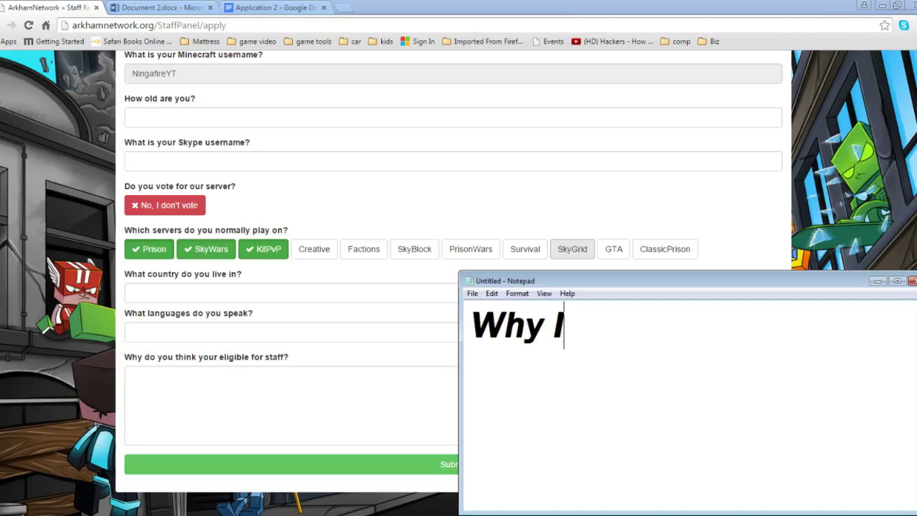
text(want to)
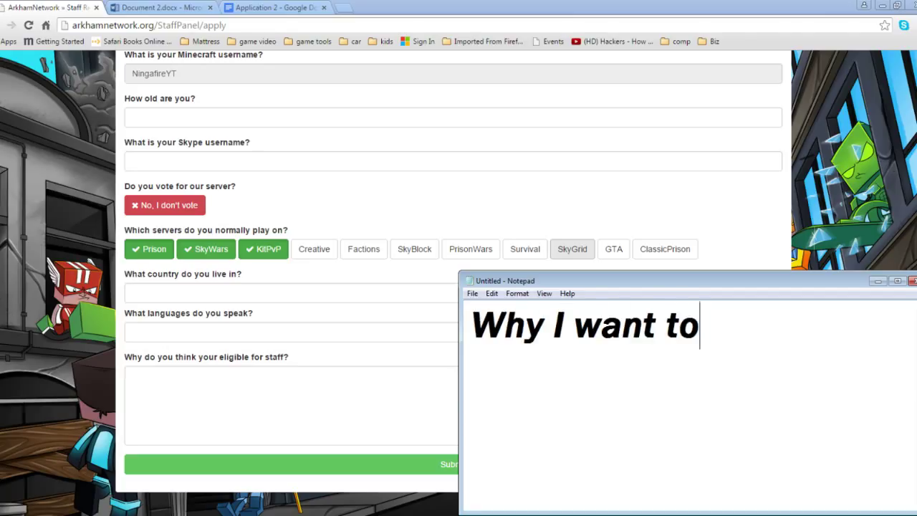
text(be staf)
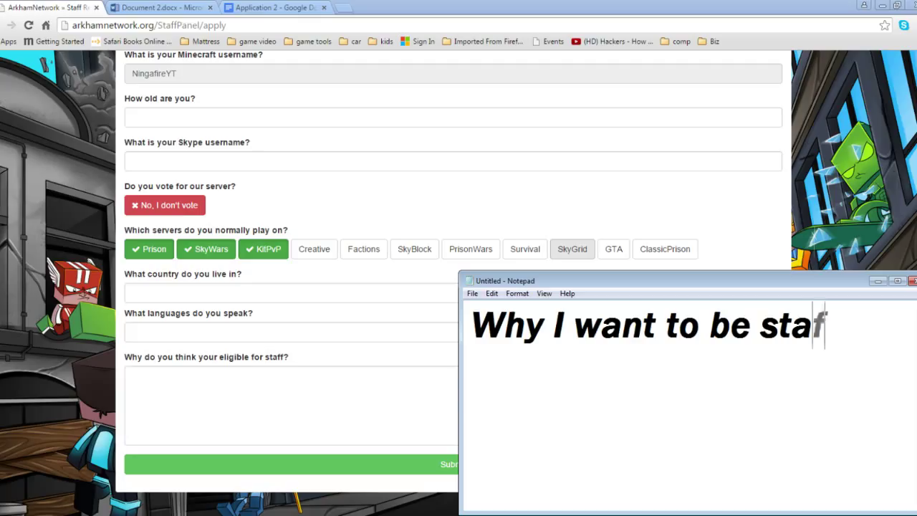
text(f???)
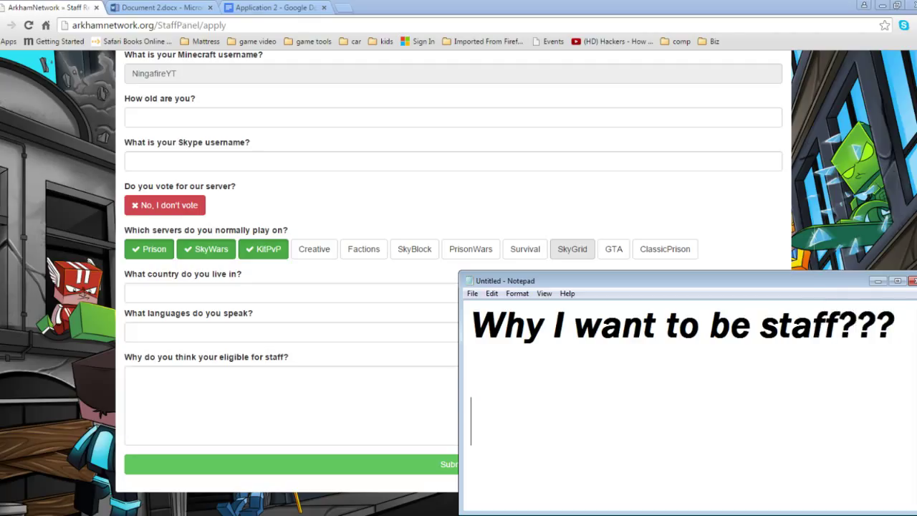
click(516, 293)
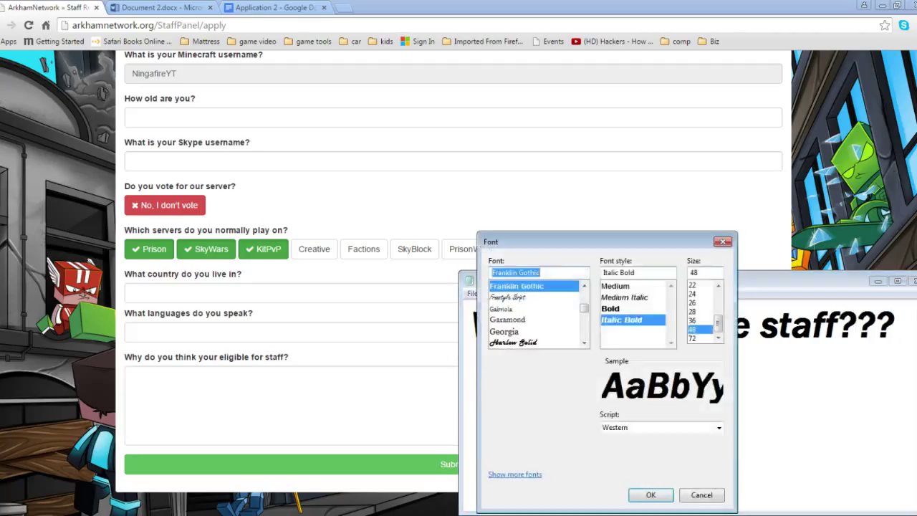
click(508, 331)
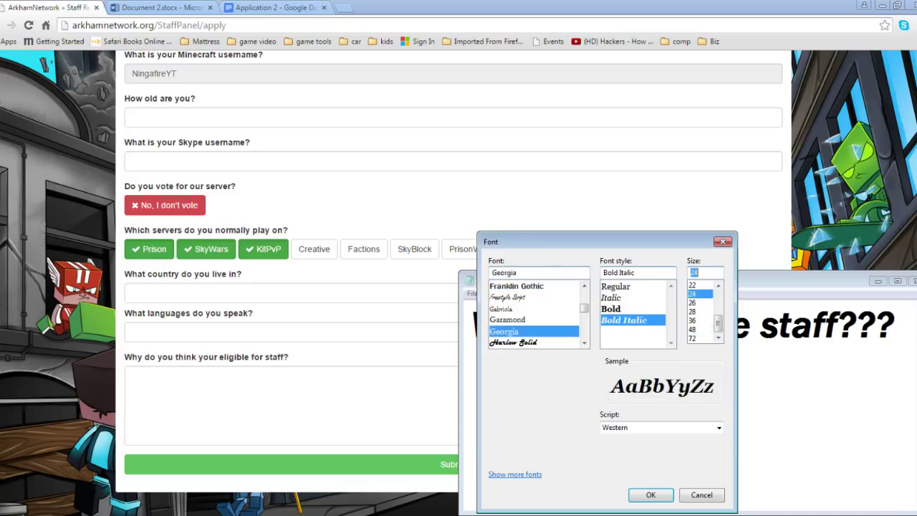
click(611, 296)
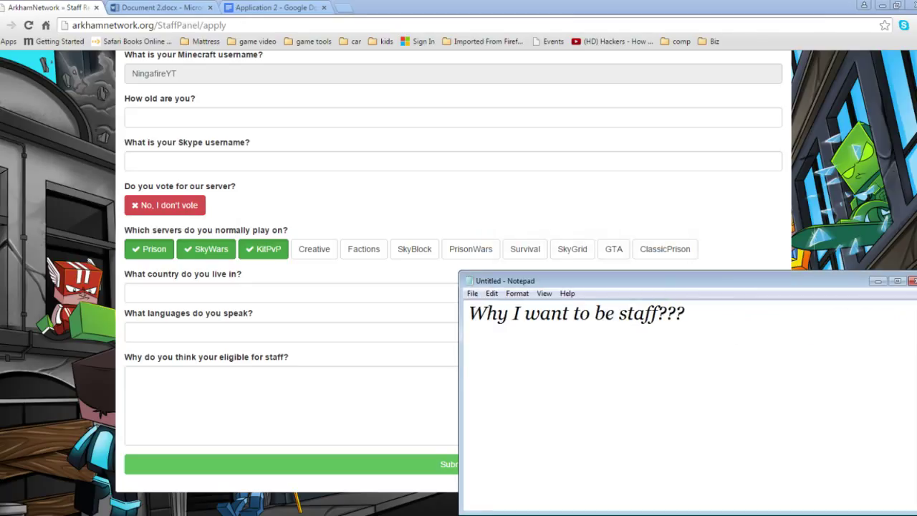
Step: Close the Notepad draft without saving, returning to the staff application form
text(i)
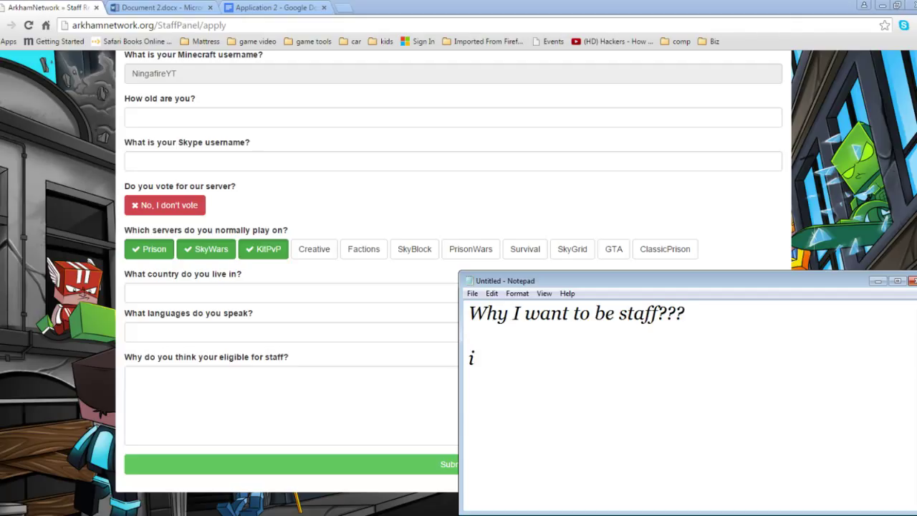
click(914, 281)
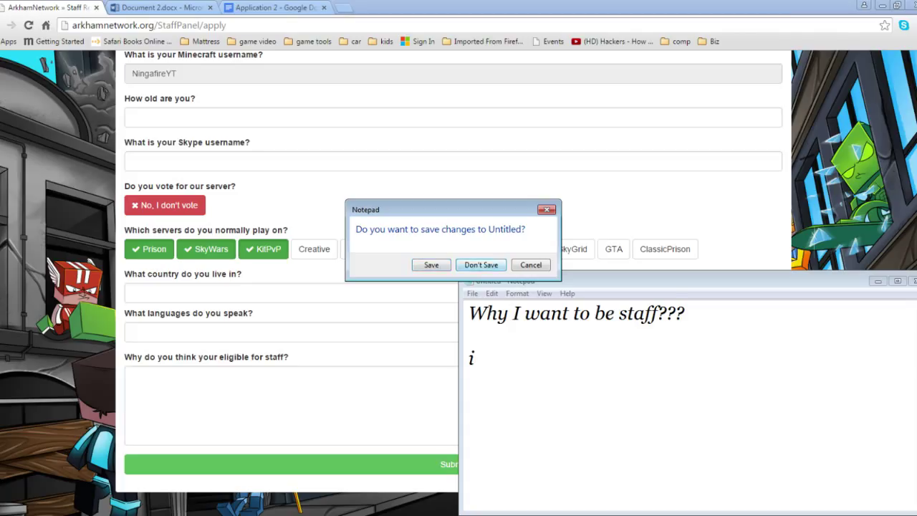
click(482, 264)
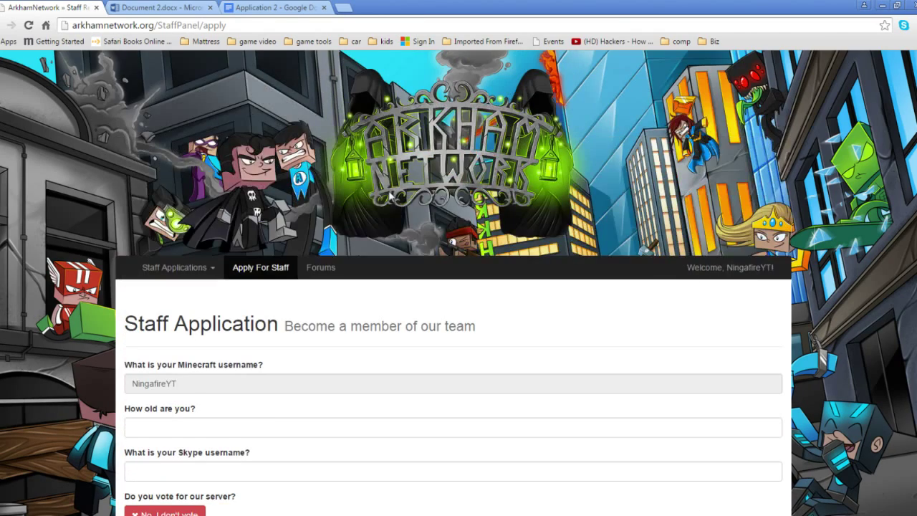
scroll(down, 3)
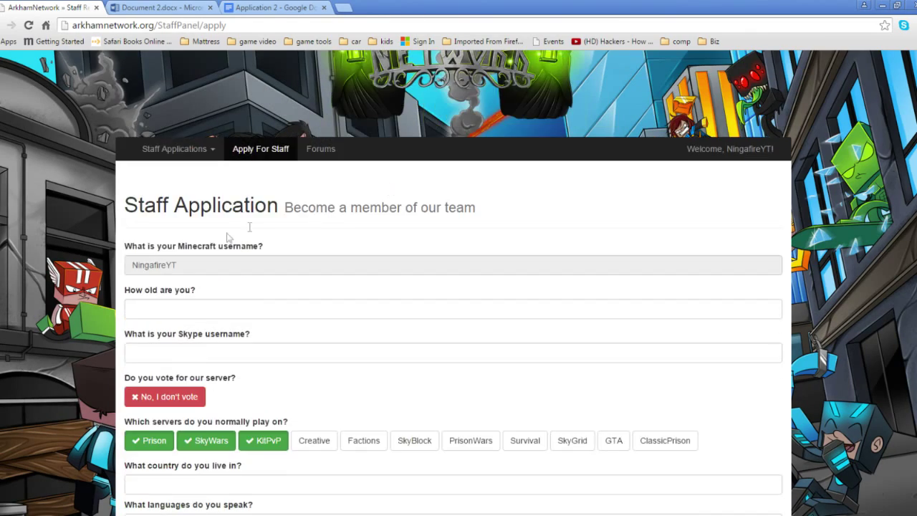
scroll(down, 3)
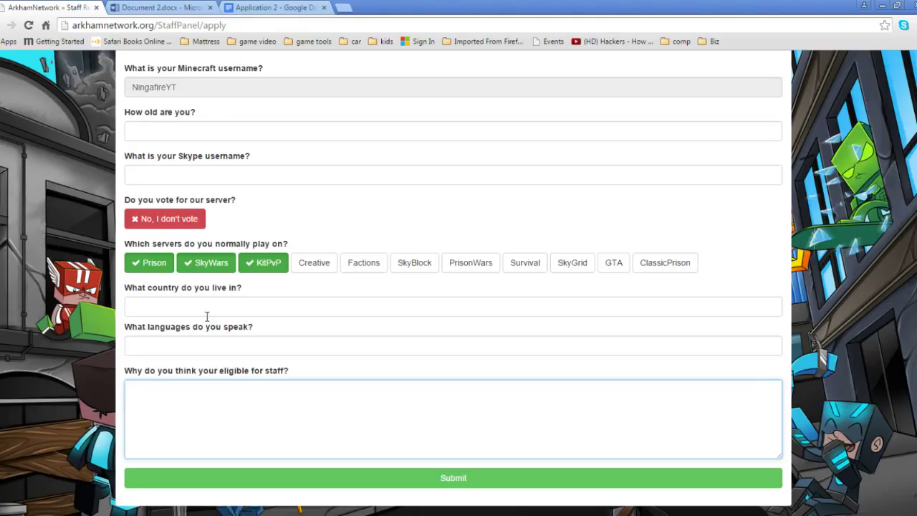
mouse_move(259, 212)
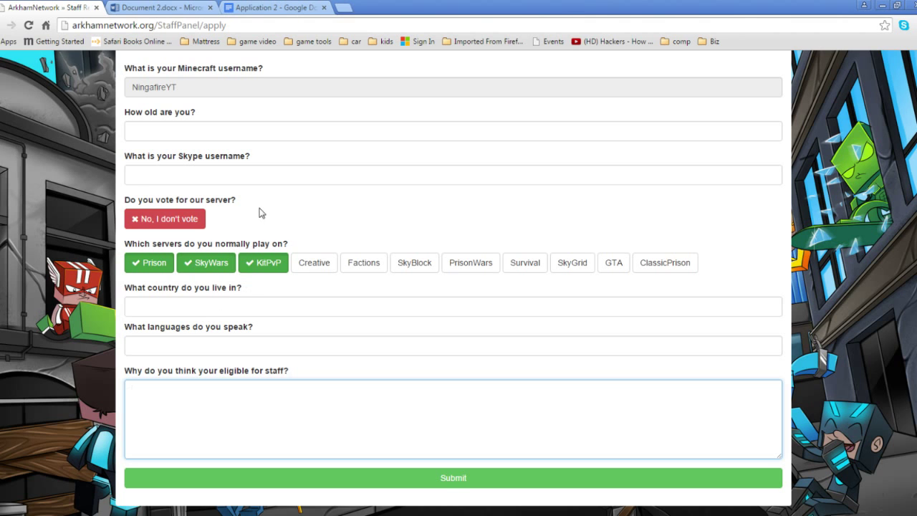
scroll(down, 3)
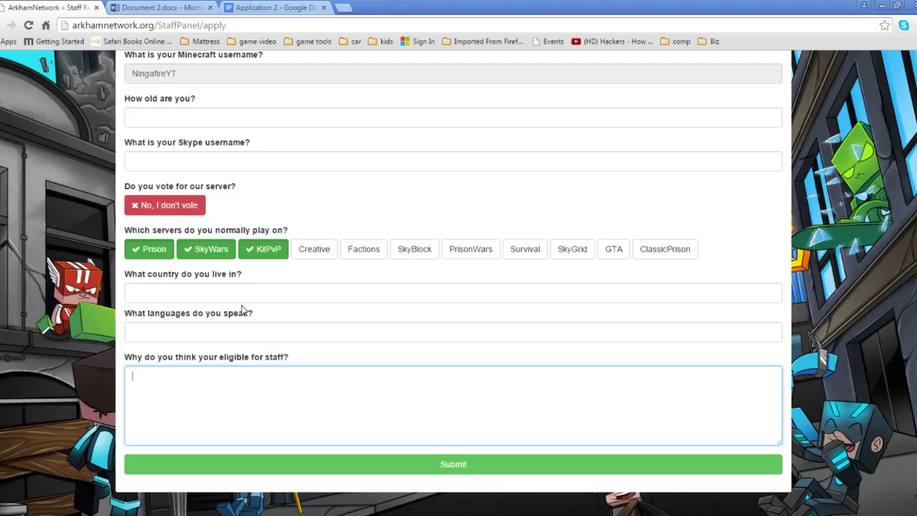
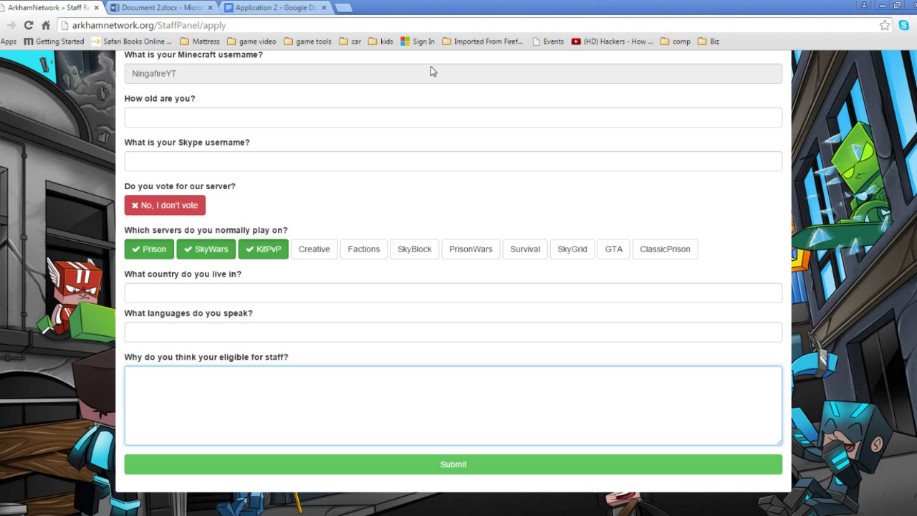
click(272, 8)
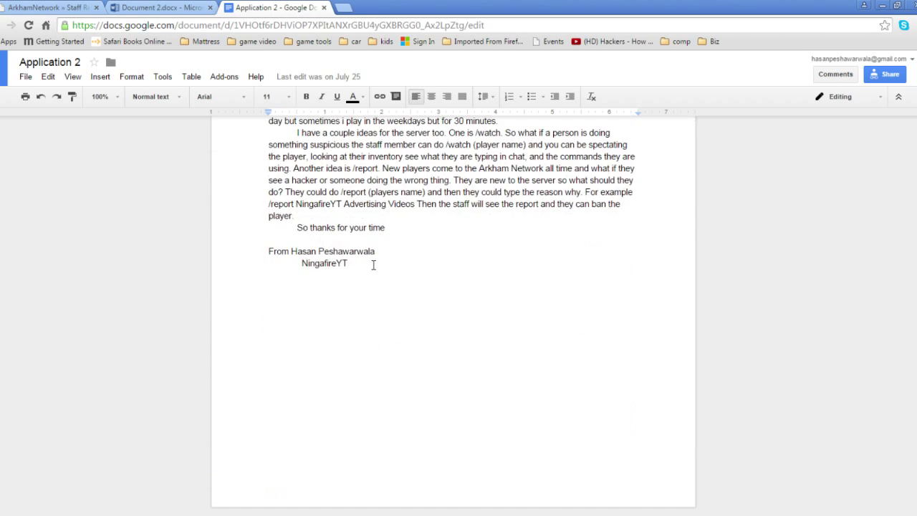
click(43, 8)
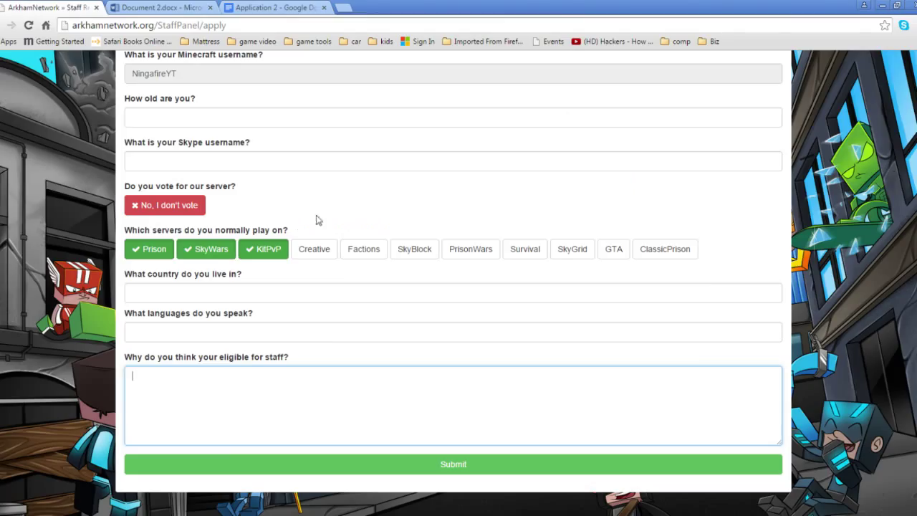
Step: Jot a 'Note: Make Funny' reminder in the form, then go to the accepted staff applications list
text(Not)
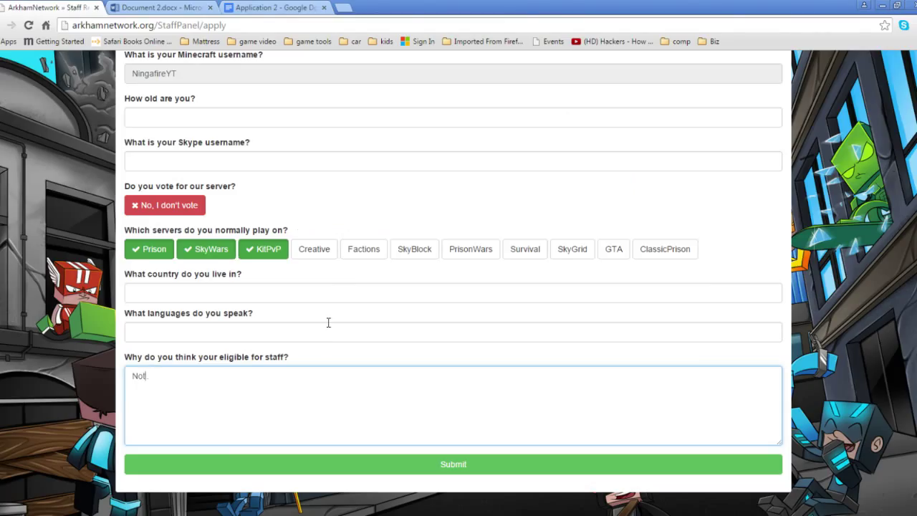
text(Note:)
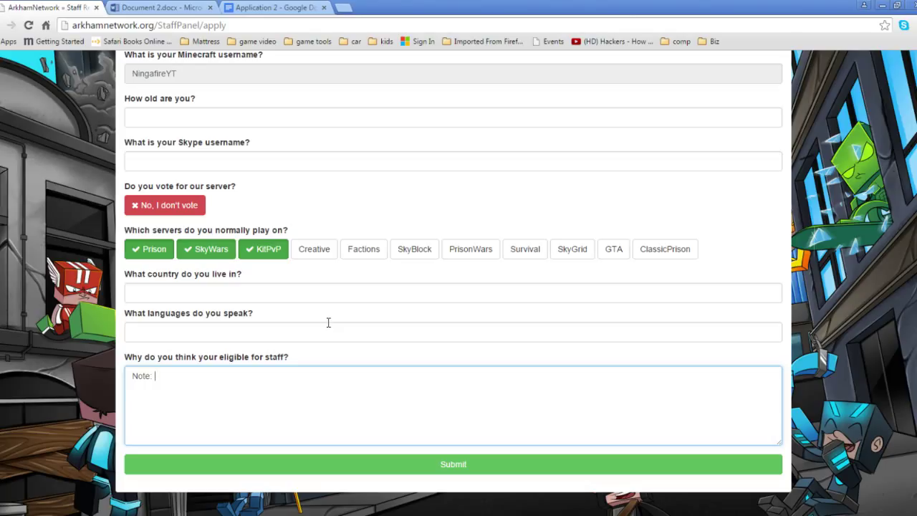
text(Make)
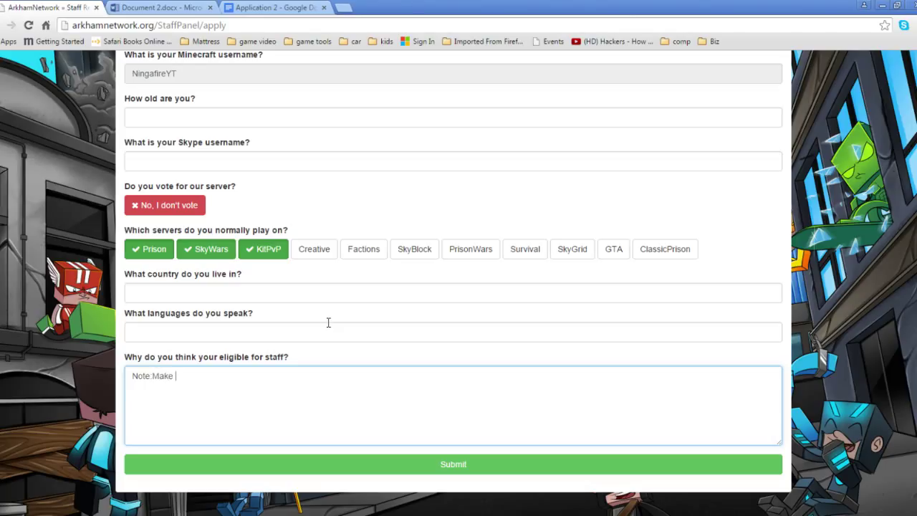
text(Fi)
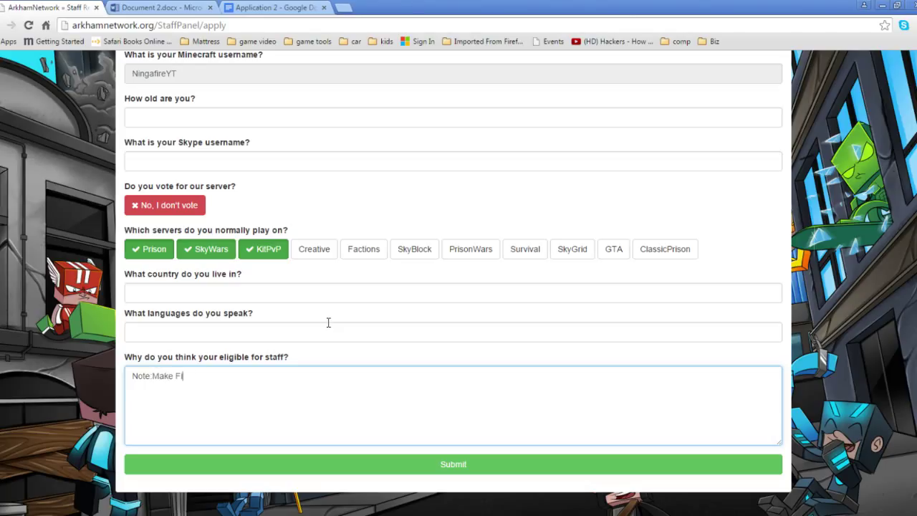
text(unny)
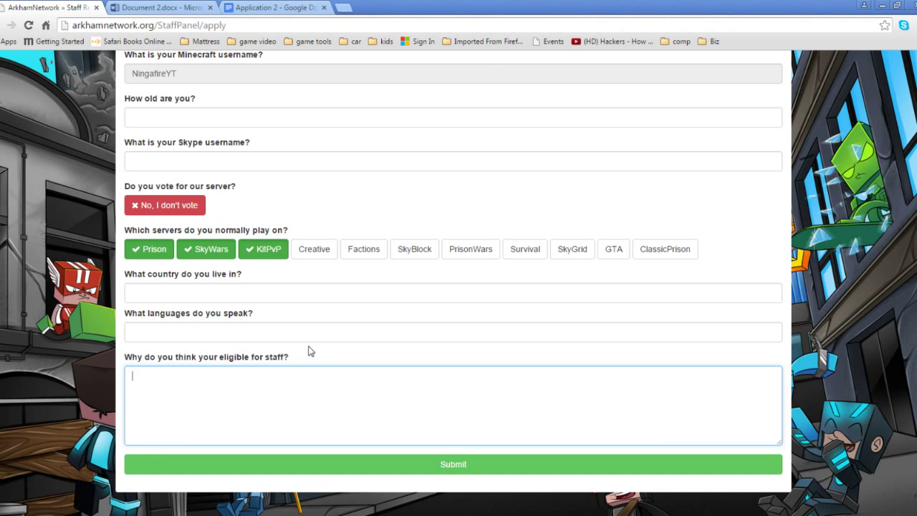
scroll(up, 3)
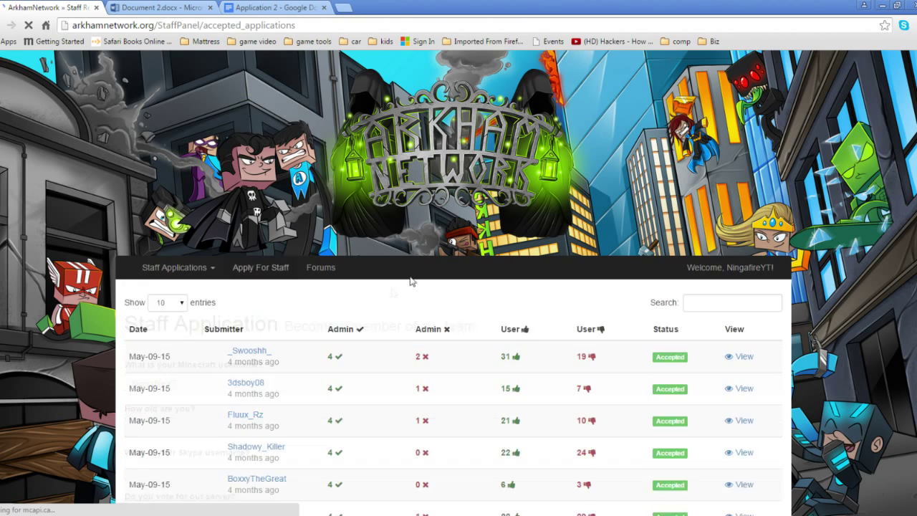
scroll(down, 3)
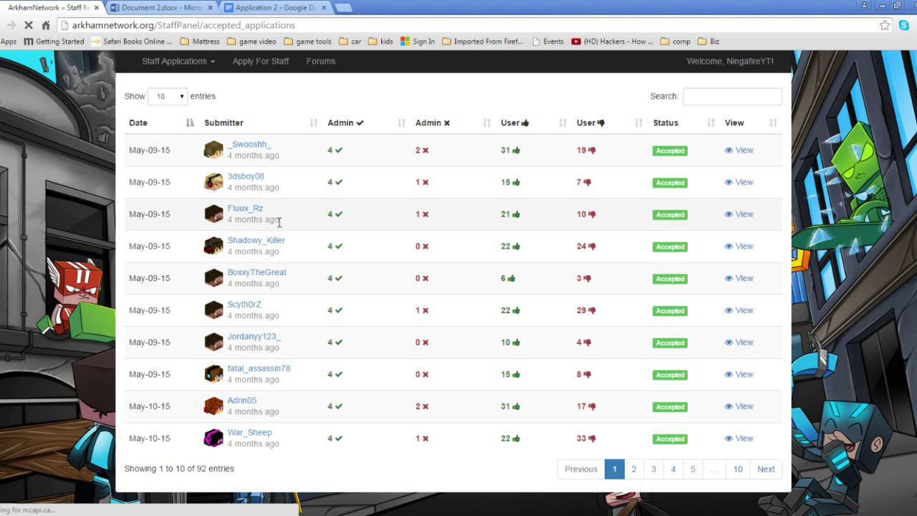
mouse_move(740, 249)
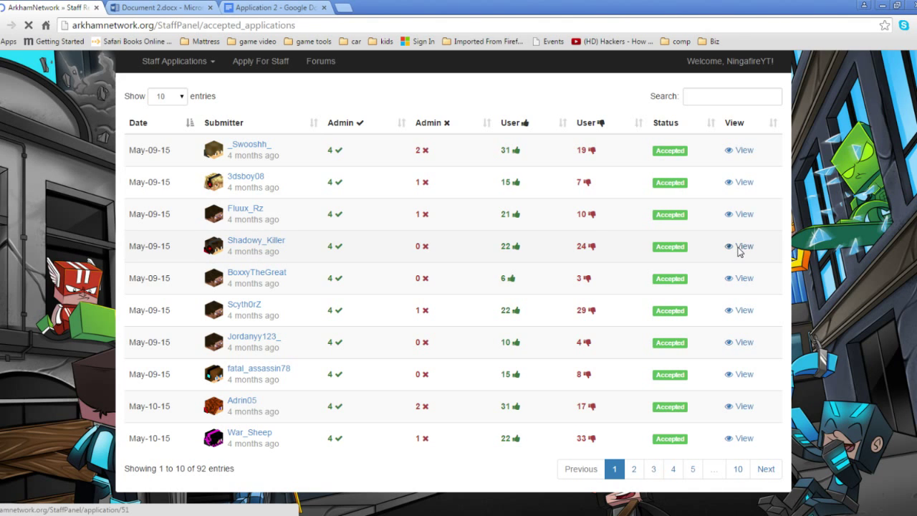
click(742, 246)
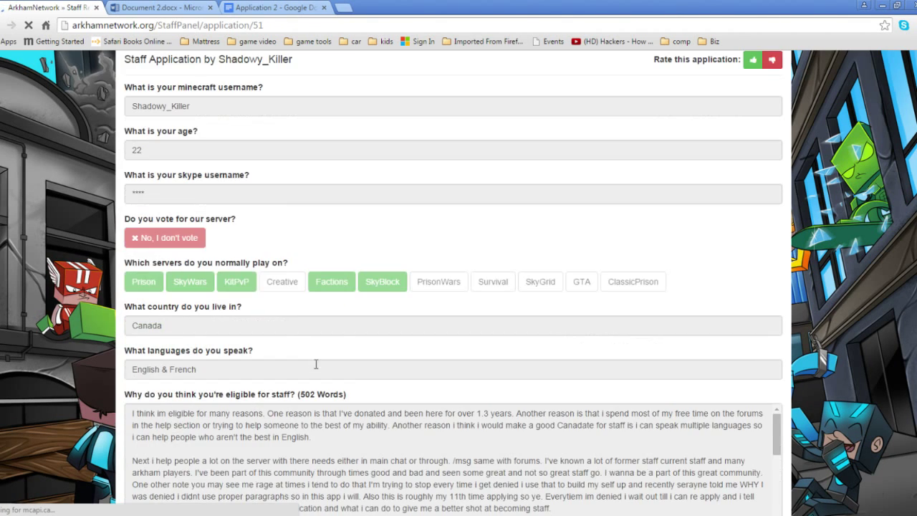
scroll(down, 3)
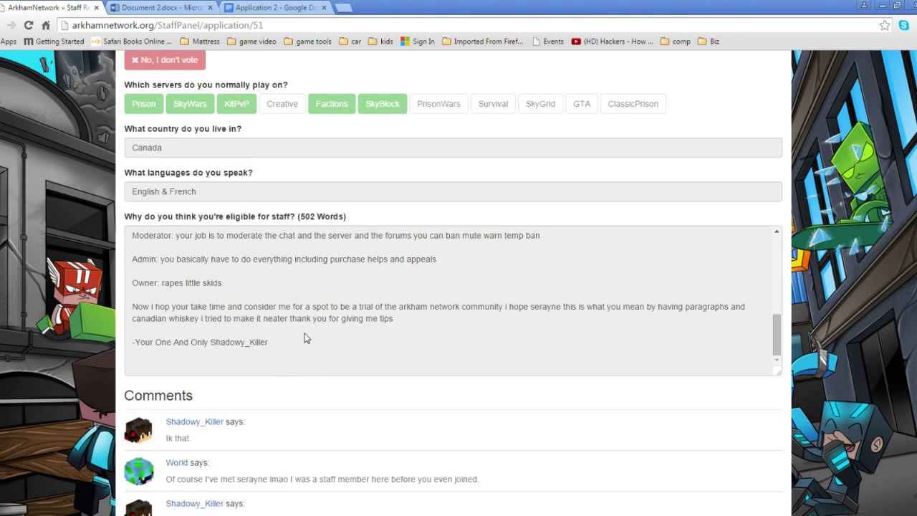
mouse_move(290, 332)
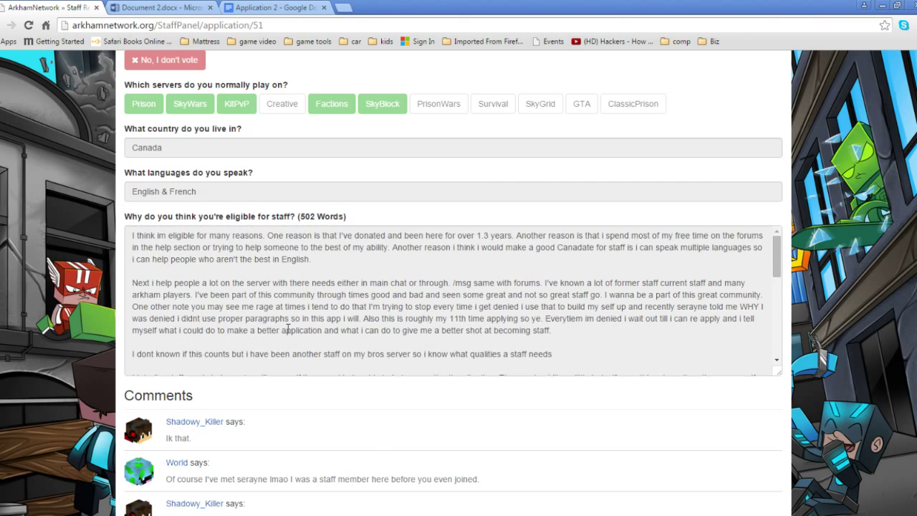
scroll(up, 3)
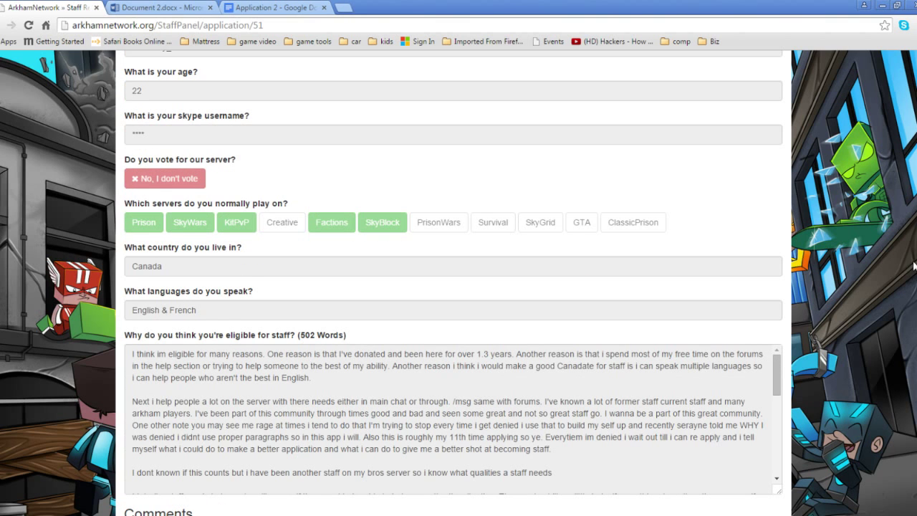
scroll(down, 3)
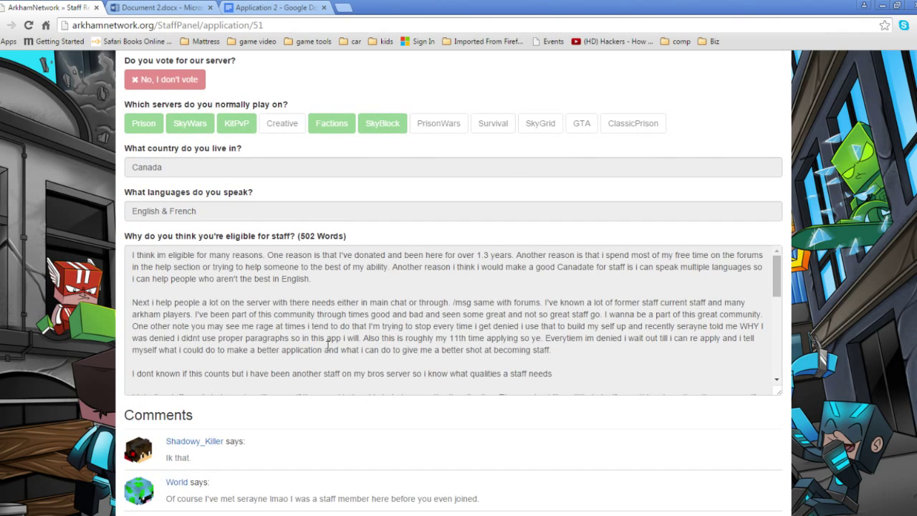
scroll(down, 3)
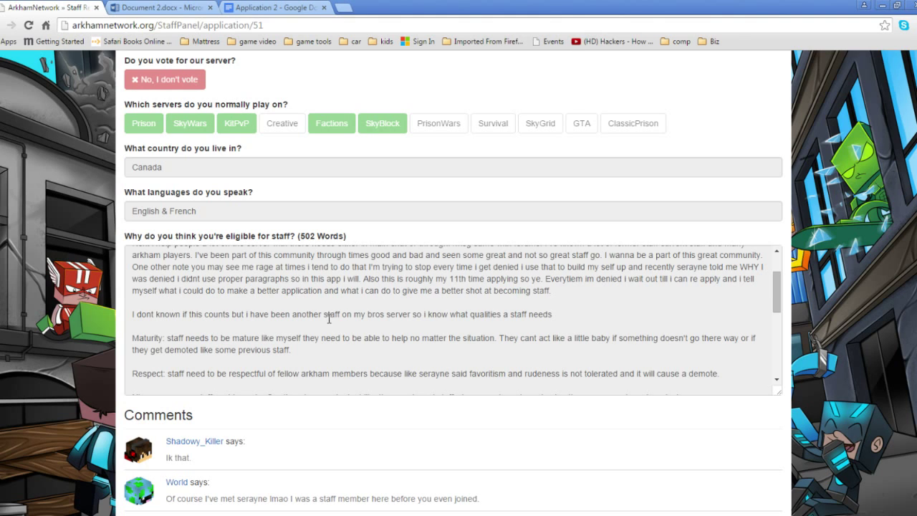
scroll(down, 3)
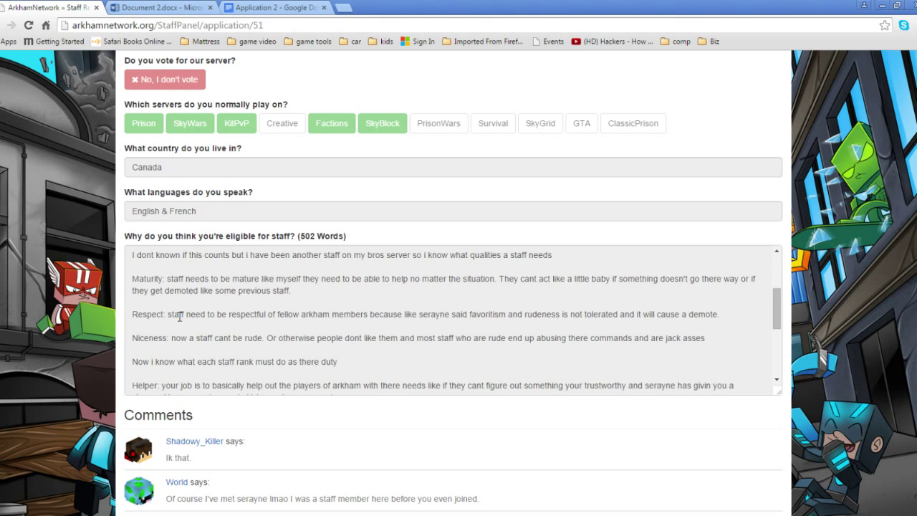
scroll(down, 3)
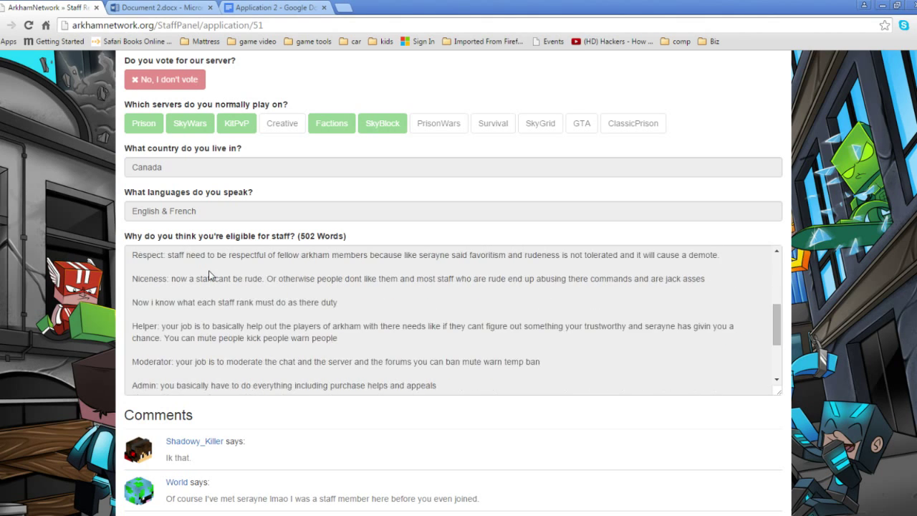
scroll(down, 3)
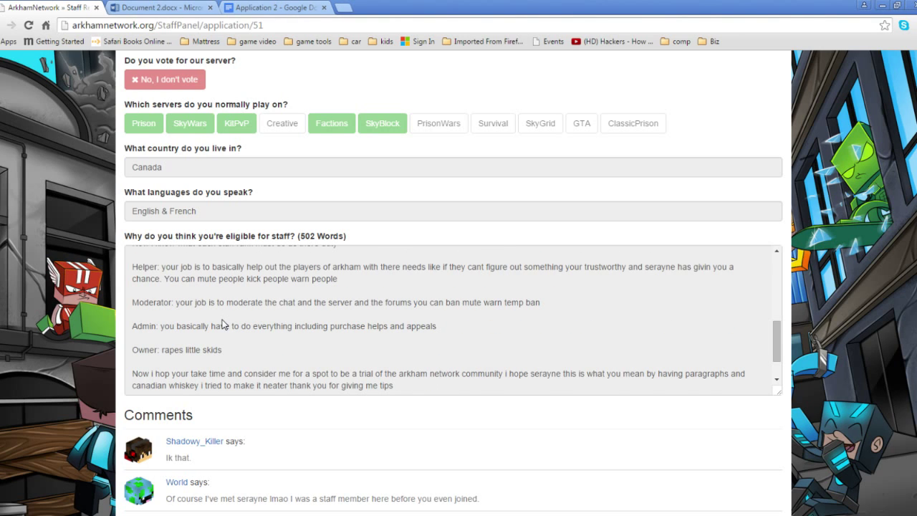
mouse_move(355, 495)
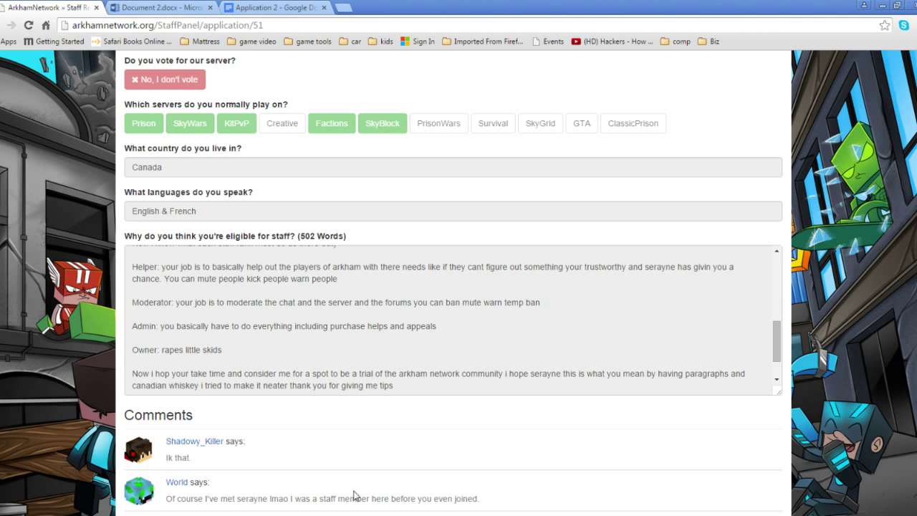
scroll(down, 3)
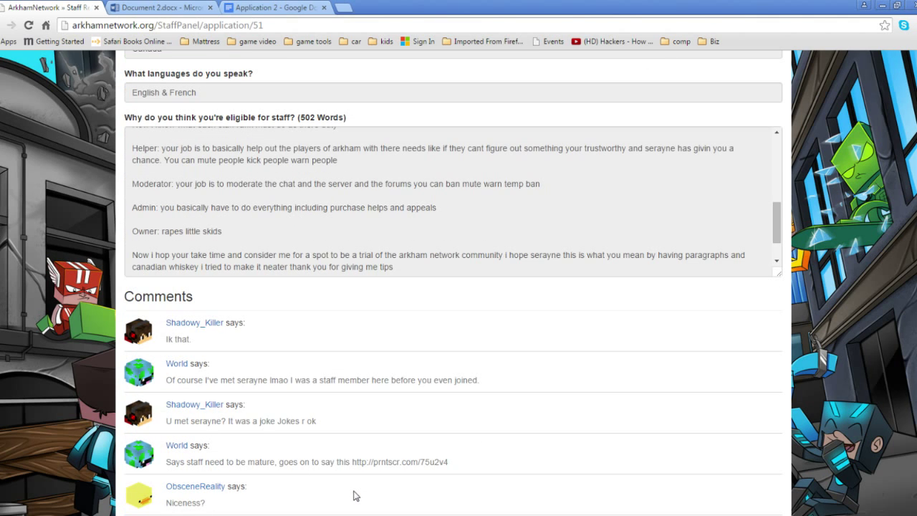
scroll(up, 3)
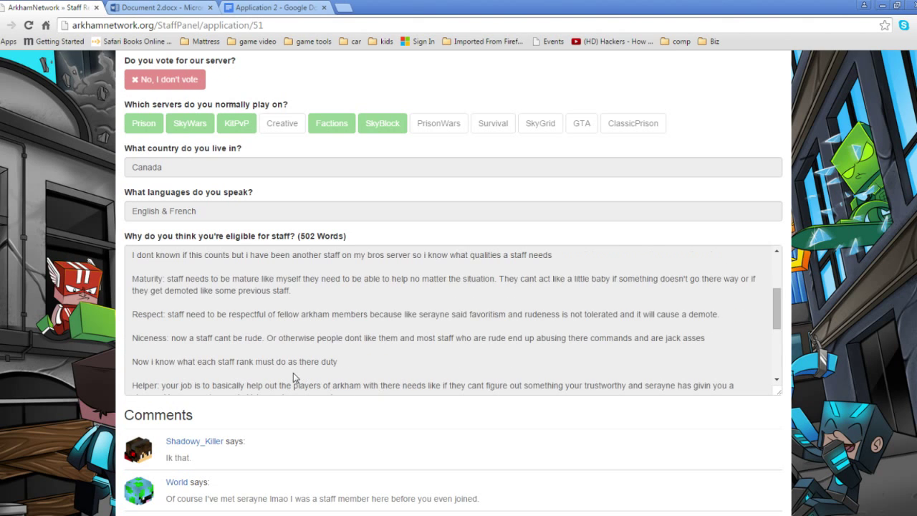
mouse_move(321, 310)
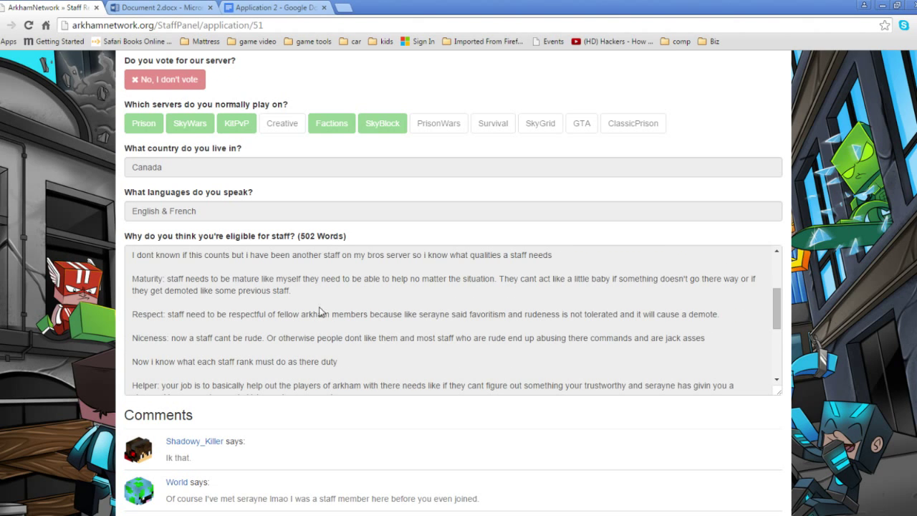
scroll(down, 3)
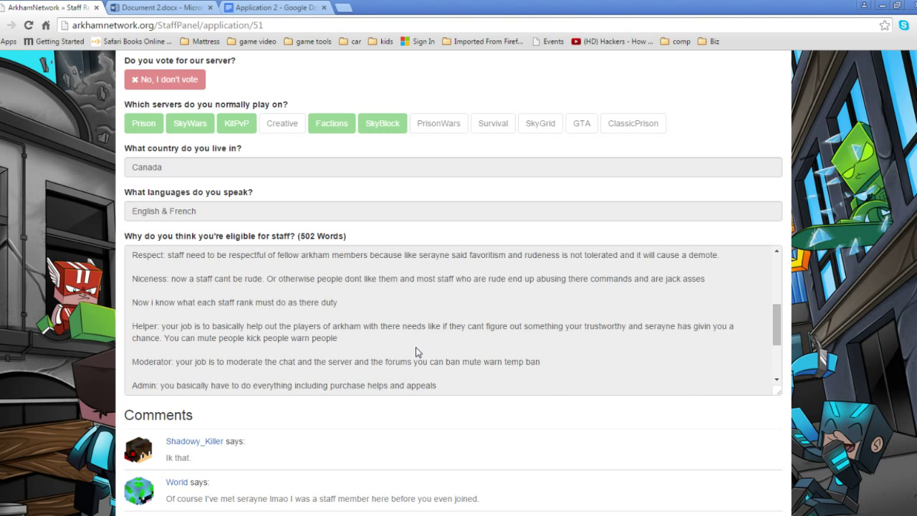
mouse_move(381, 358)
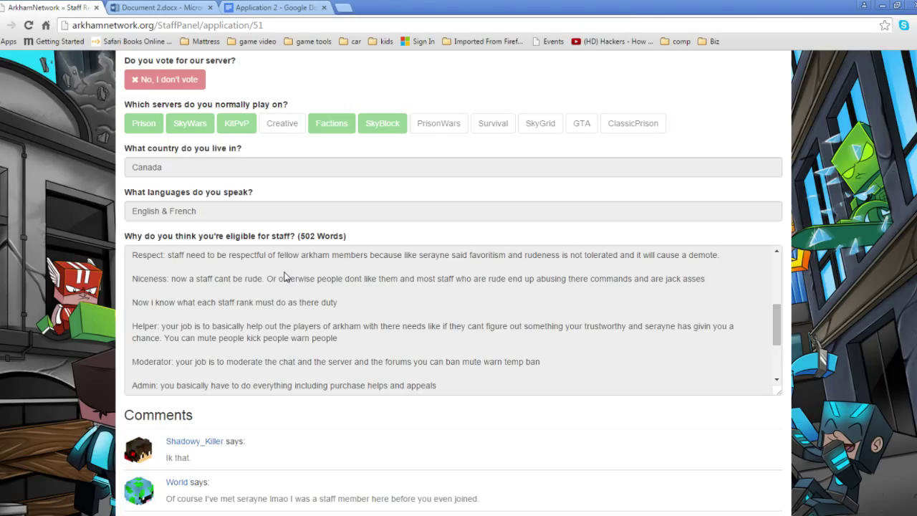
scroll(down, 3)
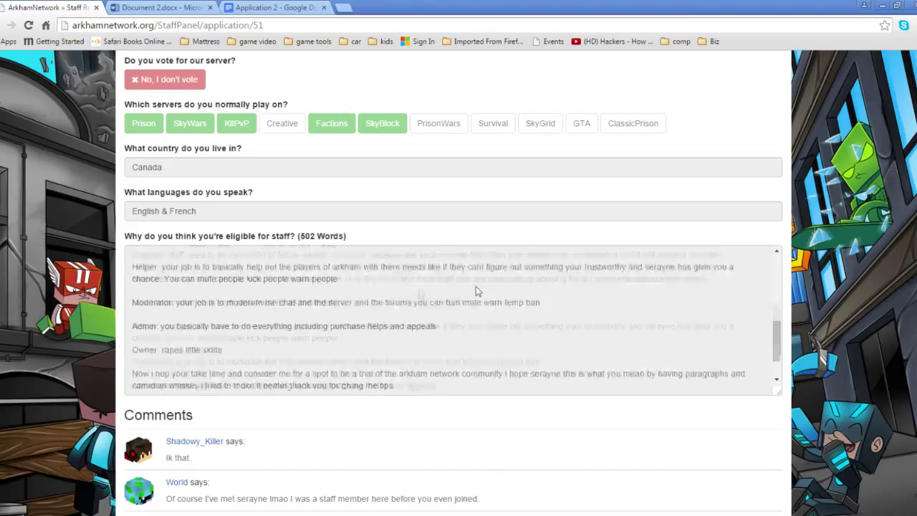
scroll(down, 3)
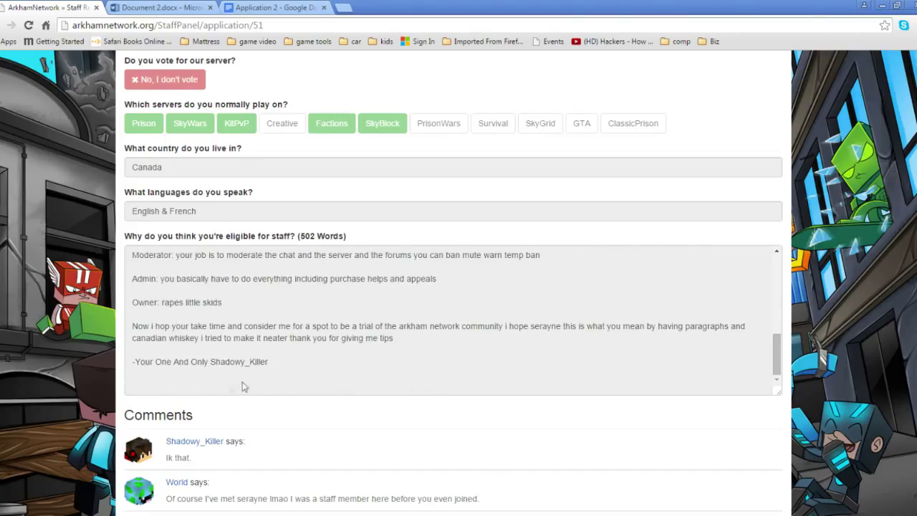
mouse_move(236, 336)
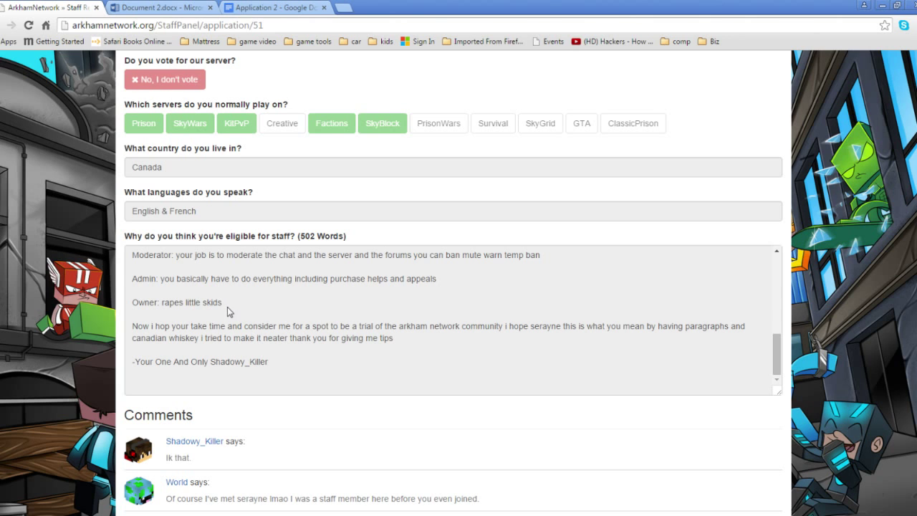
click(278, 292)
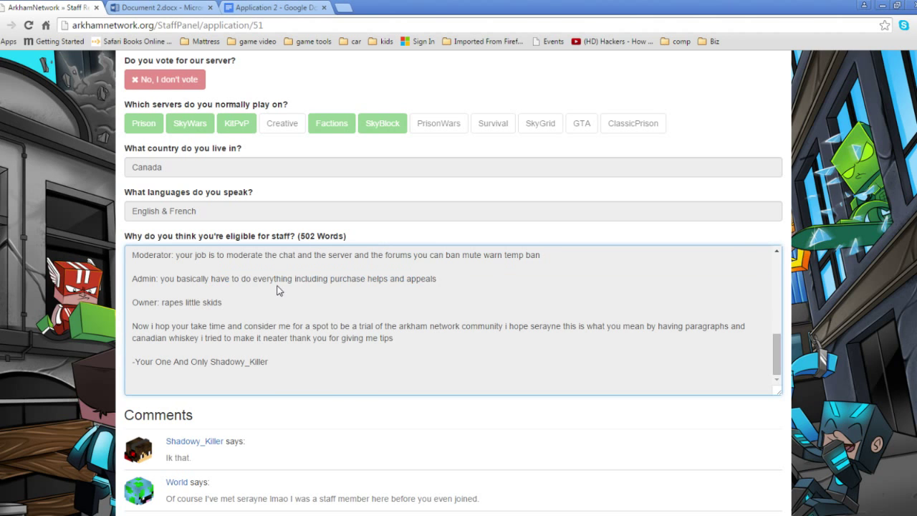
scroll(down, 3)
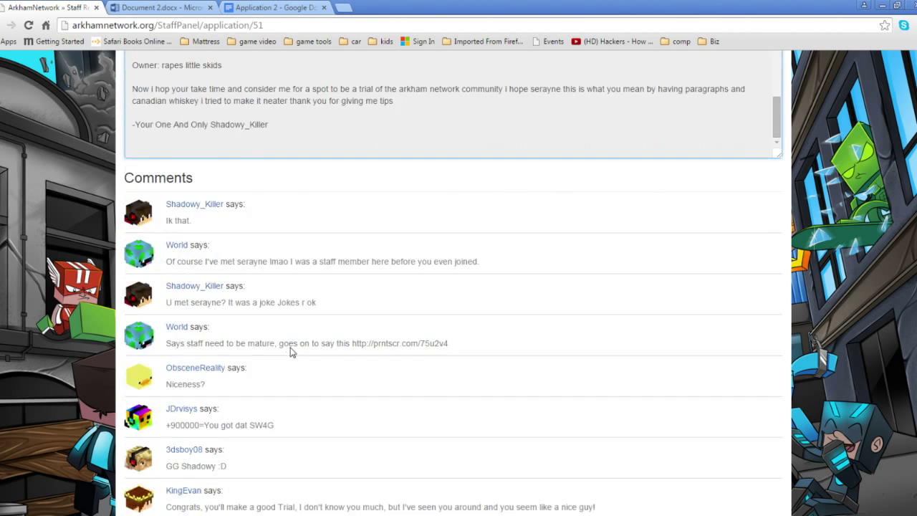
scroll(up, 3)
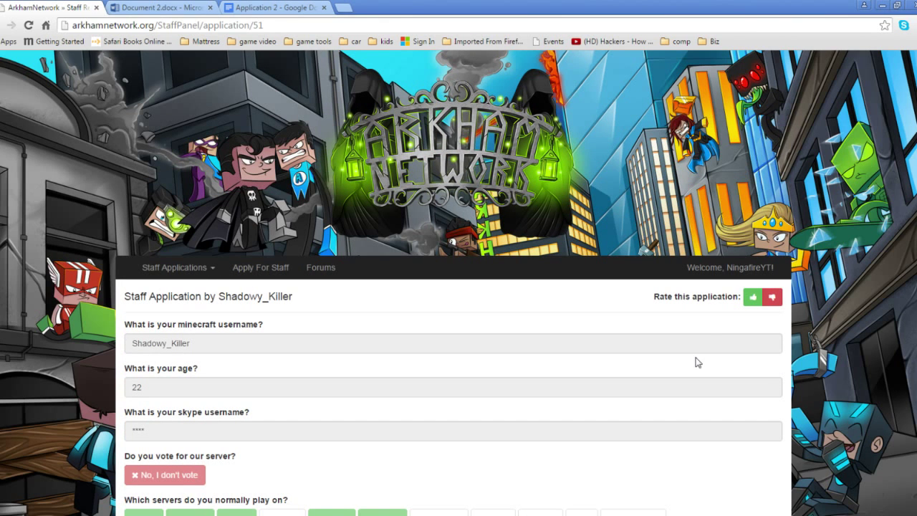
mouse_move(754, 329)
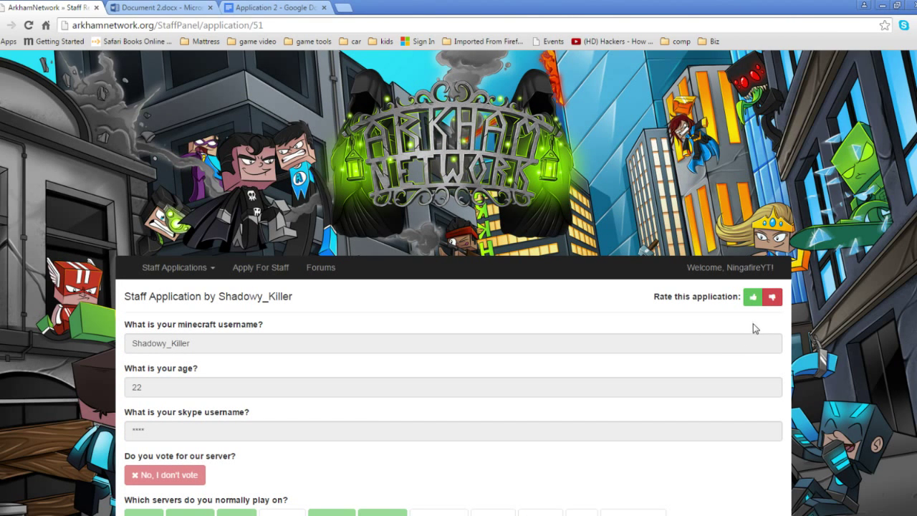
click(752, 297)
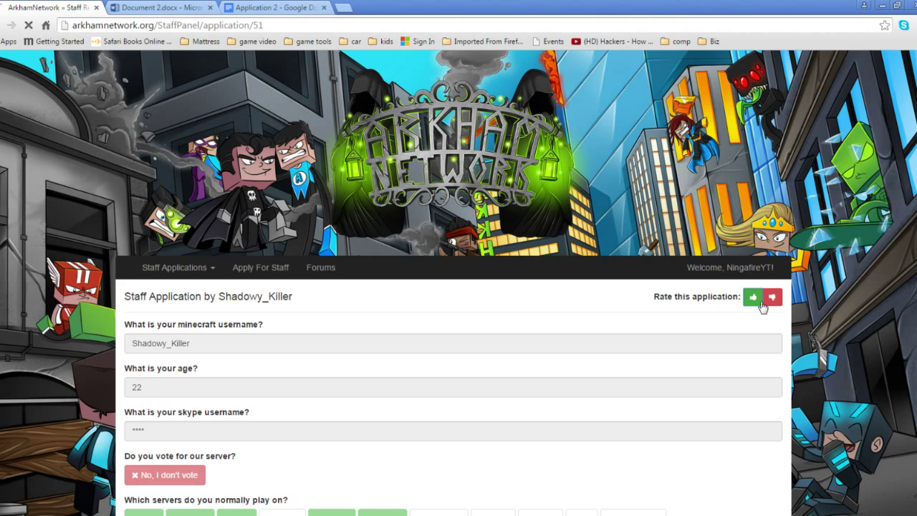
click(753, 296)
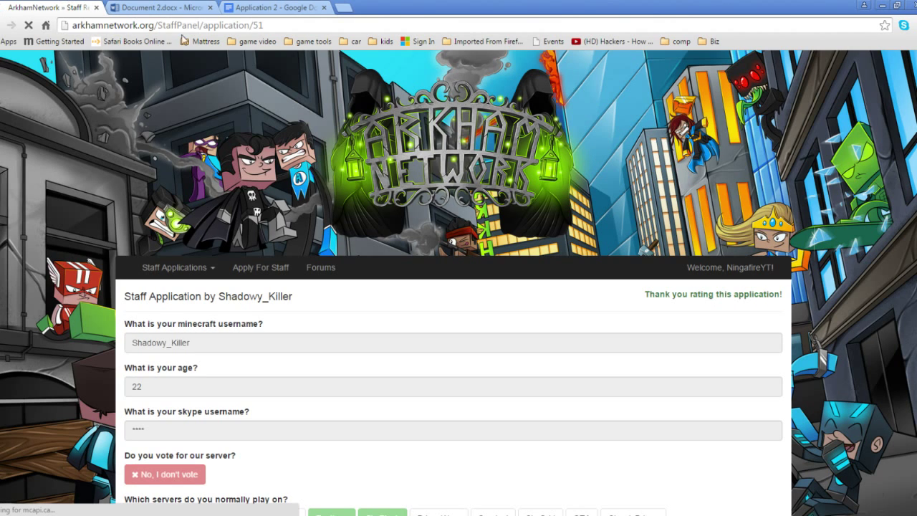
click(157, 12)
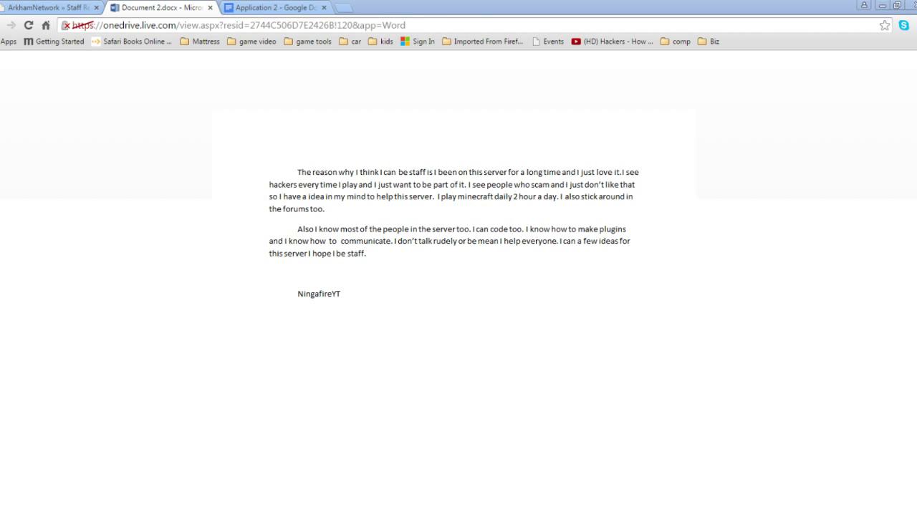
Step: Create a new Google Docs document beginning 'Why I want to be staff i', then return to Application 2
click(286, 9)
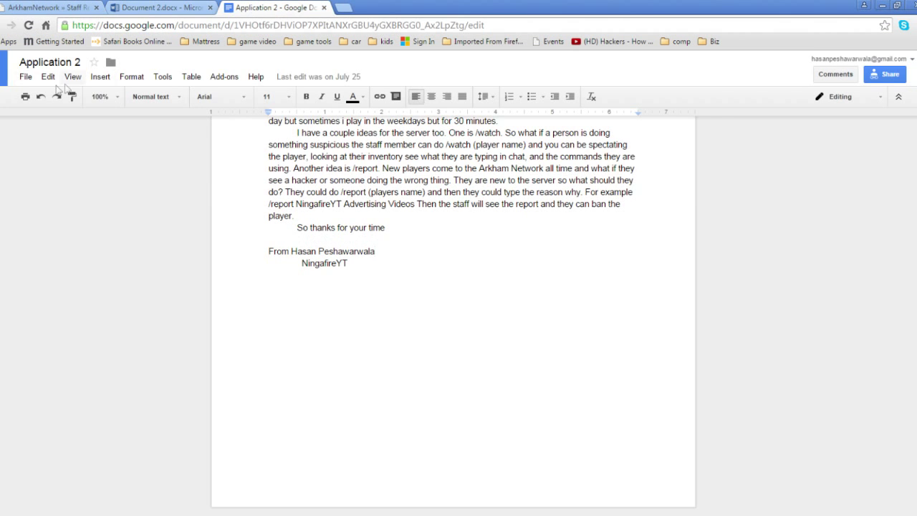
click(26, 78)
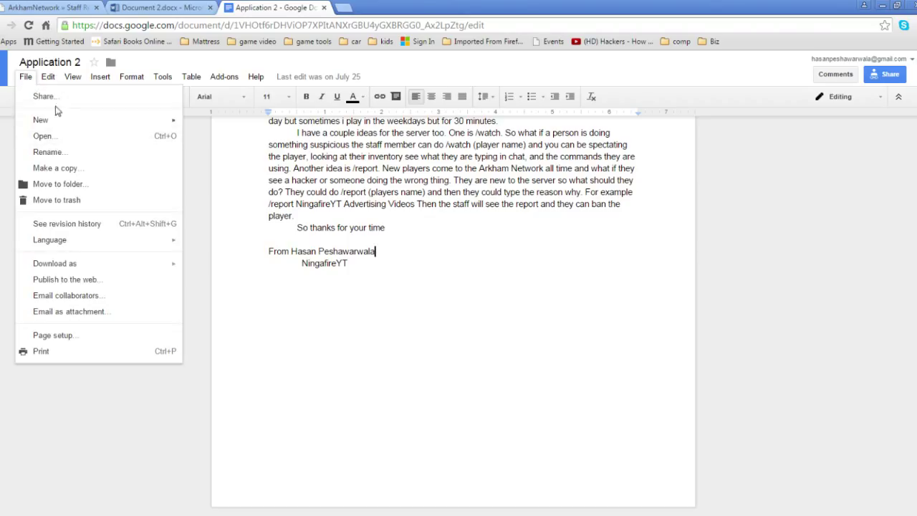
click(40, 120)
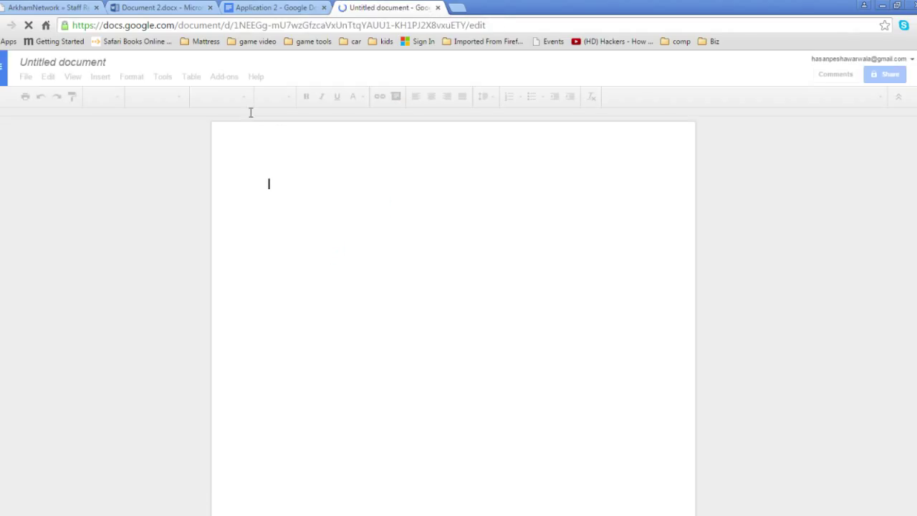
mouse_move(272, 123)
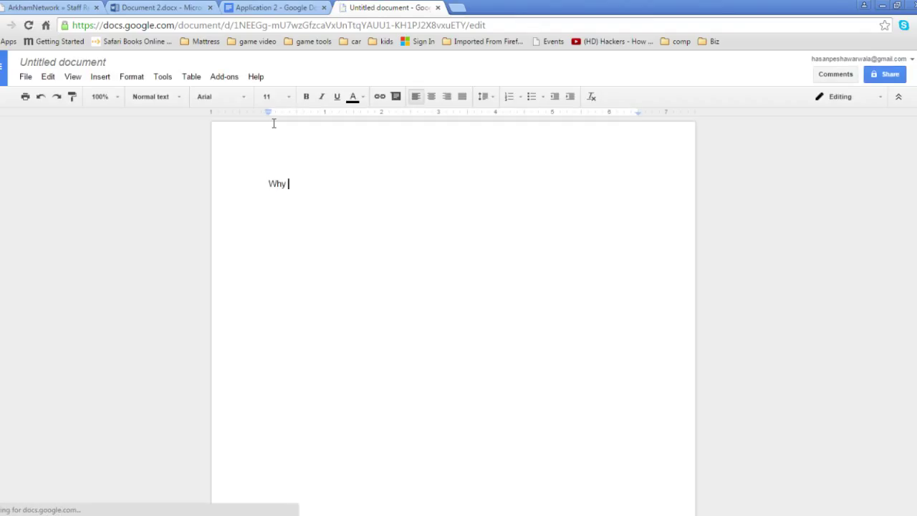
text(I want to)
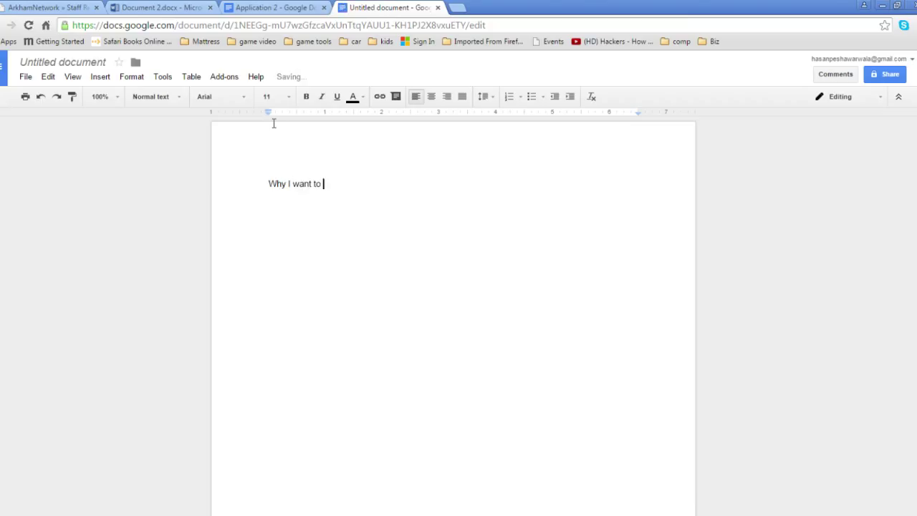
text(be st)
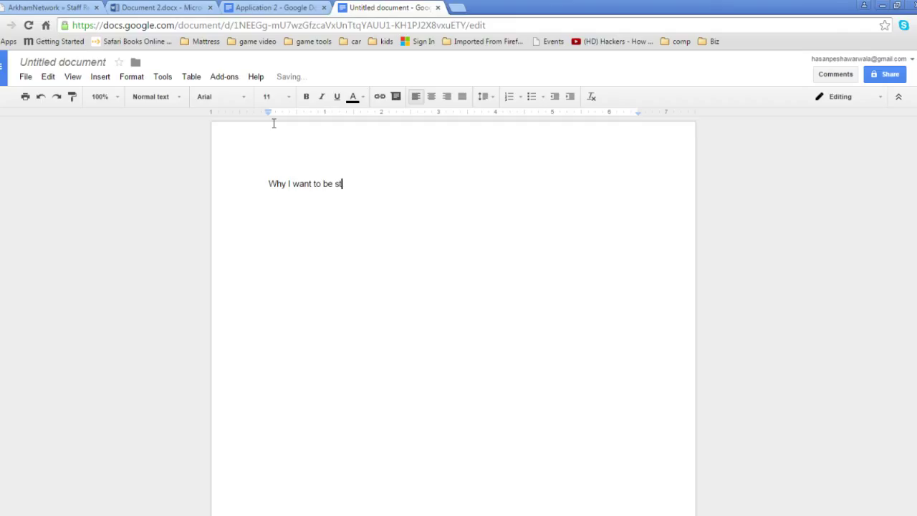
text(aff)
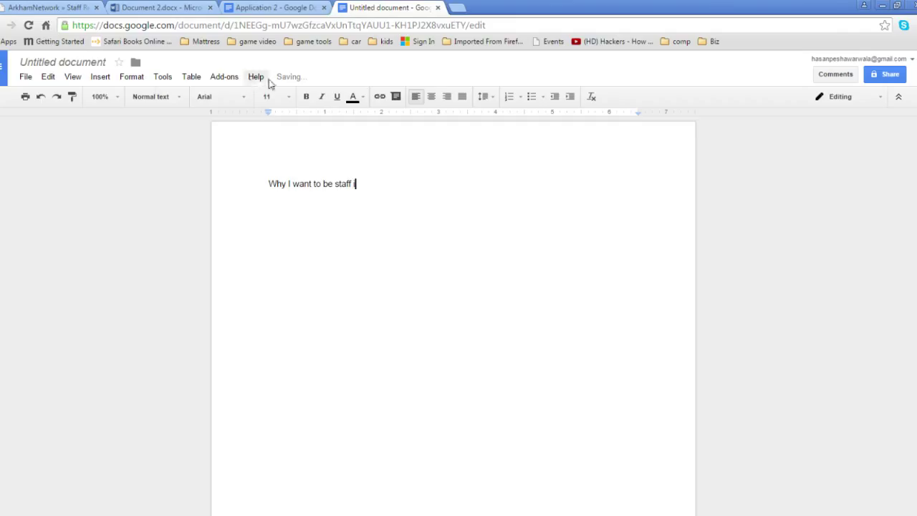
text(i)
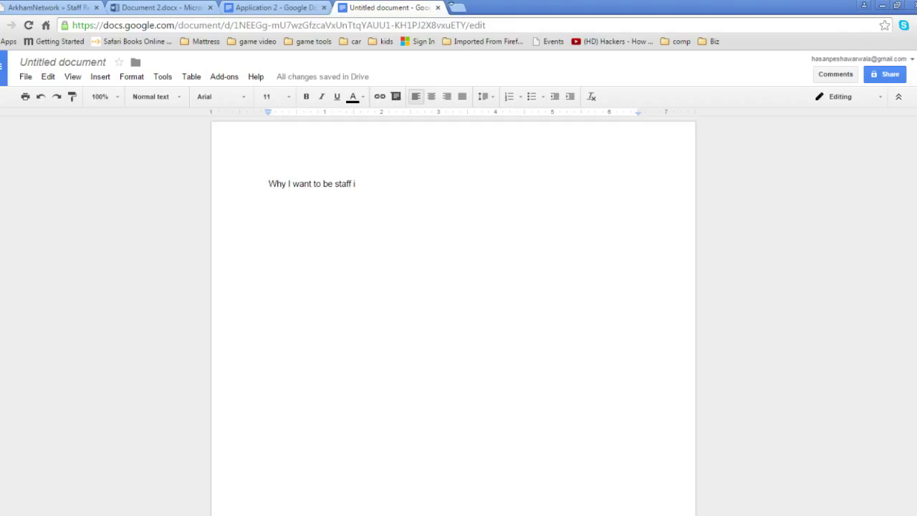
click(272, 8)
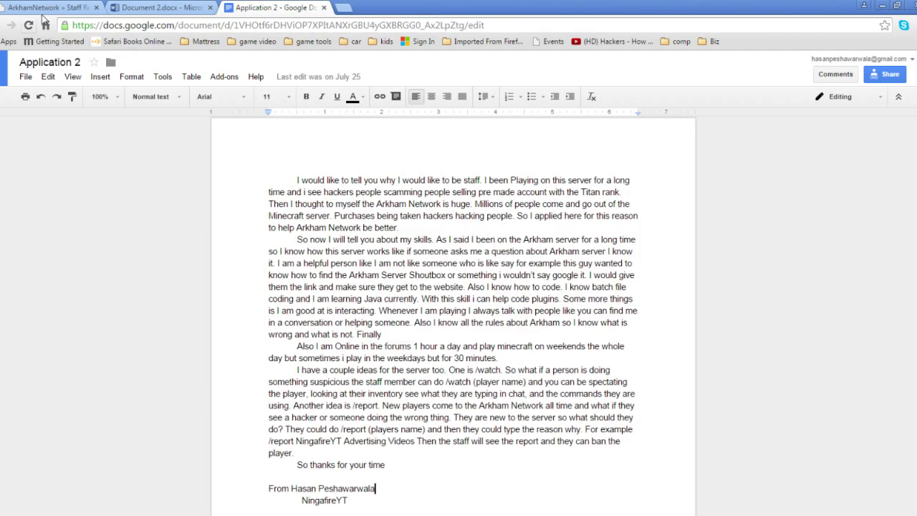
Step: Select the whole Application 2 essay and bring it over to the form's eligibility answer
click(43, 9)
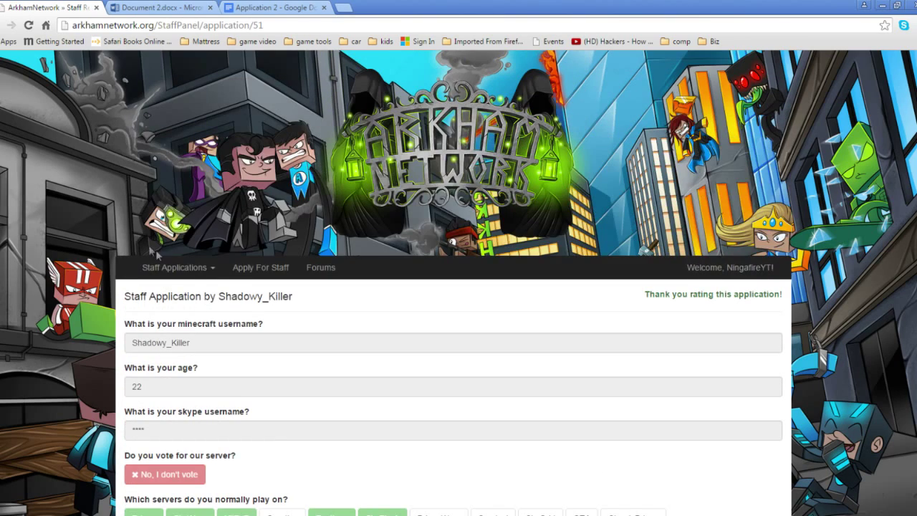
click(261, 268)
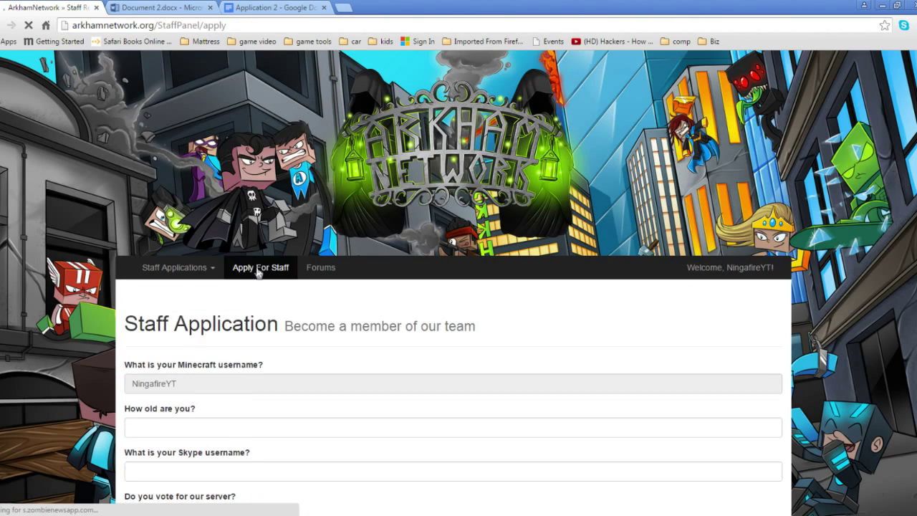
scroll(down, 3)
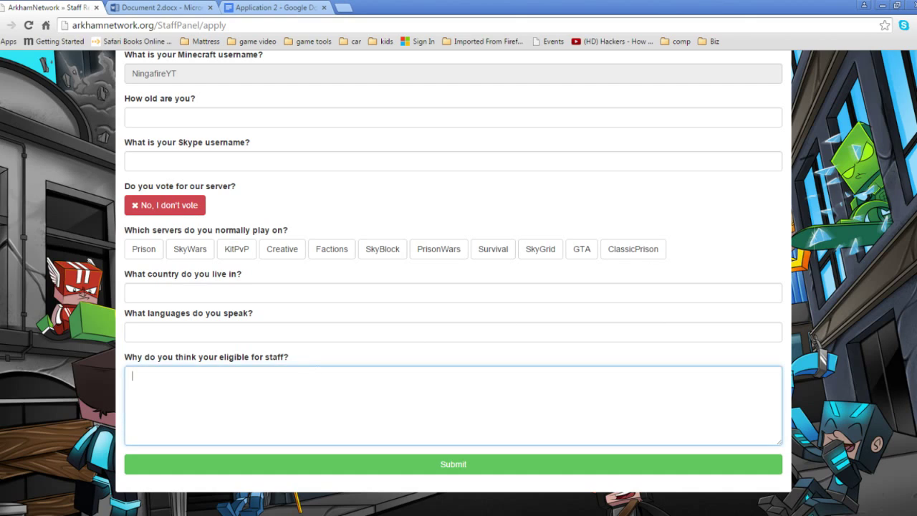
click(280, 8)
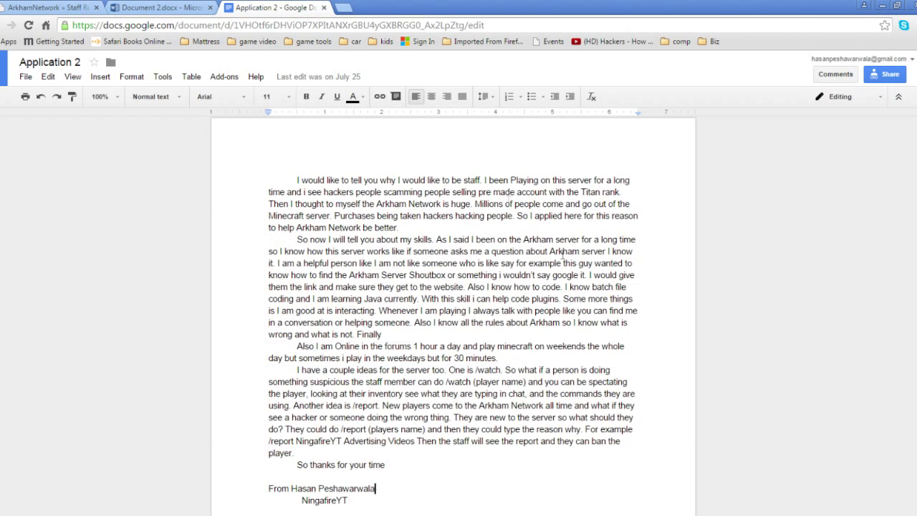
scroll(down, 3)
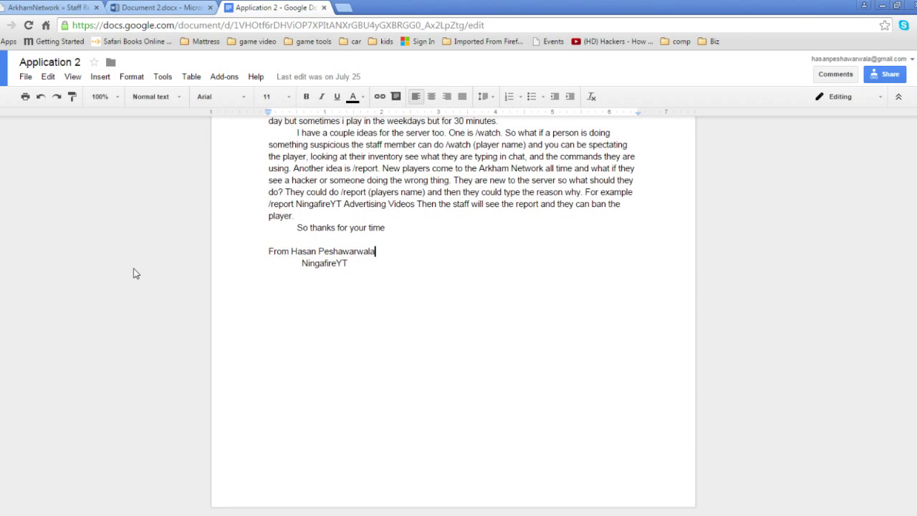
key(ctrl+a)
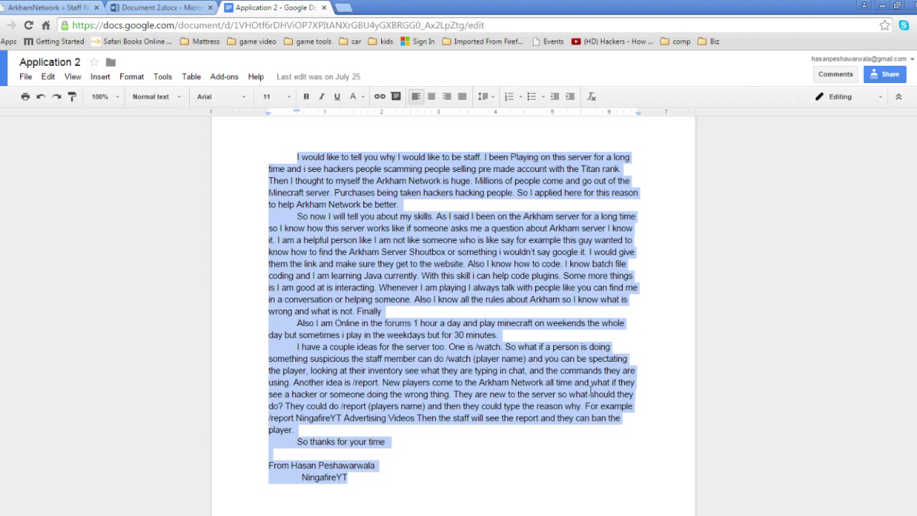
mouse_move(595, 400)
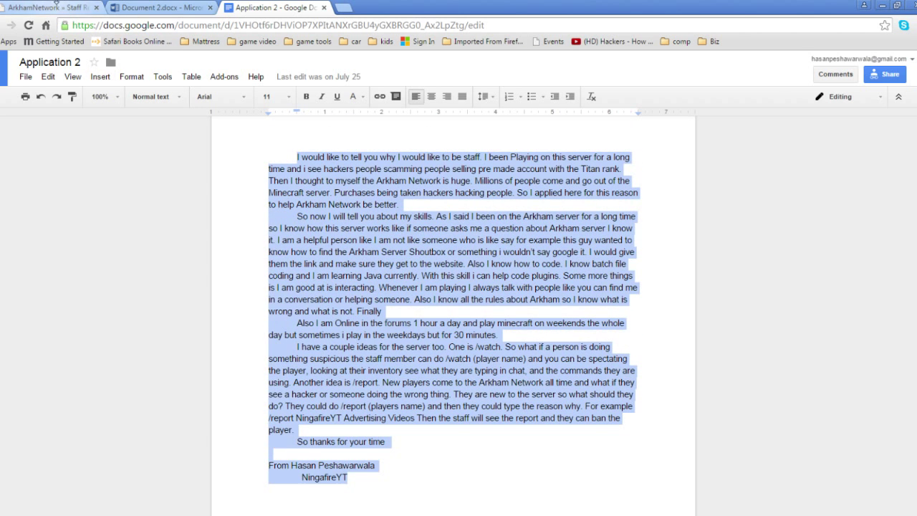
click(43, 9)
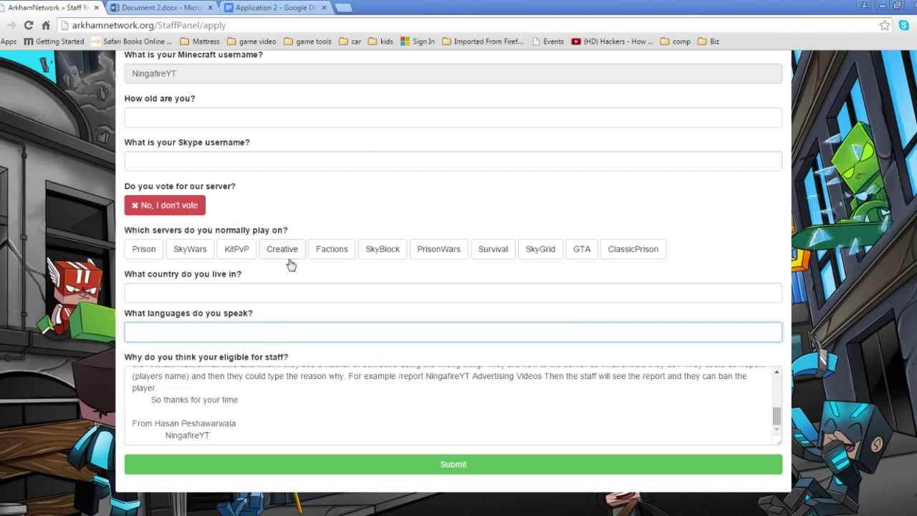
Step: Enter English as language, United States as country, and mark Prison, SkyWars and KitPvP servers
text(English)
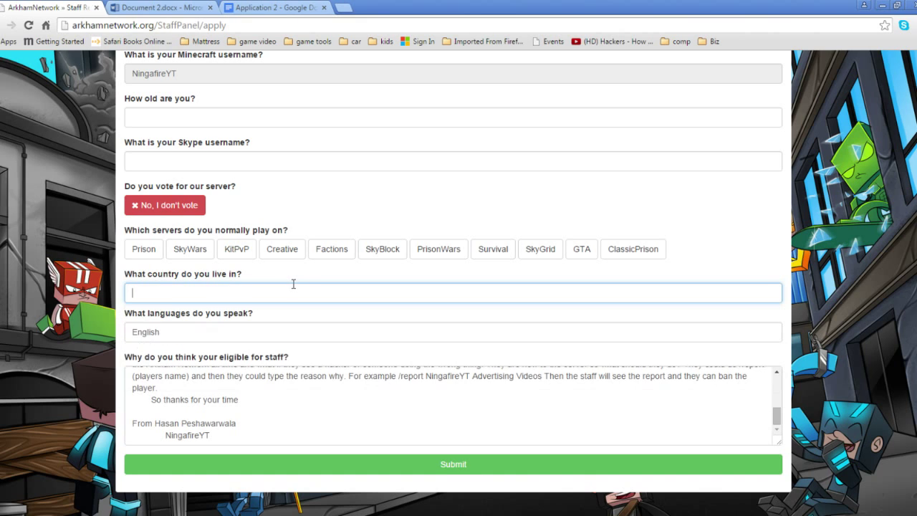
text(Andorra)
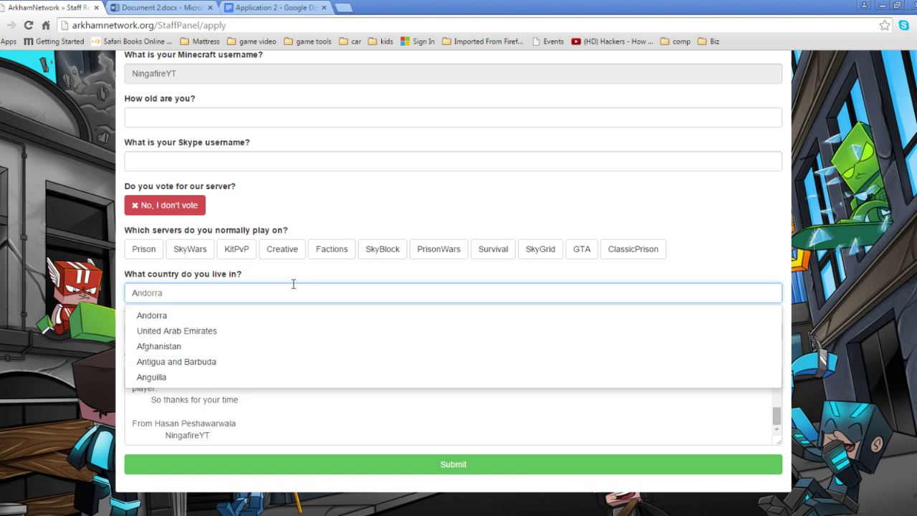
text(AMERICA)
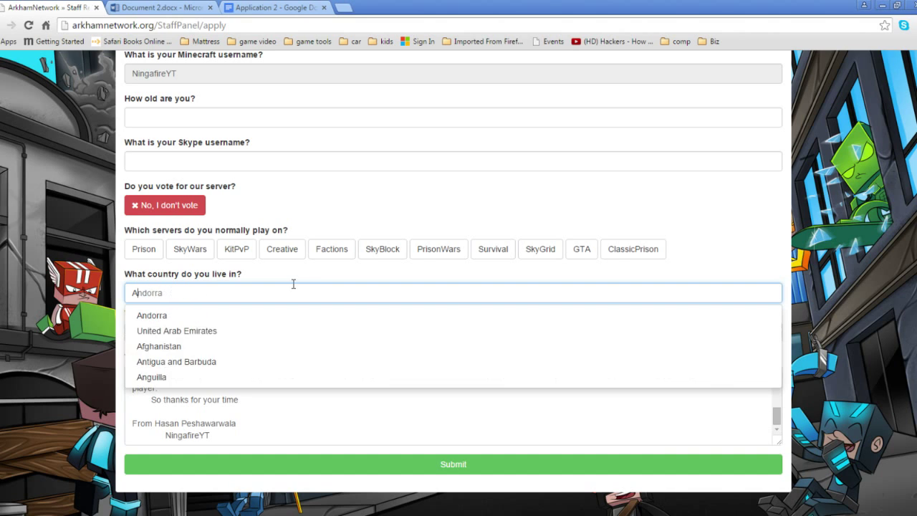
text(America)
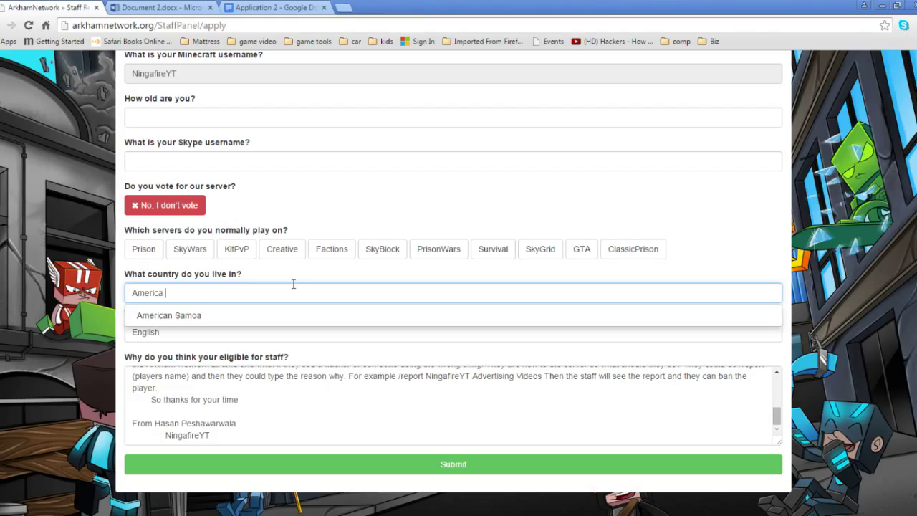
text(i)
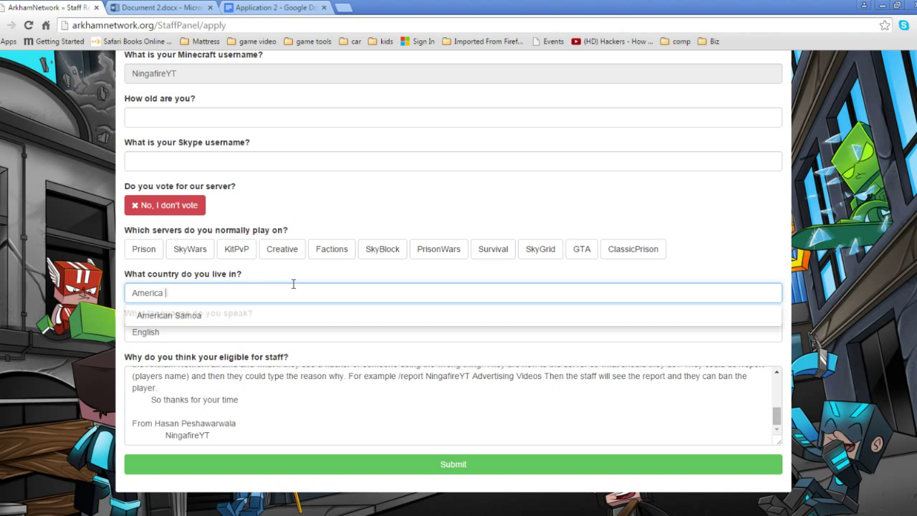
text(United Arab Emirates)
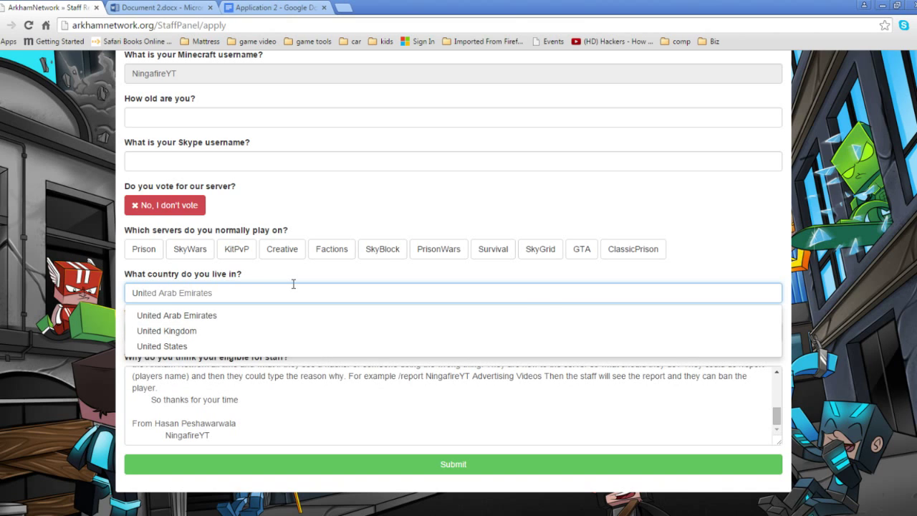
click(162, 345)
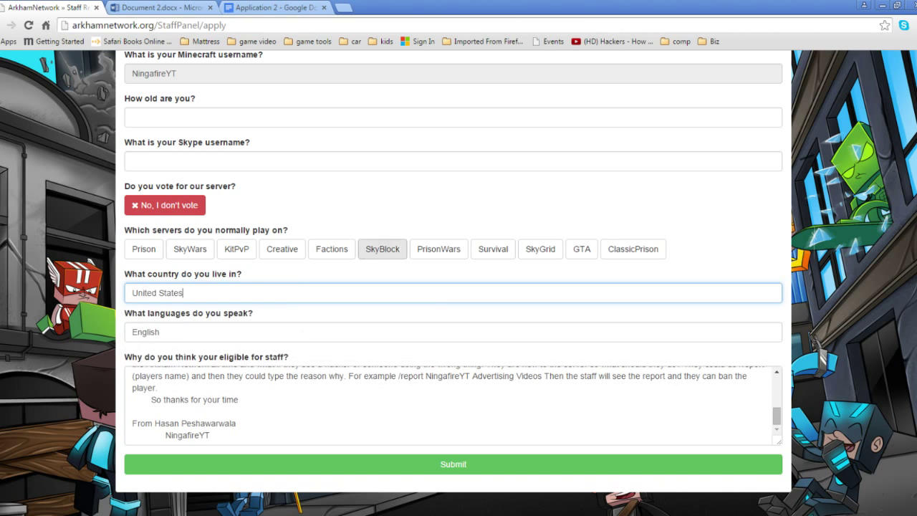
click(382, 249)
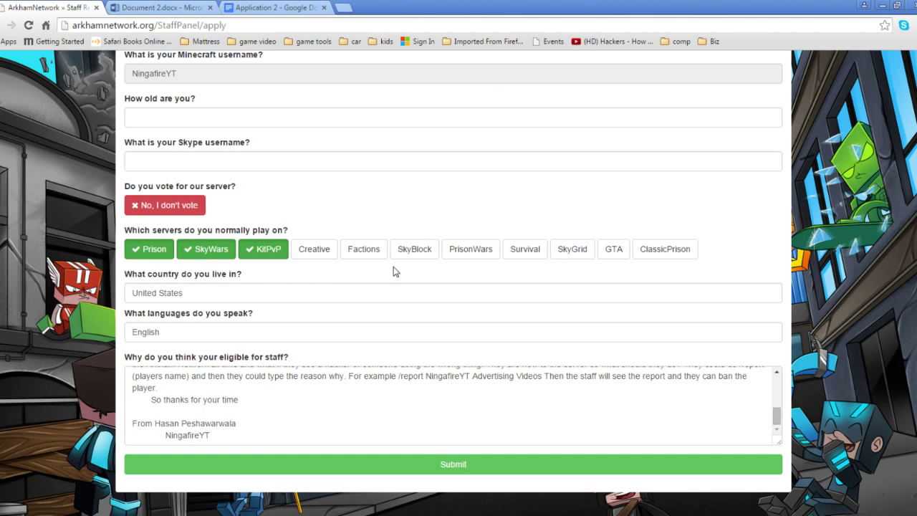
mouse_move(613, 249)
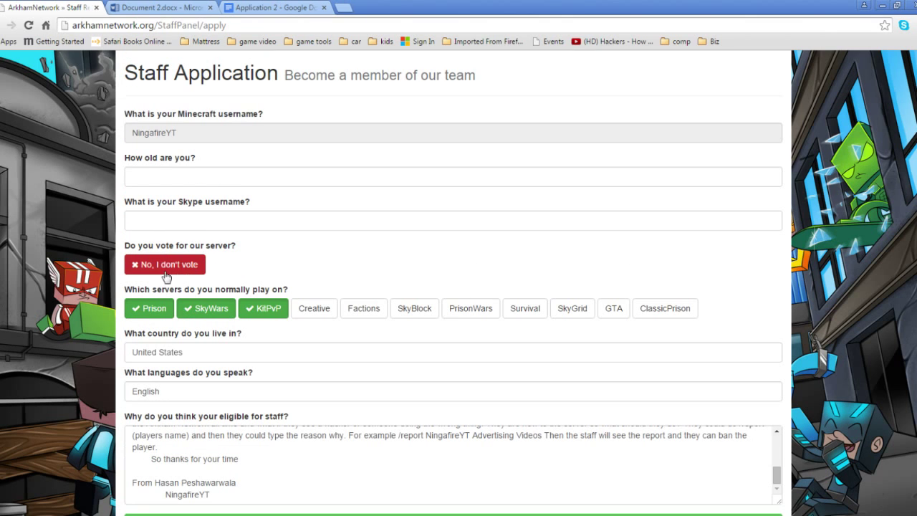
mouse_move(174, 261)
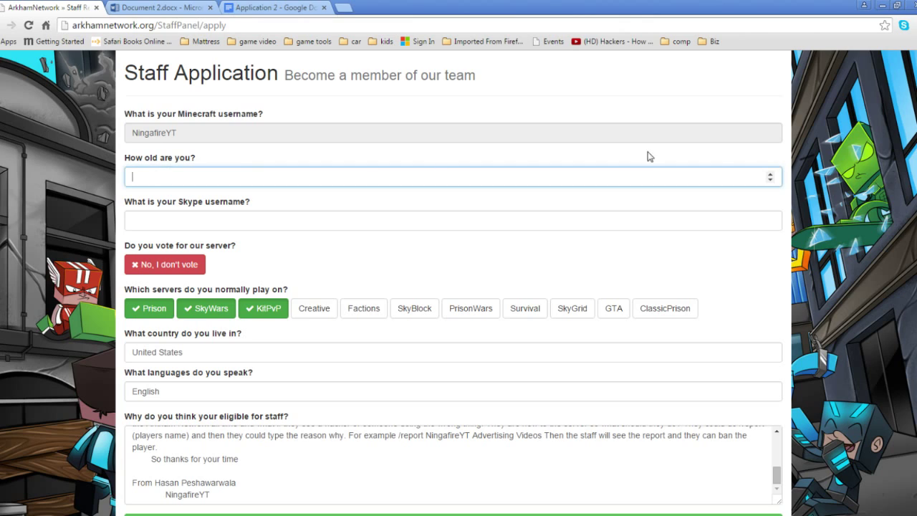
mouse_move(542, 146)
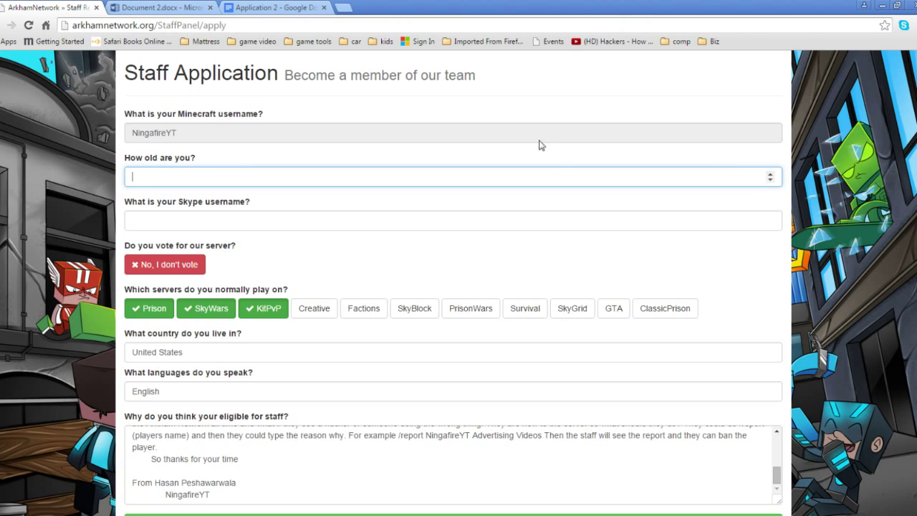
mouse_move(95, 250)
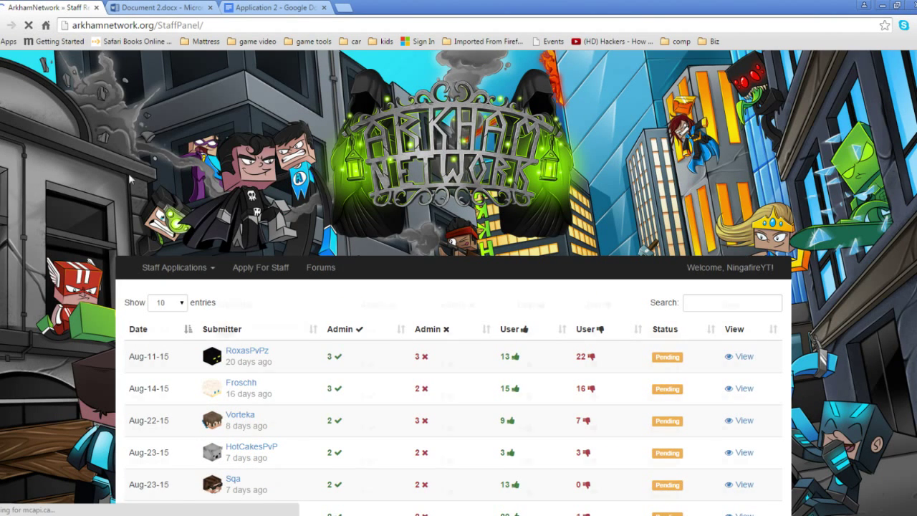
scroll(down, 3)
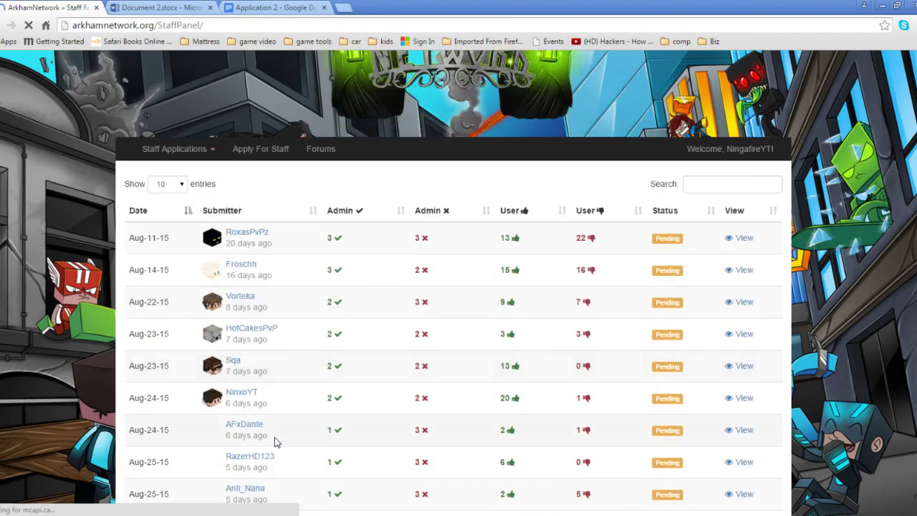
scroll(down, 3)
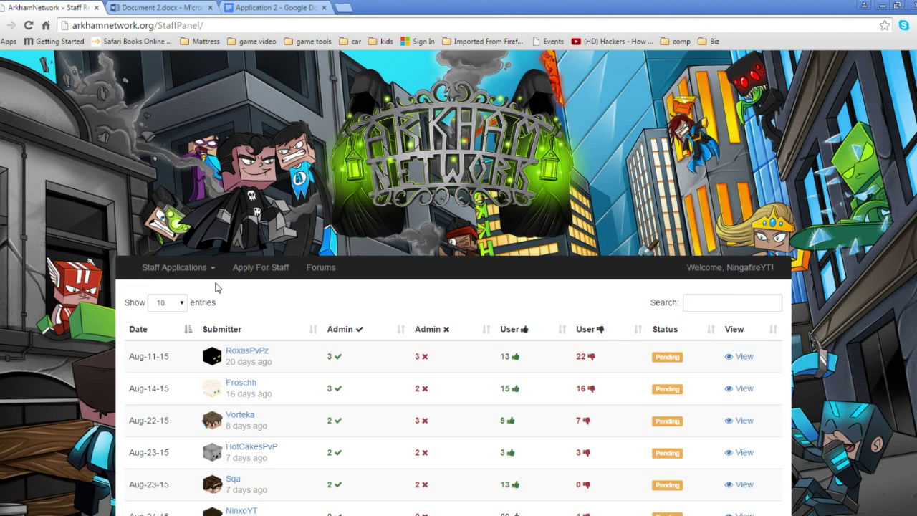
click(732, 303)
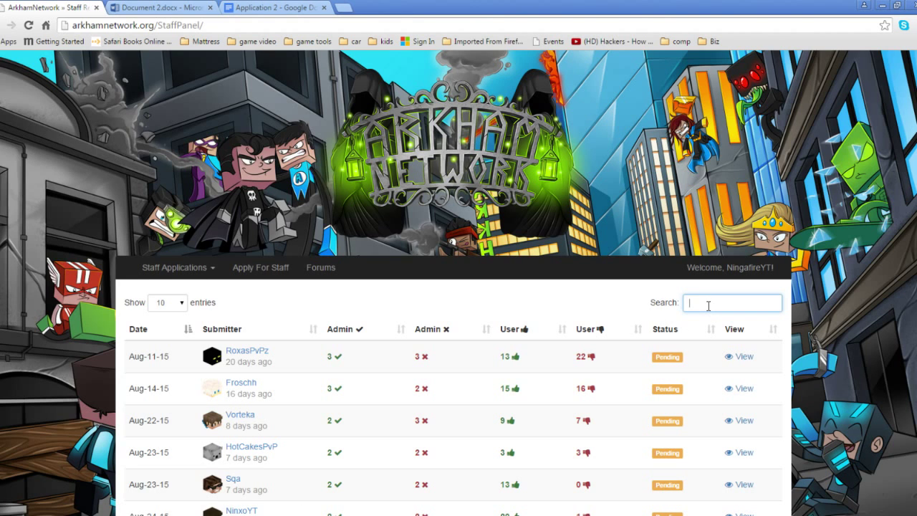
text(nin)
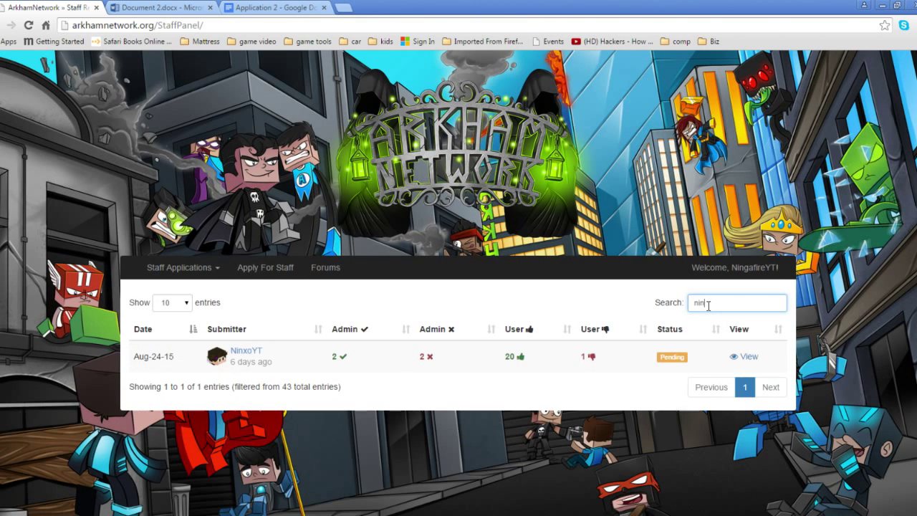
key(Backspace)
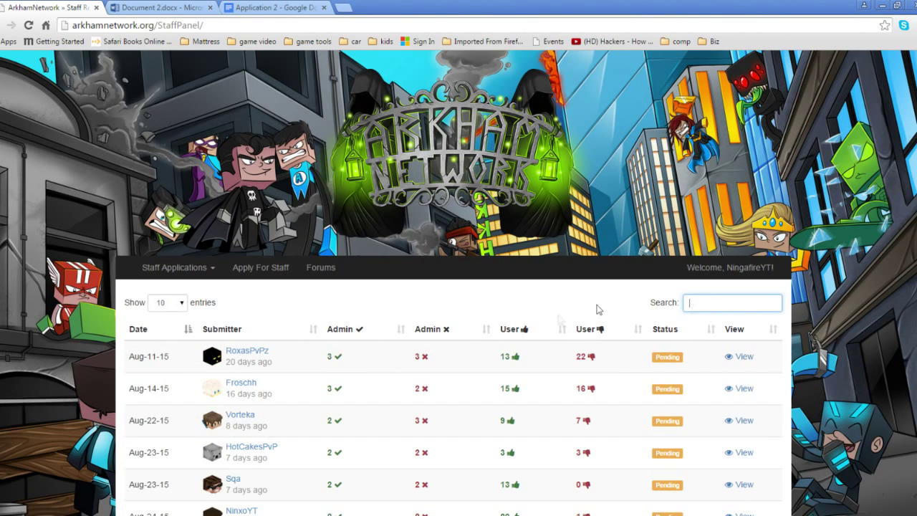
scroll(down, 3)
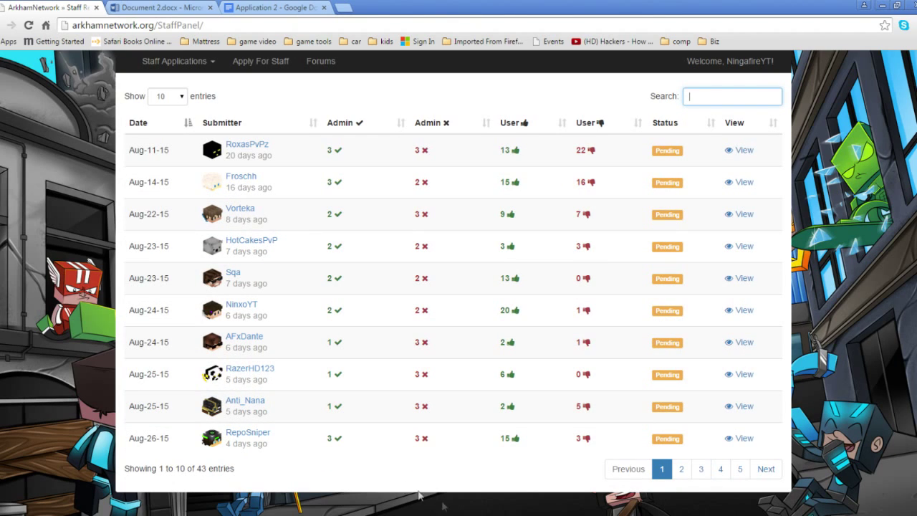
mouse_move(906, 471)
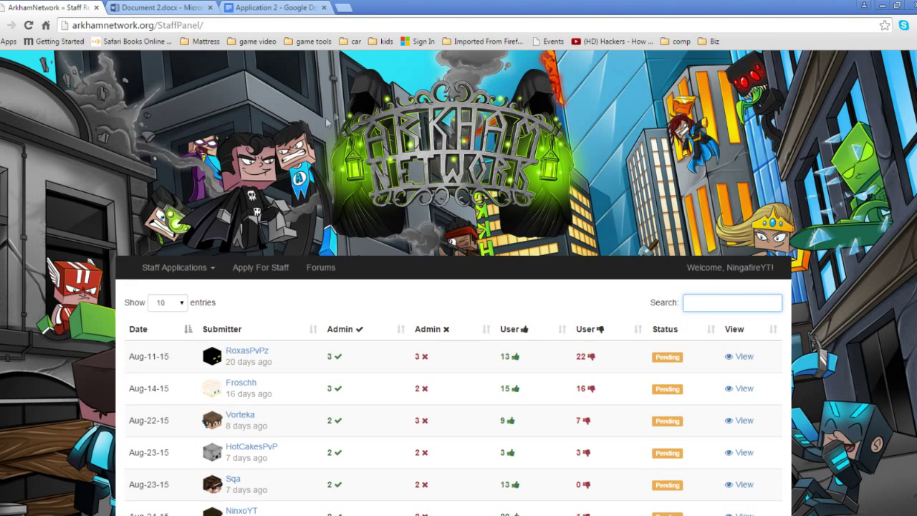
scroll(down, 3)
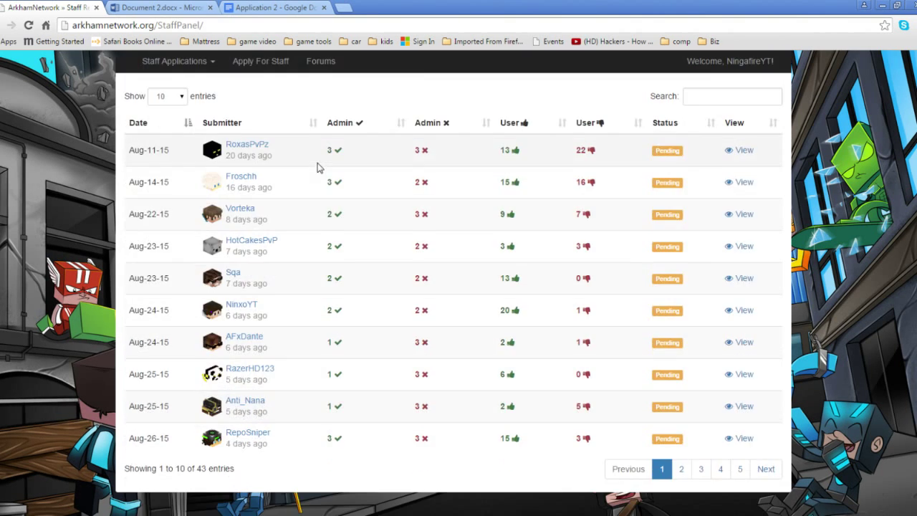